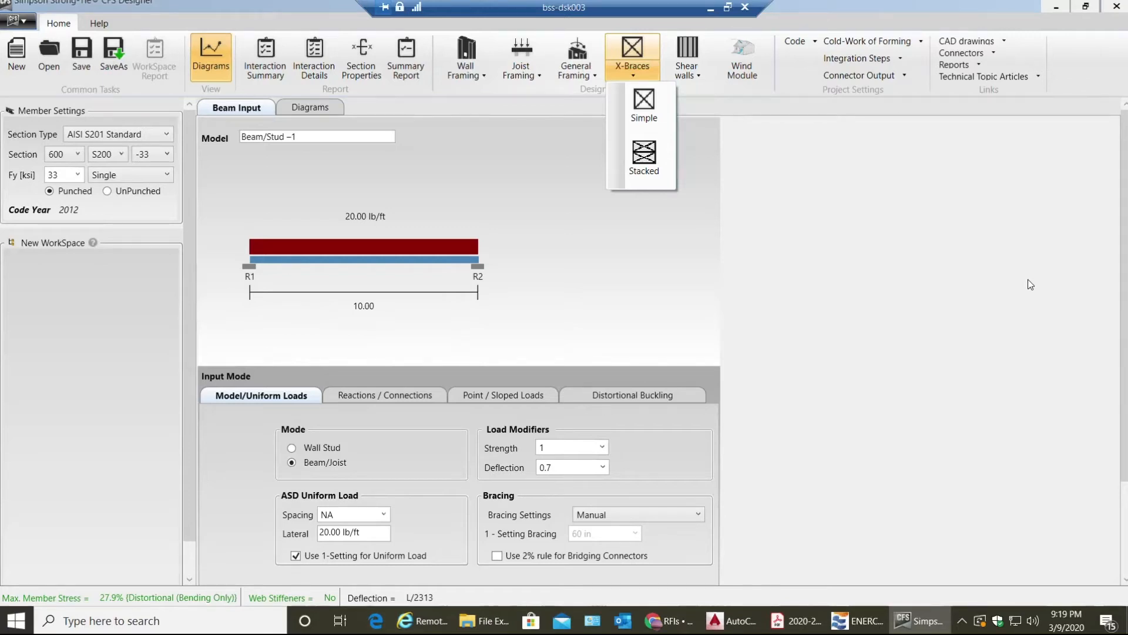
Start a new simple X-brace wall design from the X-Braces list
left_click(631, 57)
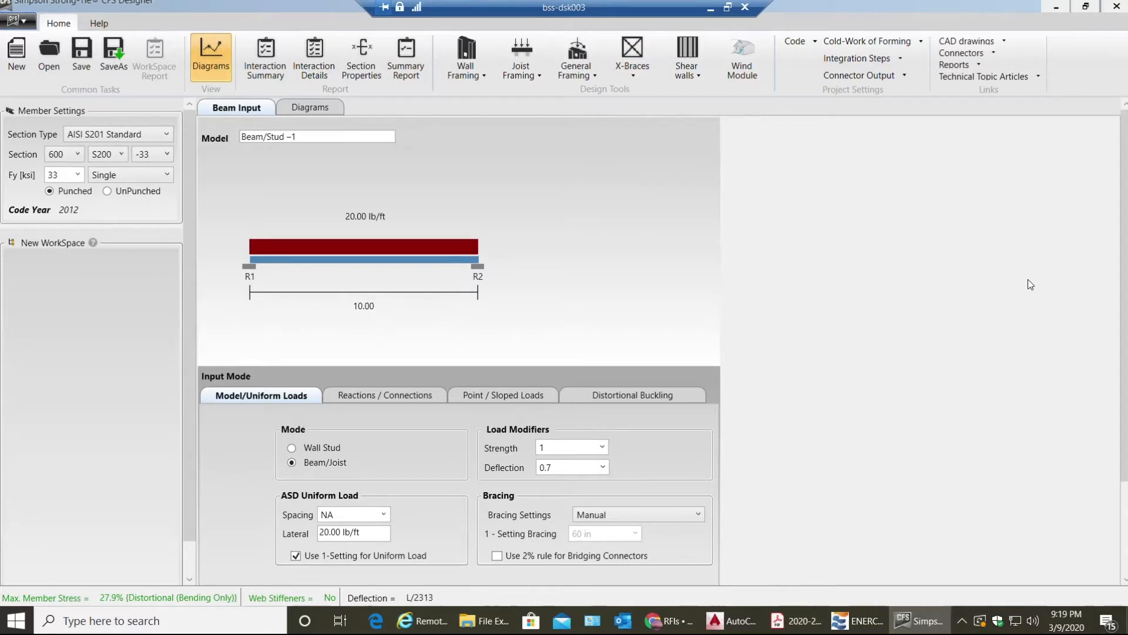
mouse_move(1000, 266)
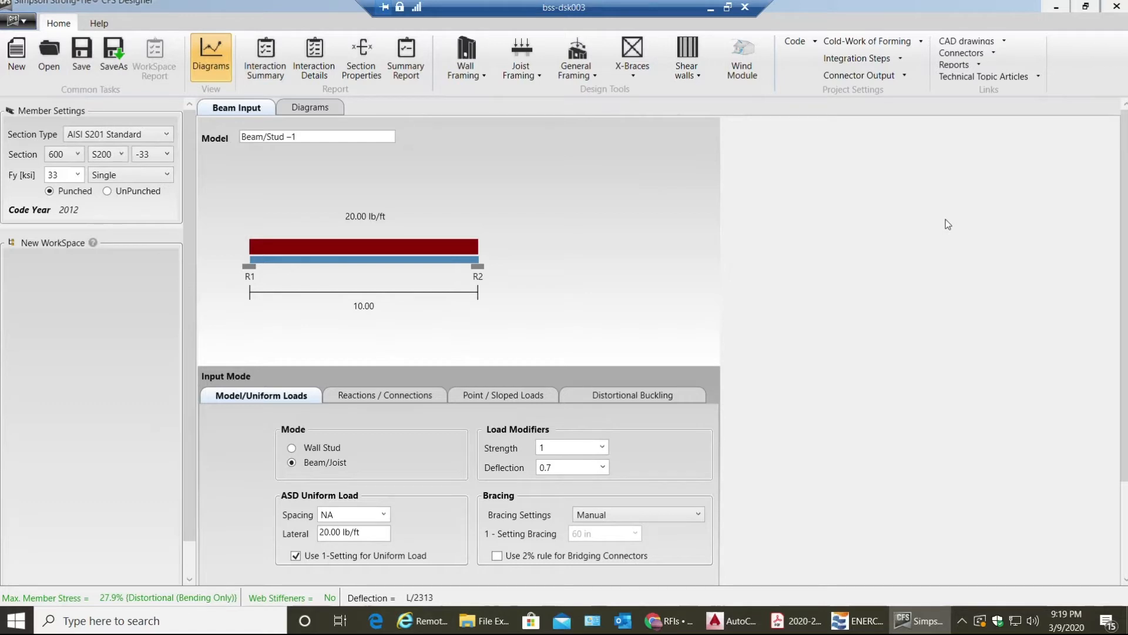
mouse_move(980, 198)
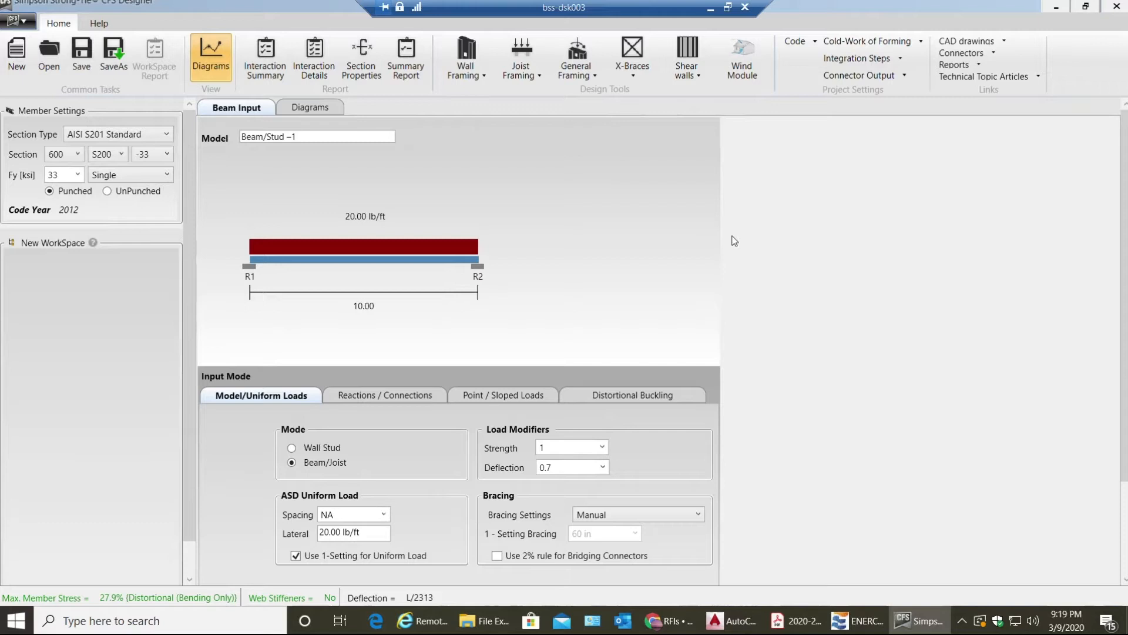
mouse_move(363, 177)
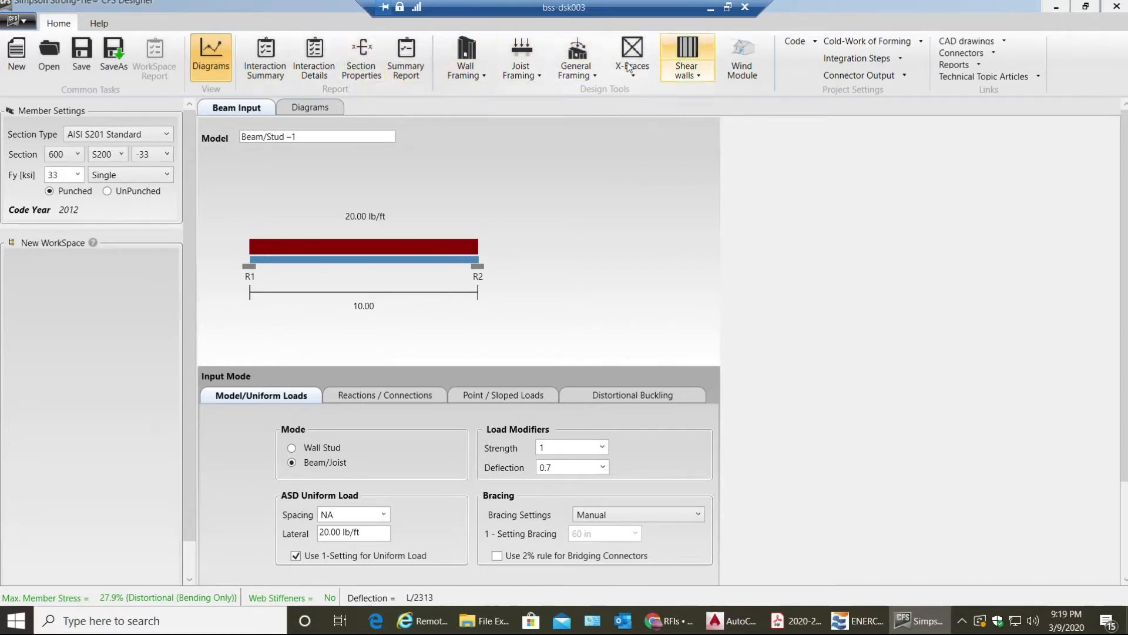
mouse_move(631, 56)
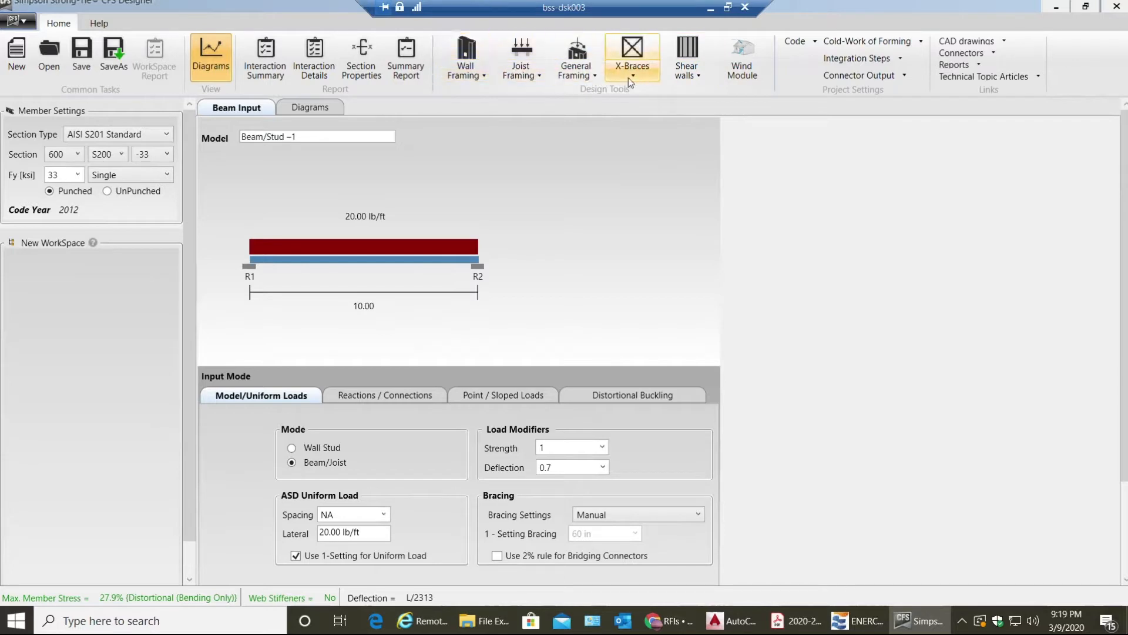
left_click(631, 58)
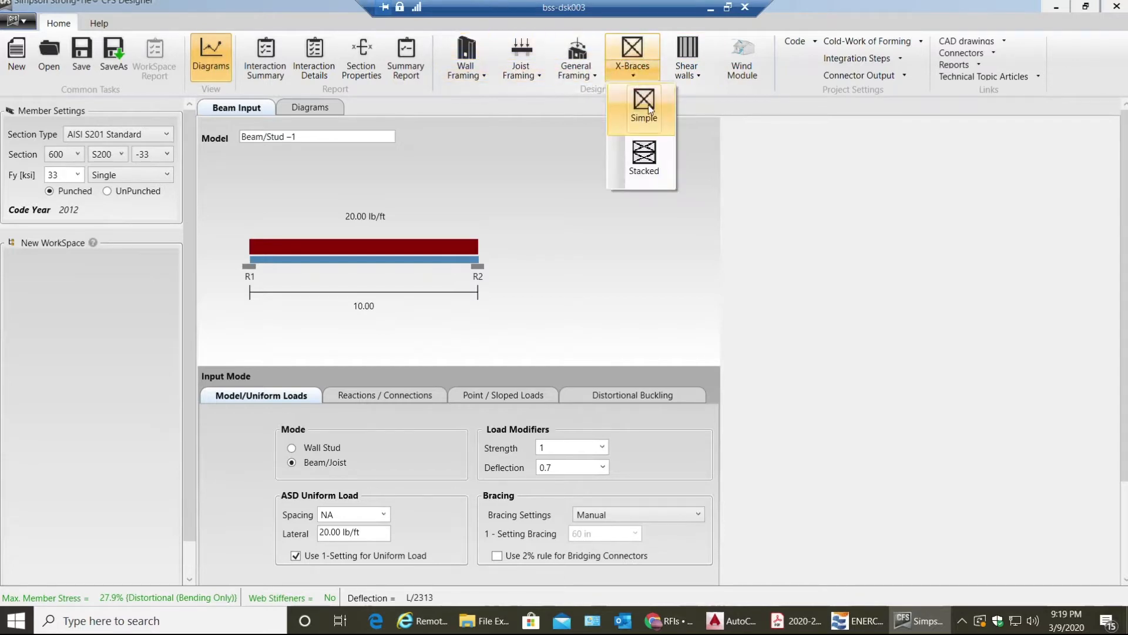
left_click(643, 110)
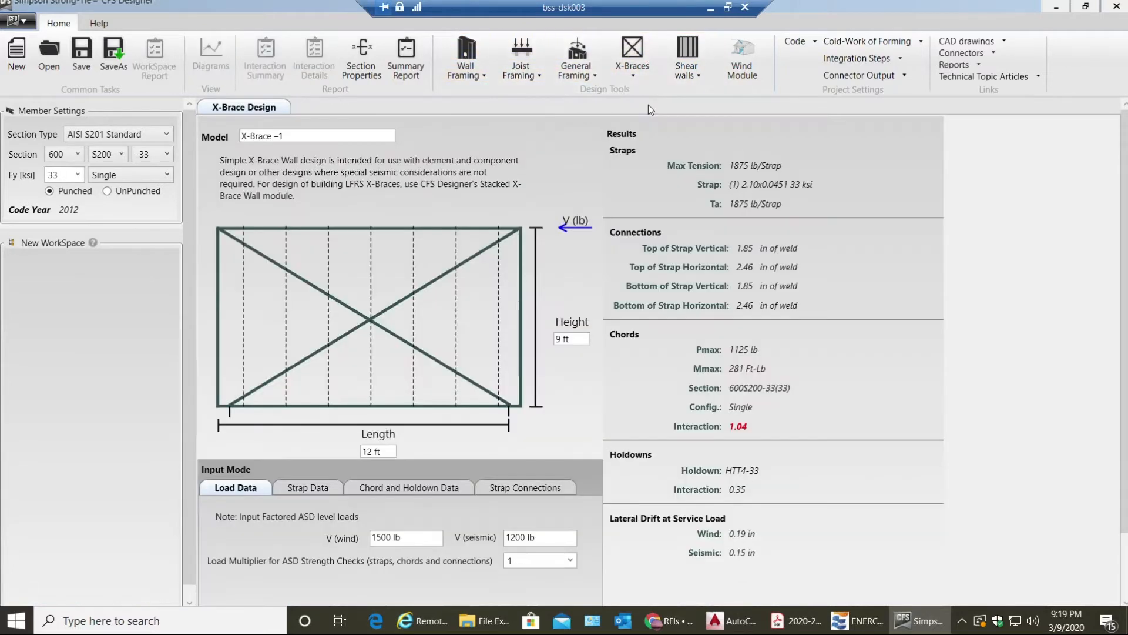
left_click(316, 136)
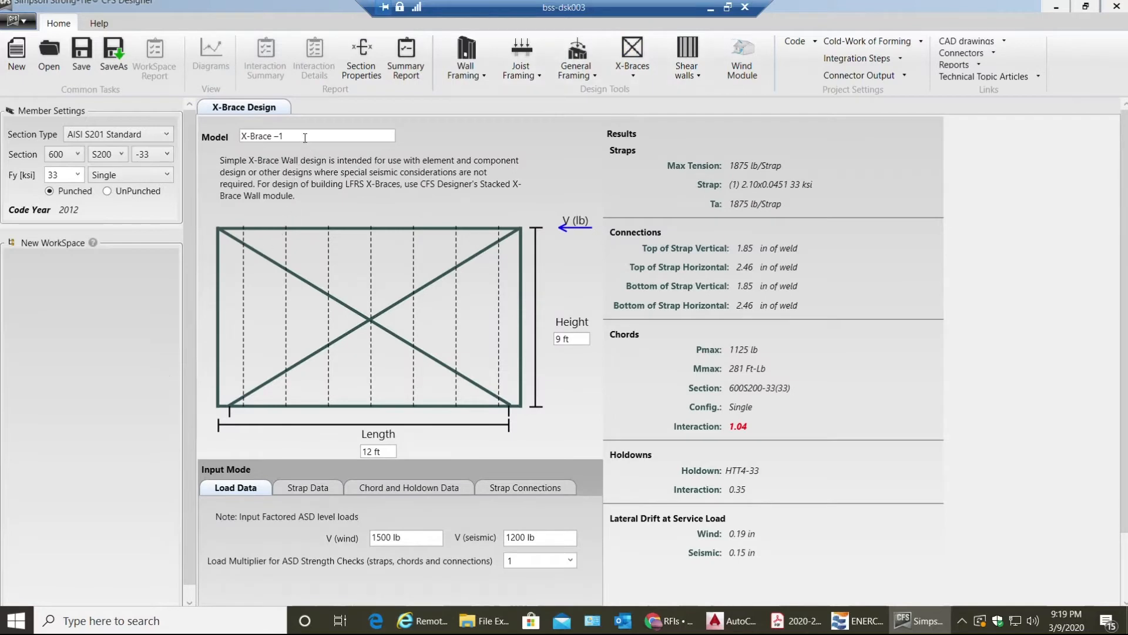
double_click(264, 136)
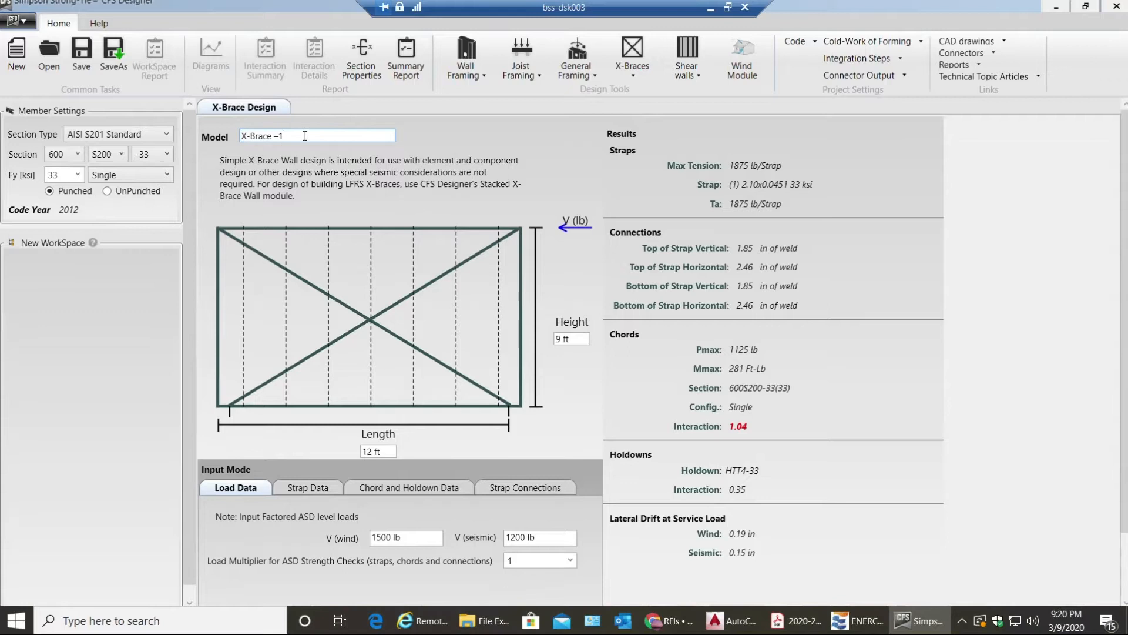
Set wall length and height to 10 ft and V (wind) to 5000 lb
scroll("down", 3)
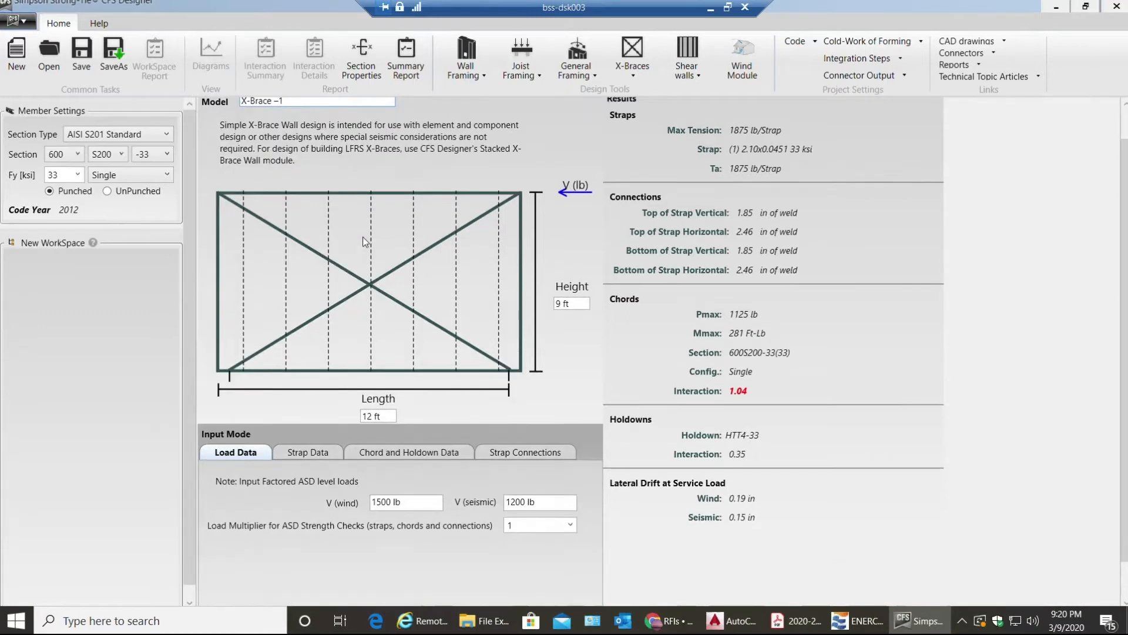
triple_click(377, 416)
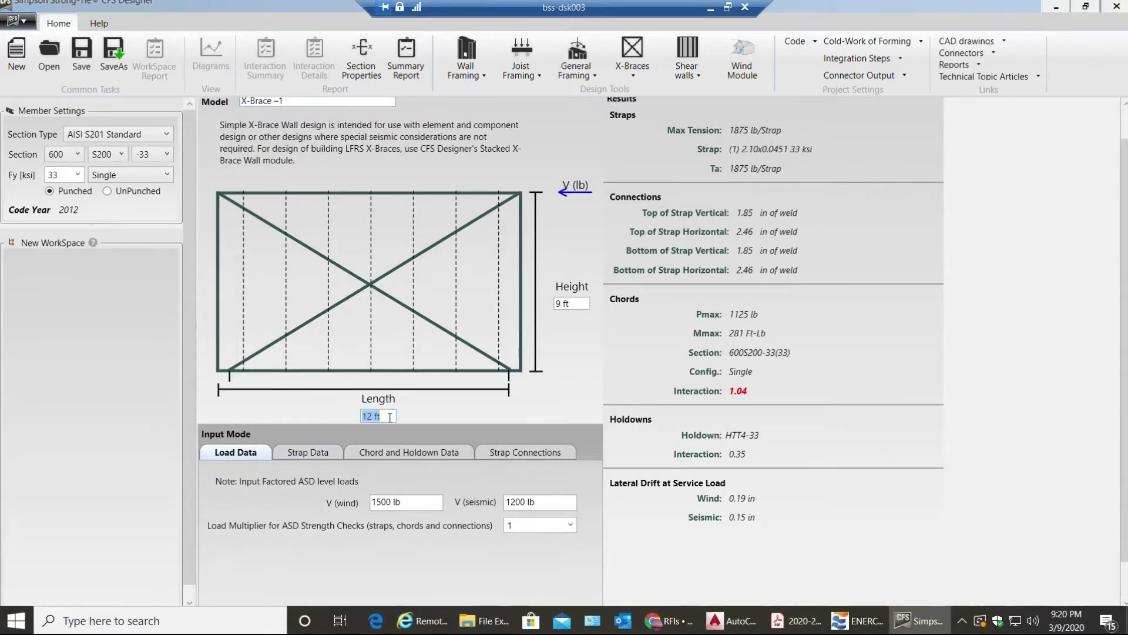
type("10")
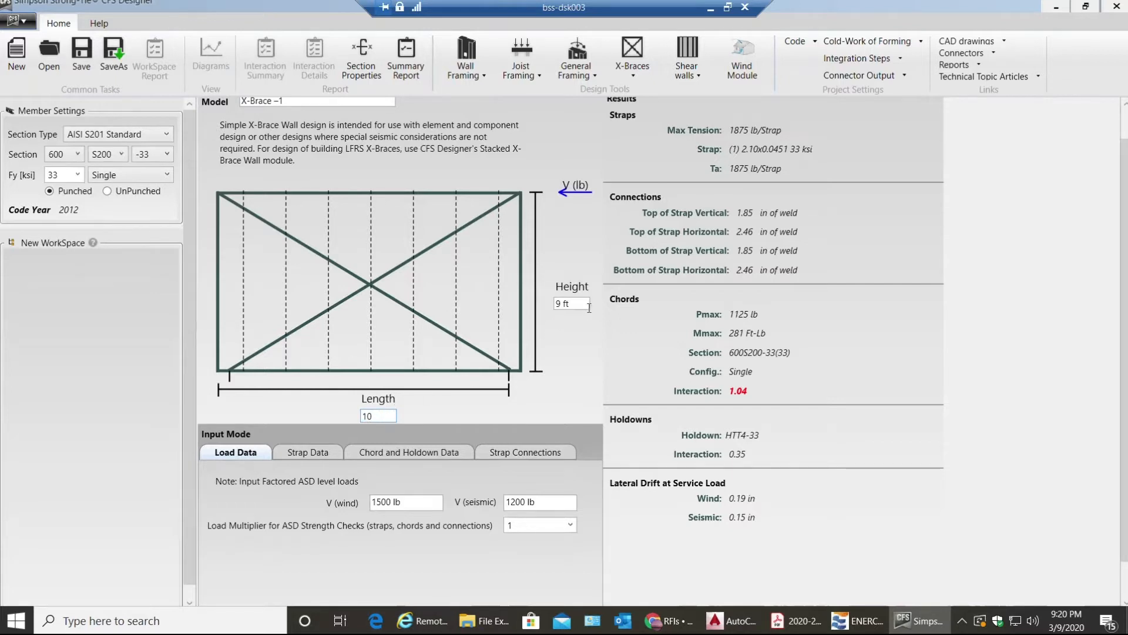
left_click(571, 304)
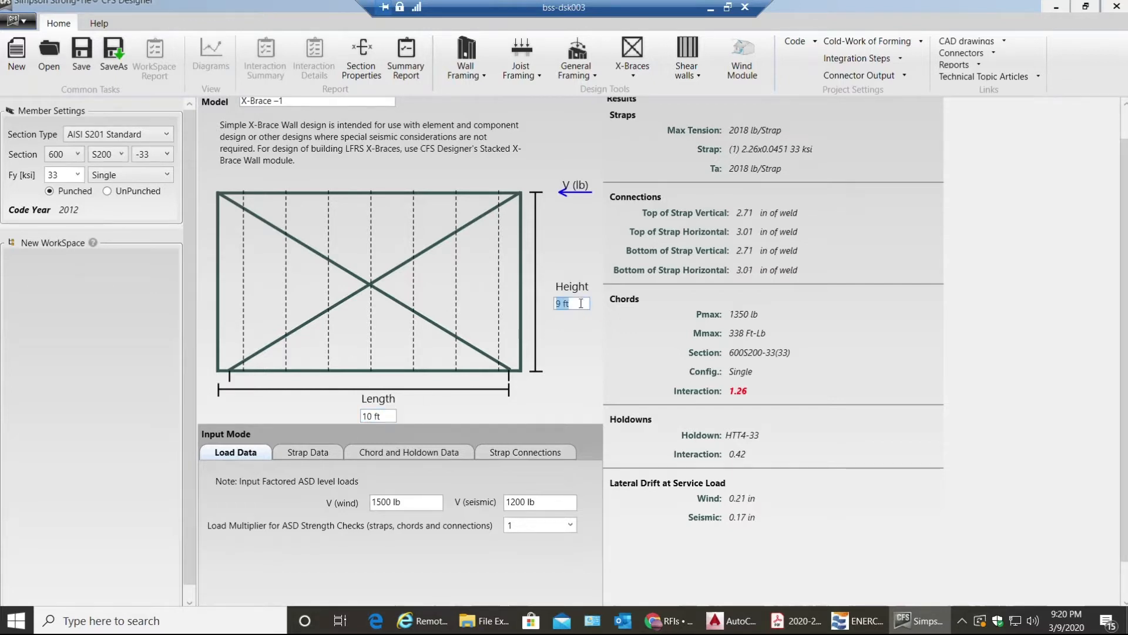
type("10")
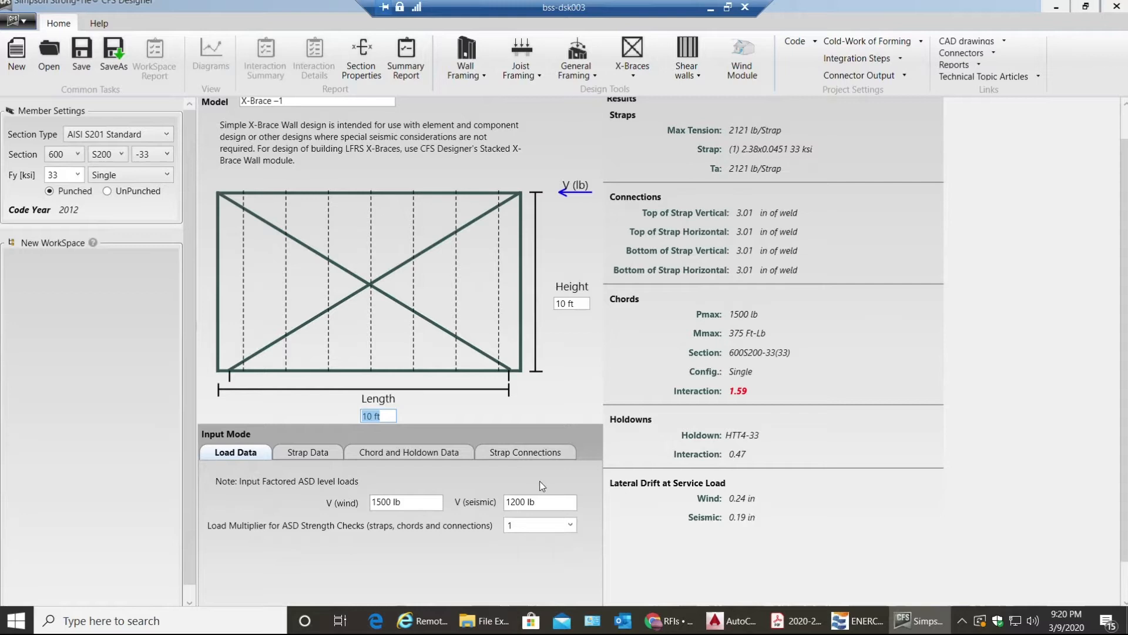
left_click(539, 501)
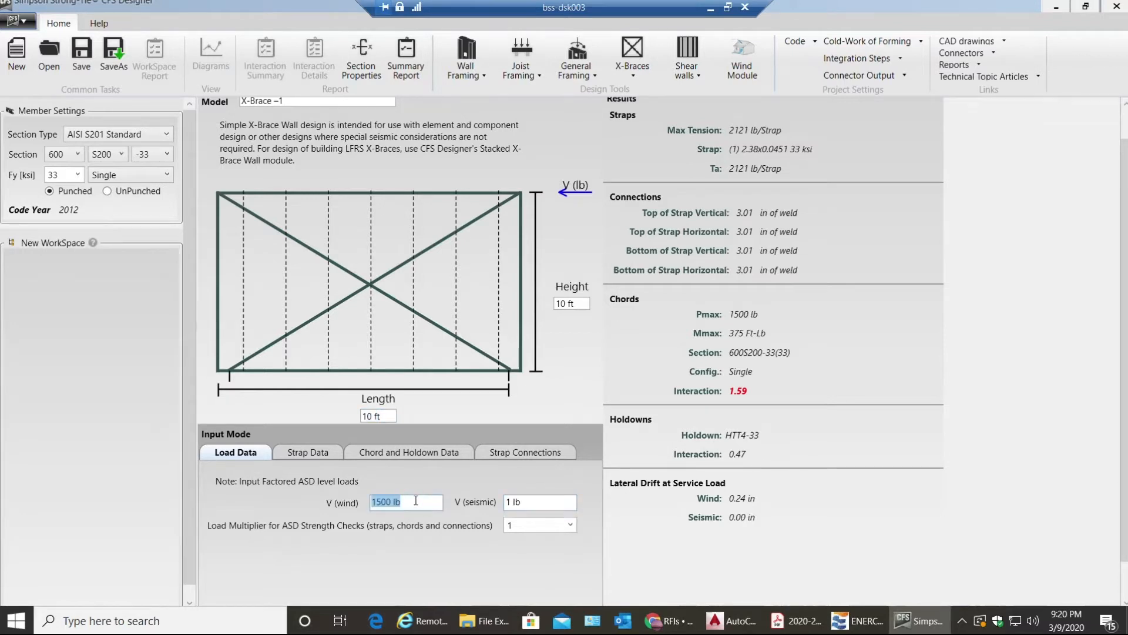
type("5000")
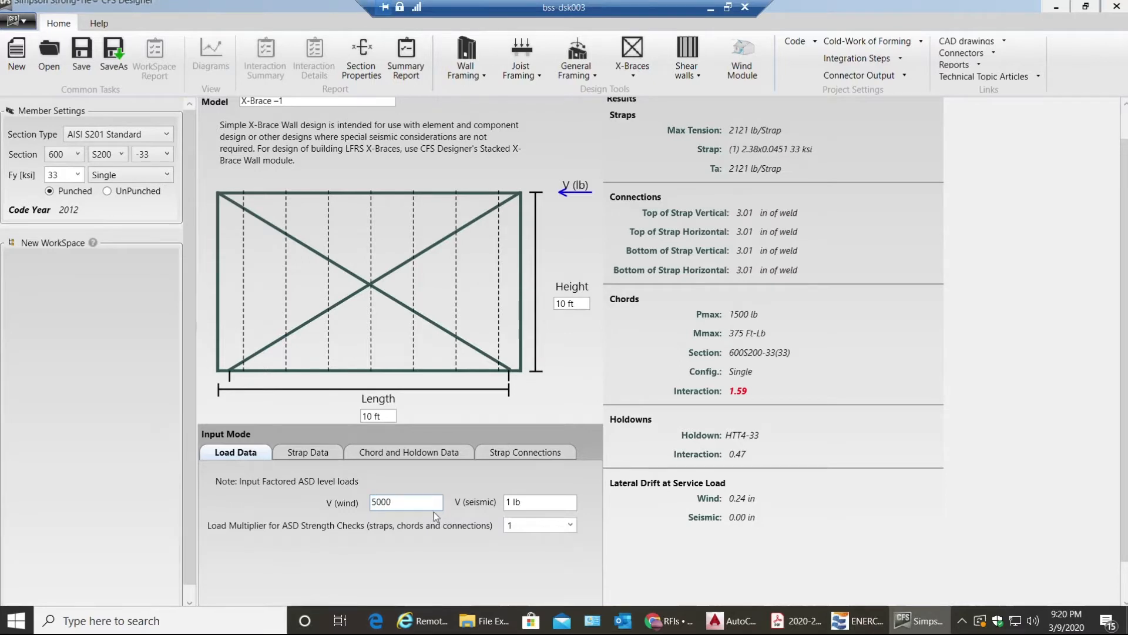
mouse_move(569, 538)
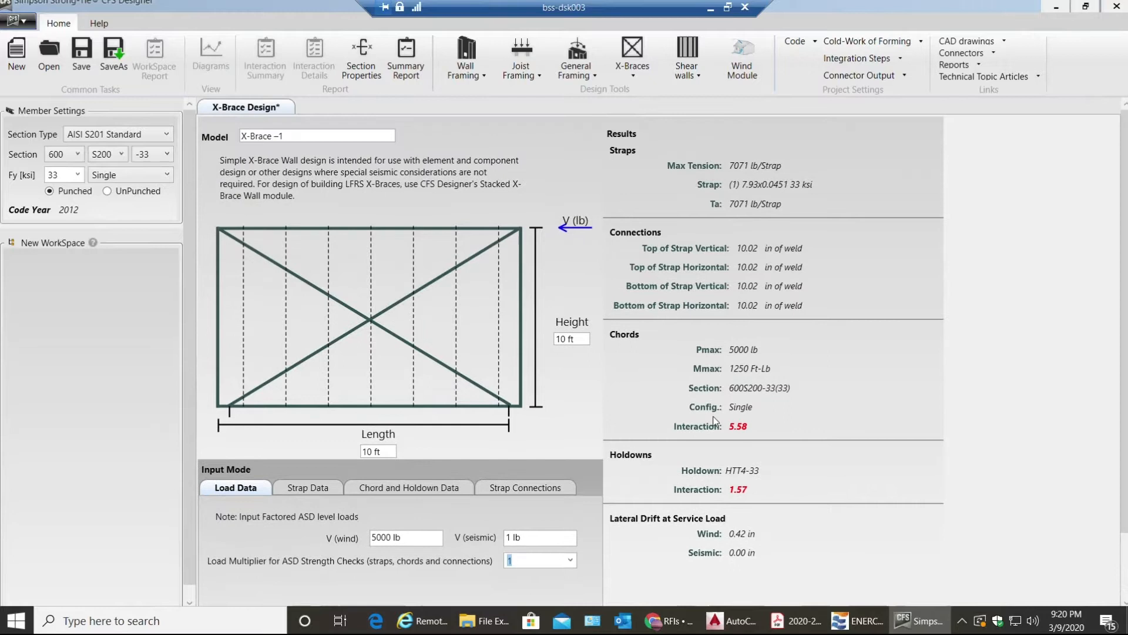
scroll("down", 3)
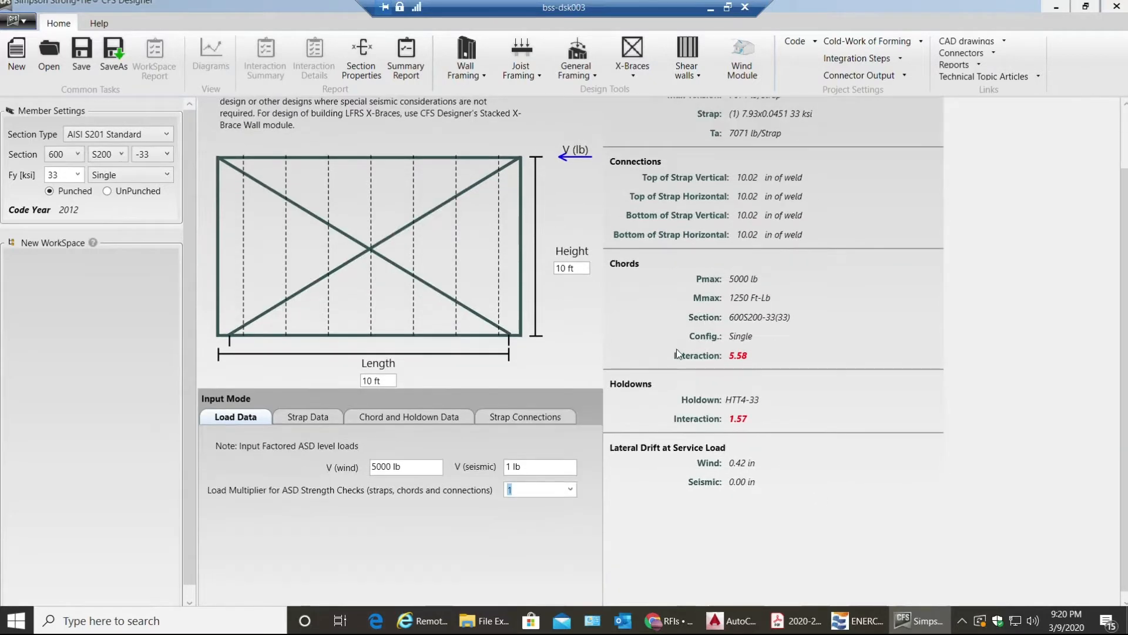
mouse_move(313, 387)
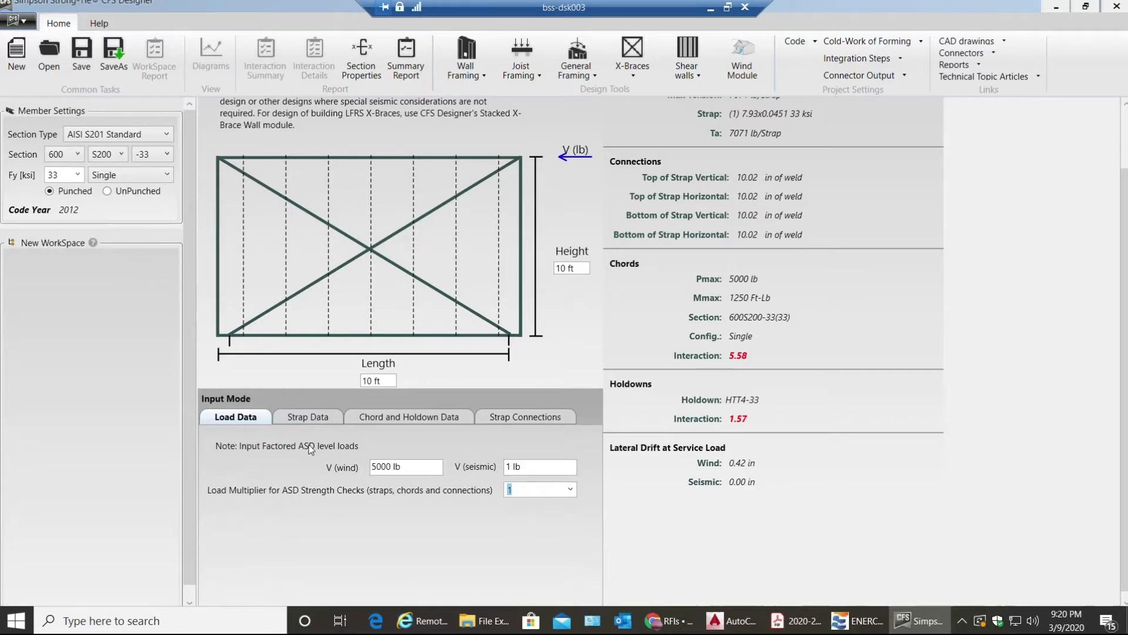
Configure straps on both sides: 6 in wide, 16-gauge thickness, 50 ksi yield strength
left_click(308, 417)
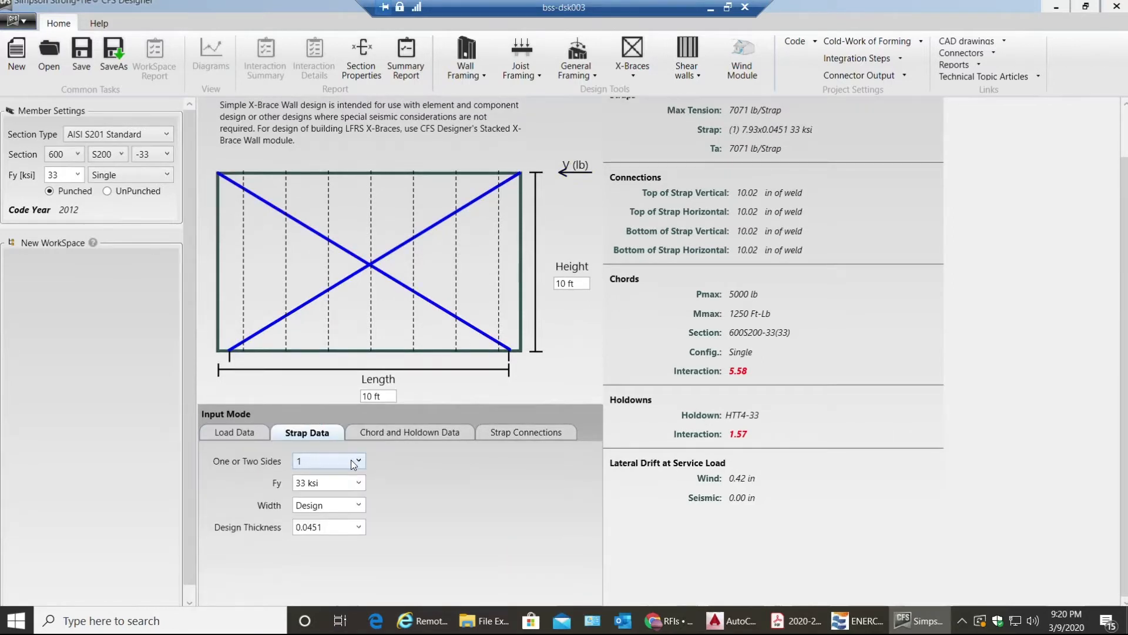
left_click(327, 461)
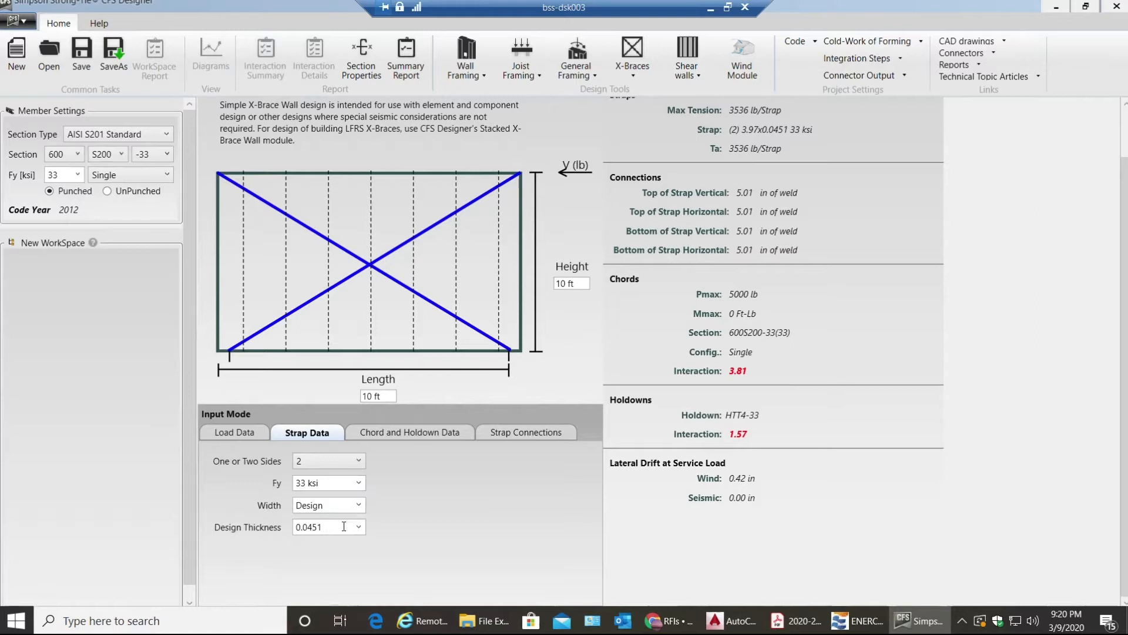
left_click(356, 504)
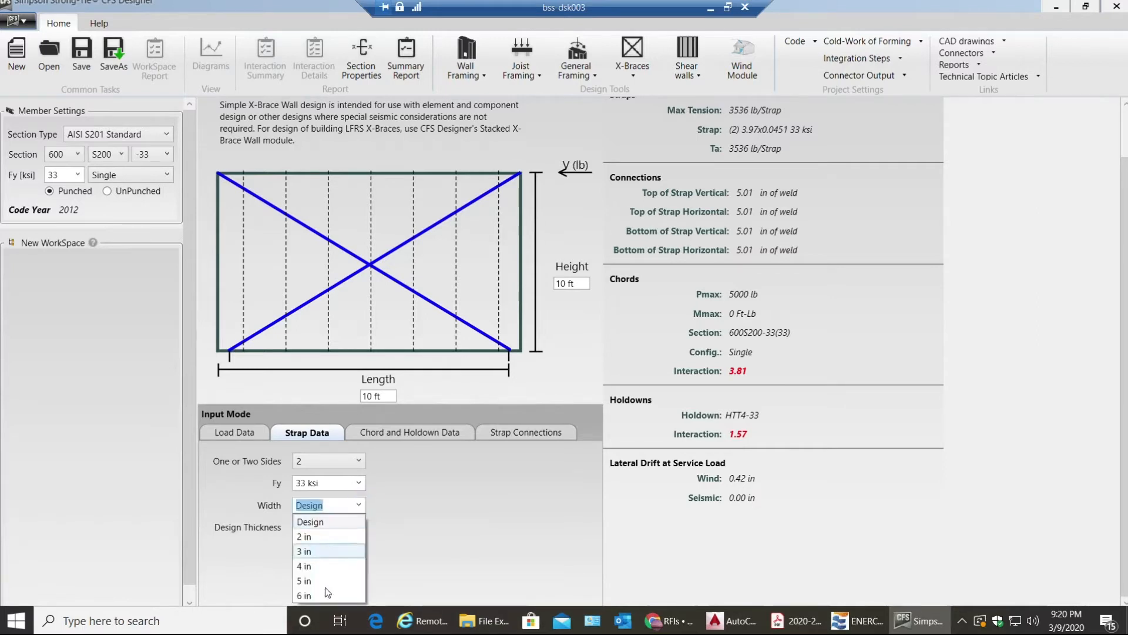
left_click(303, 595)
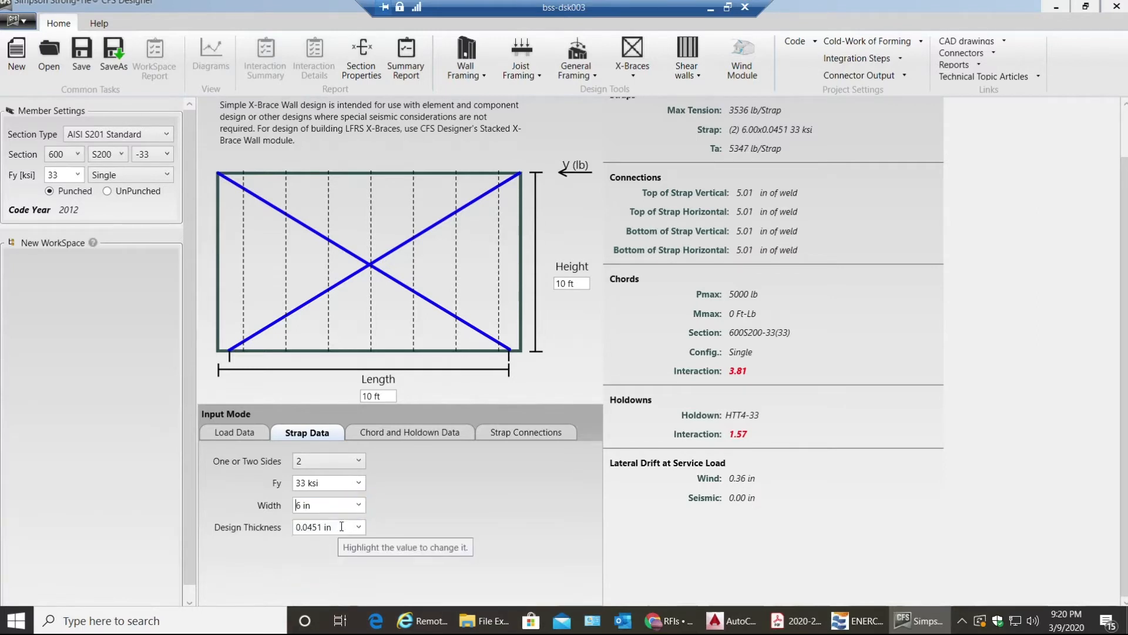
left_click(358, 528)
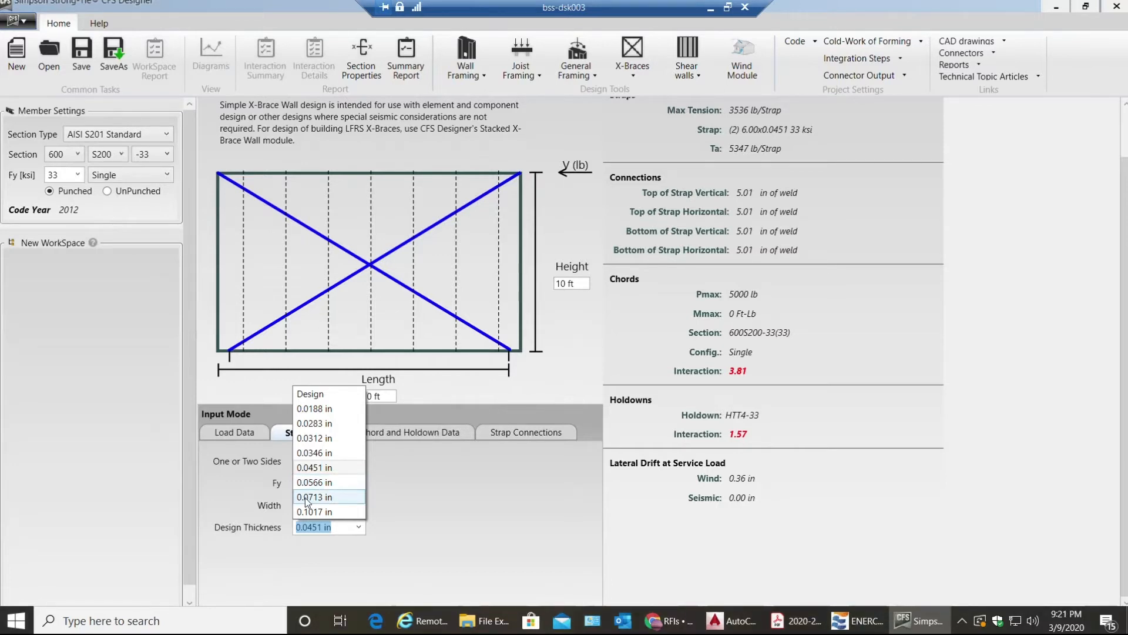
mouse_move(328, 500)
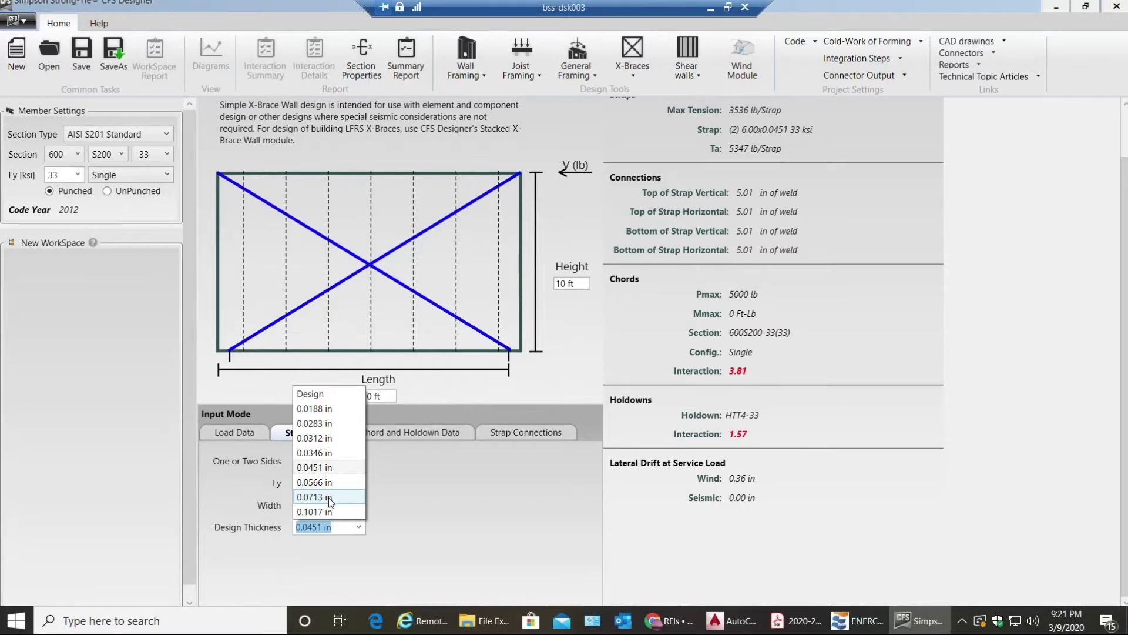
mouse_move(319, 512)
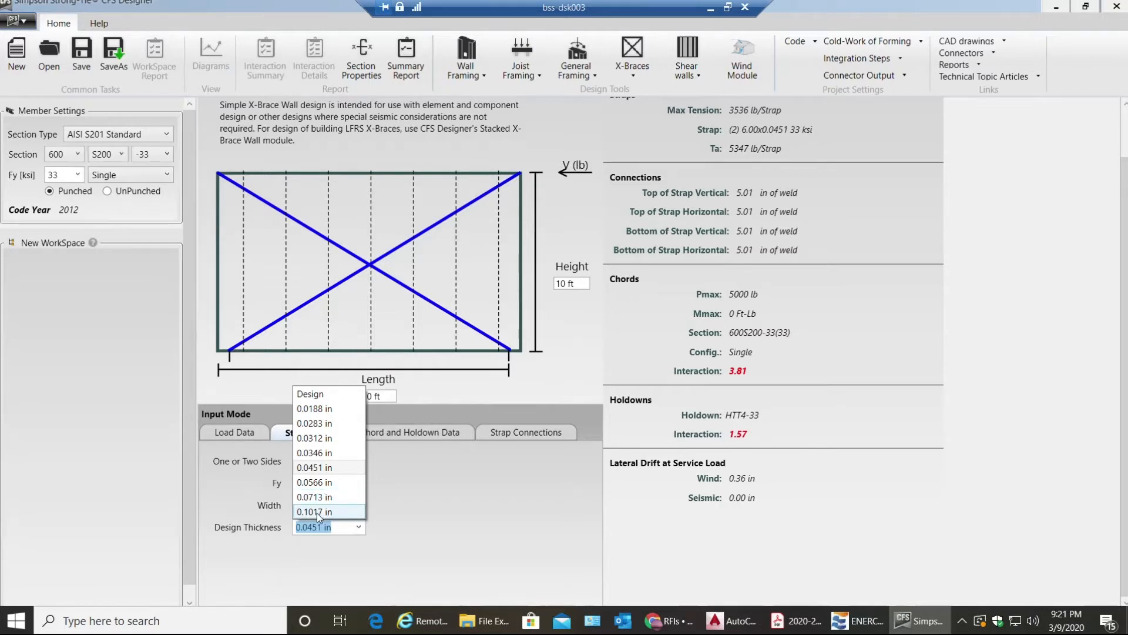
mouse_move(321, 481)
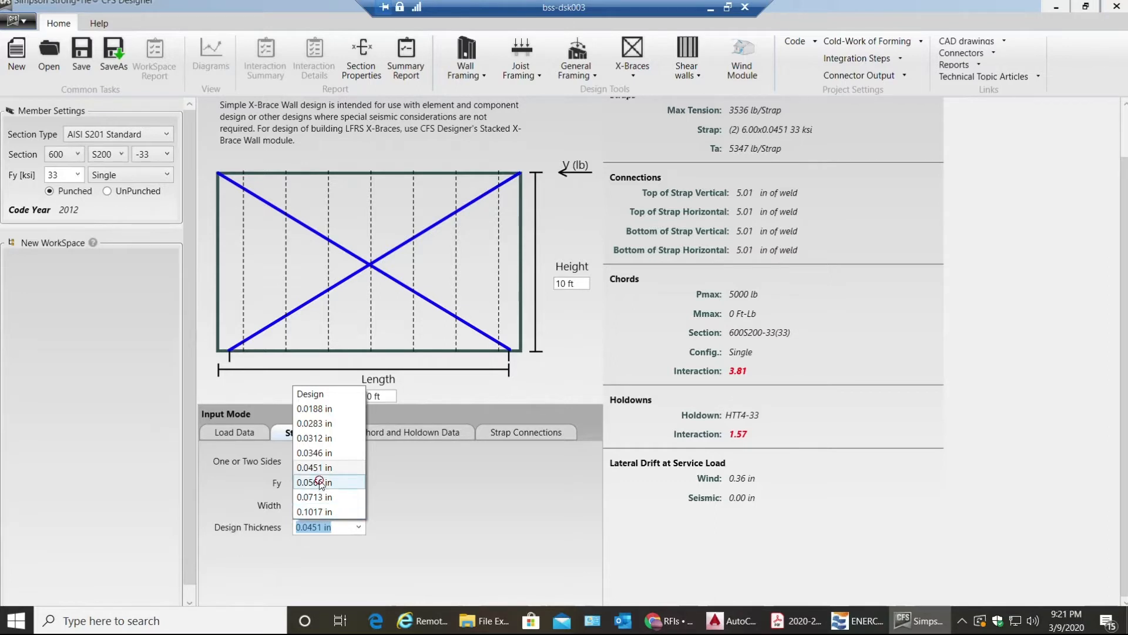
left_click(316, 481)
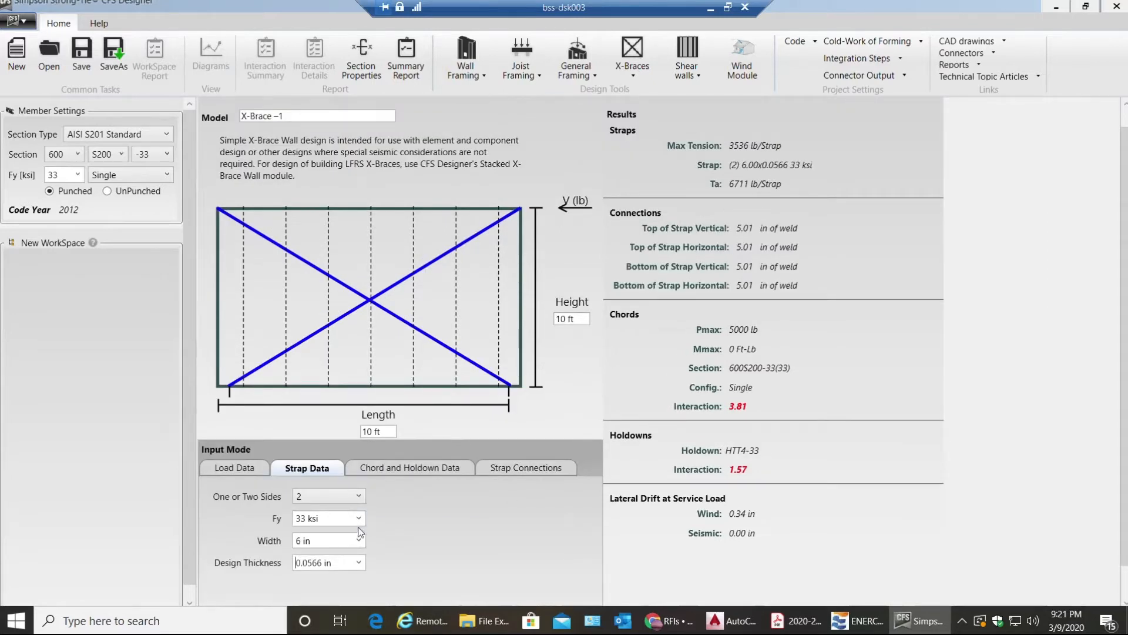
left_click(358, 517)
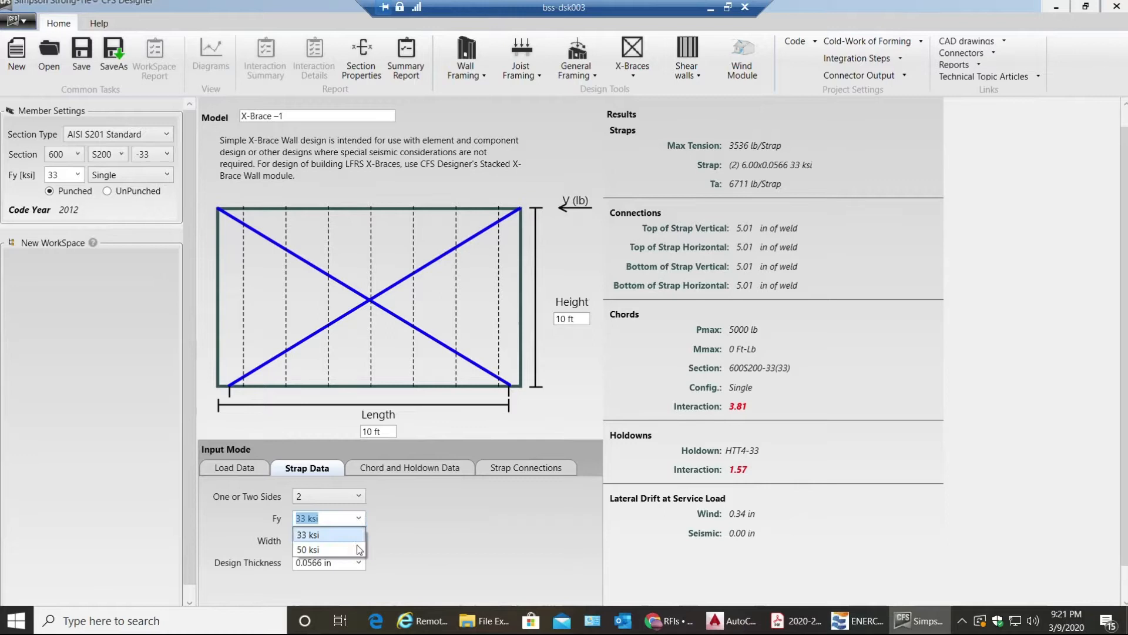
left_click(307, 549)
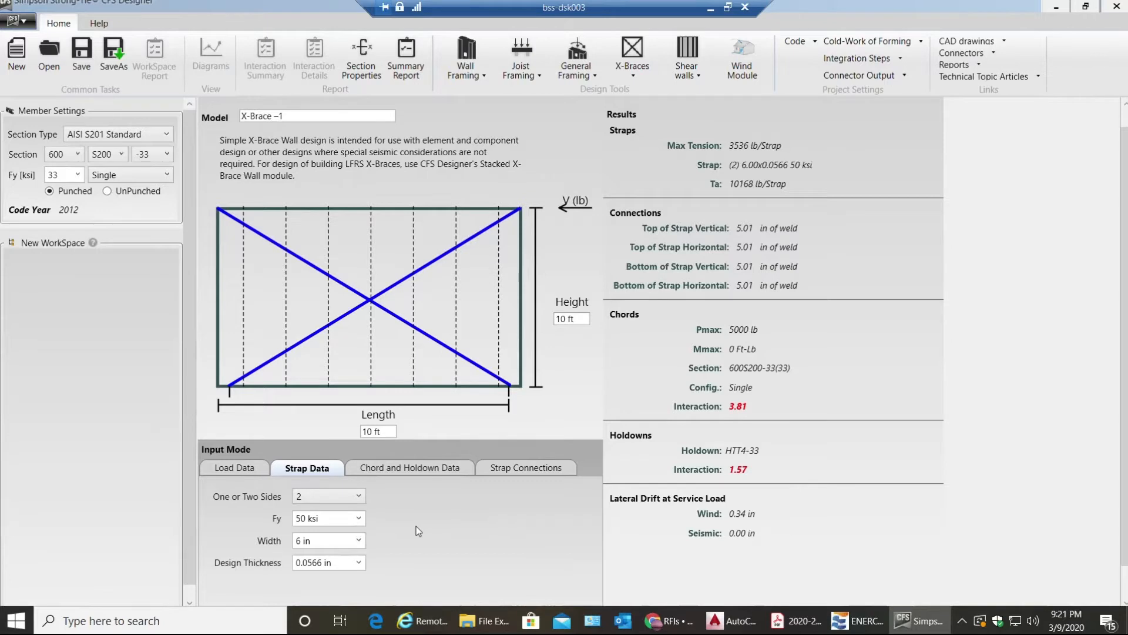
mouse_move(327, 518)
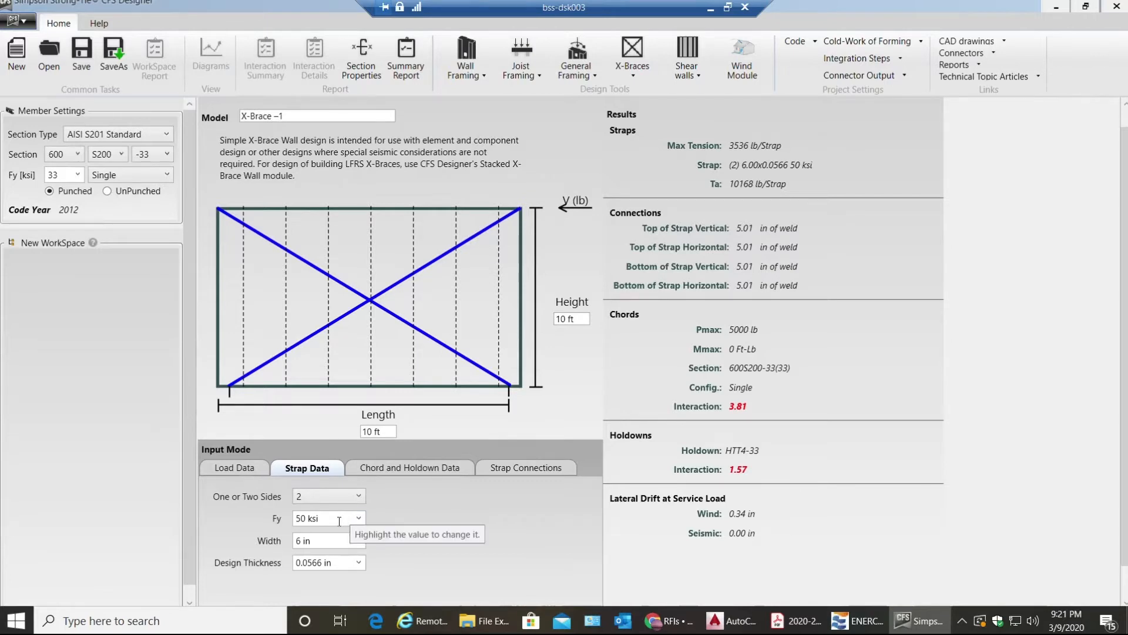
mouse_move(443, 529)
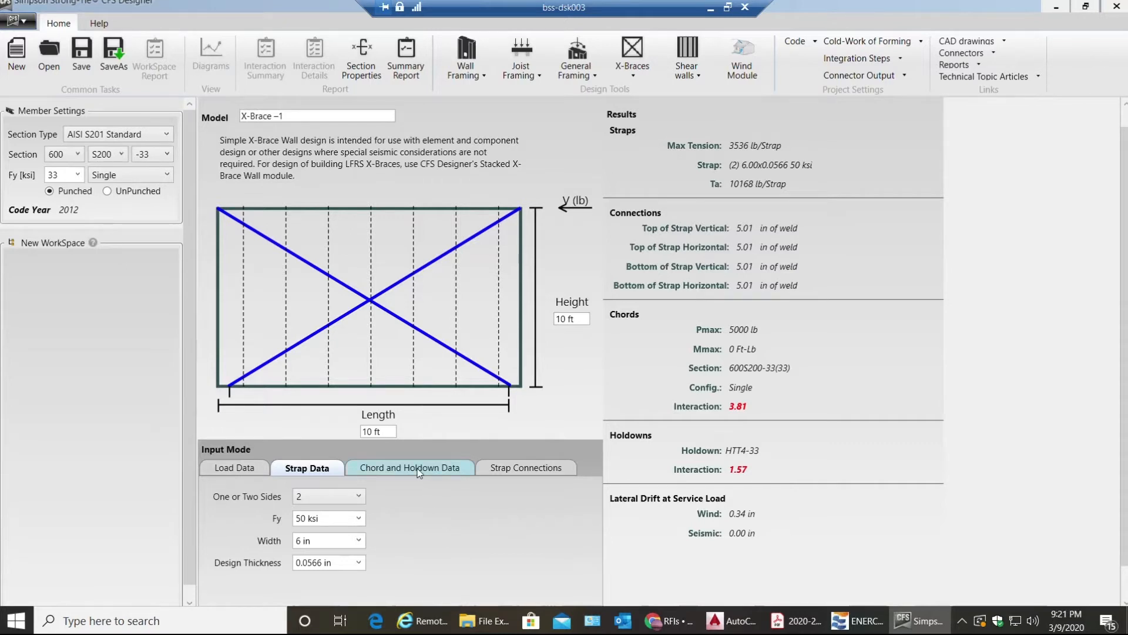
Set chord axial bracing to Mid-Pt, leaving flexural bracing at Full
left_click(410, 468)
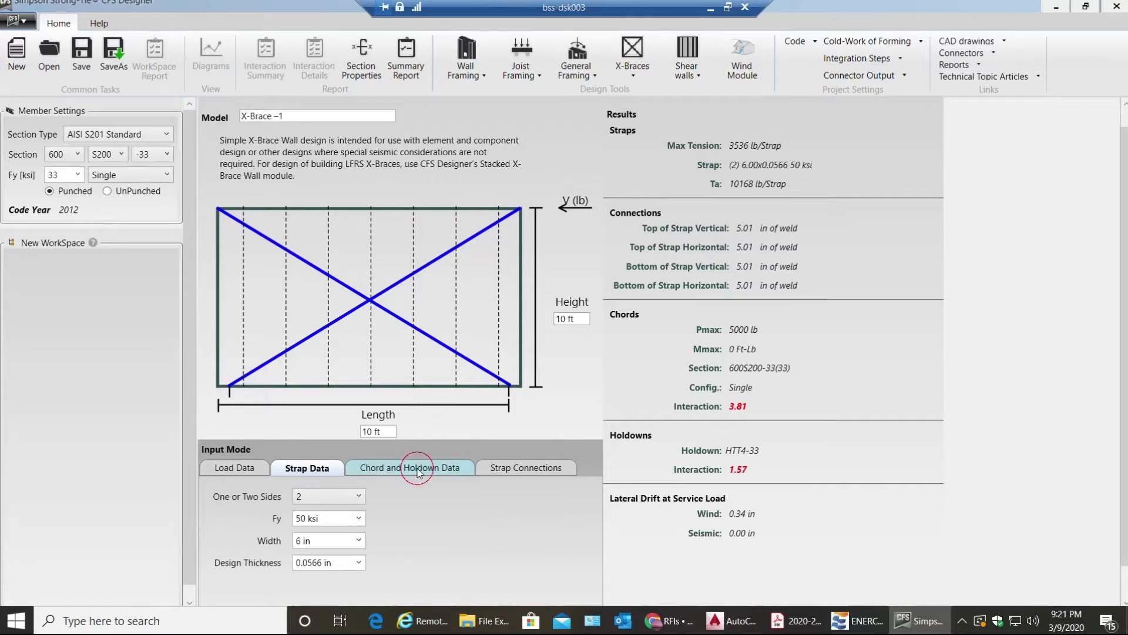
left_click(409, 468)
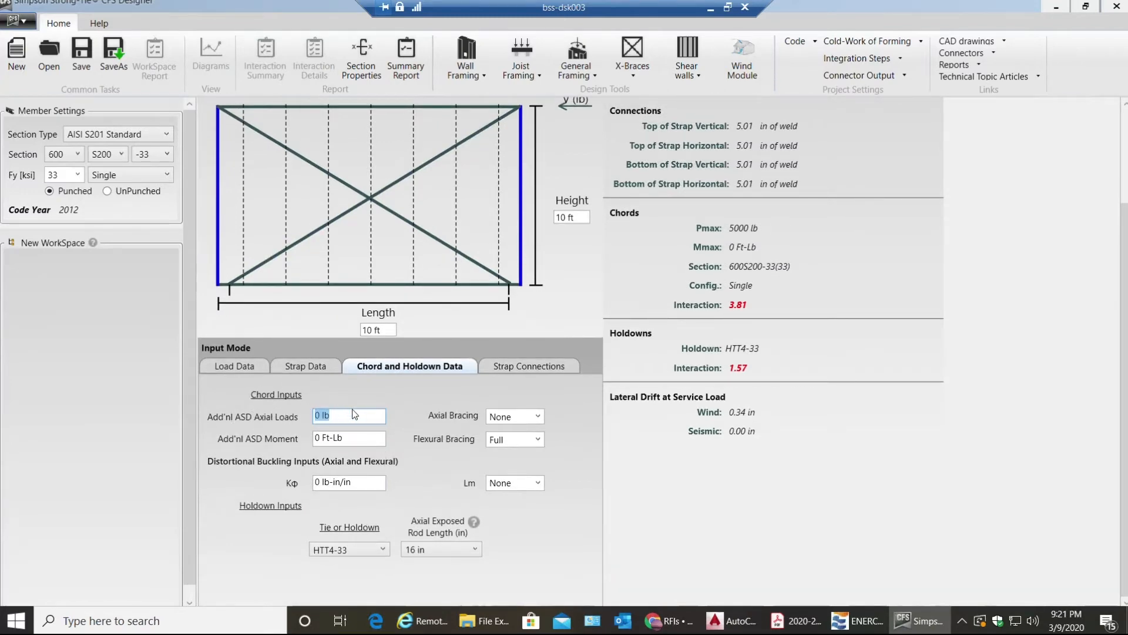
mouse_move(301, 455)
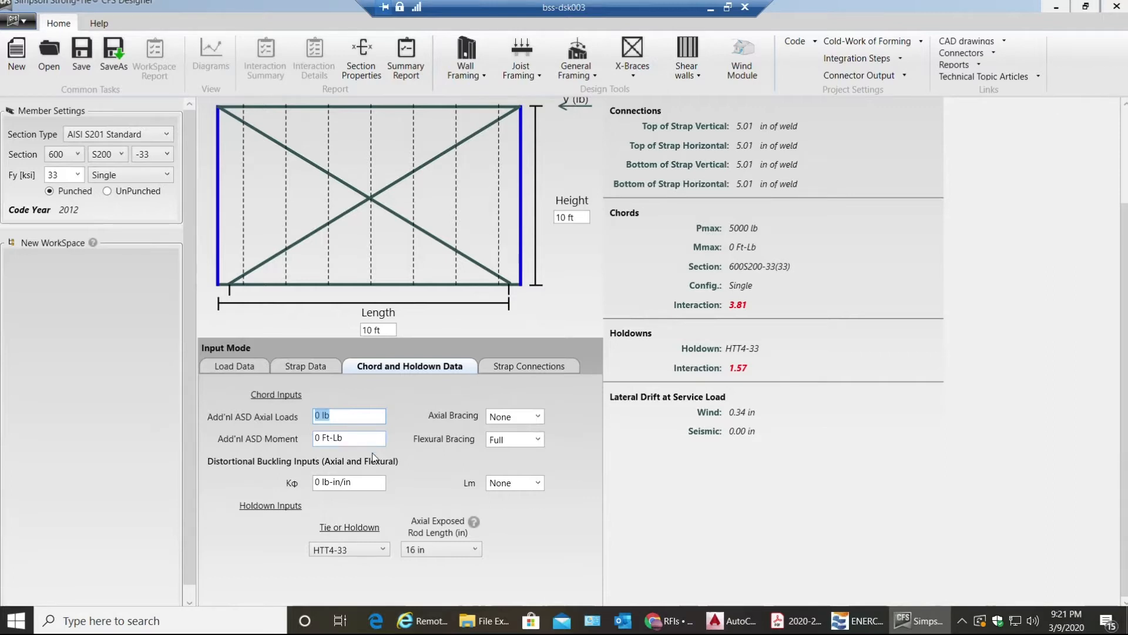
left_click(536, 416)
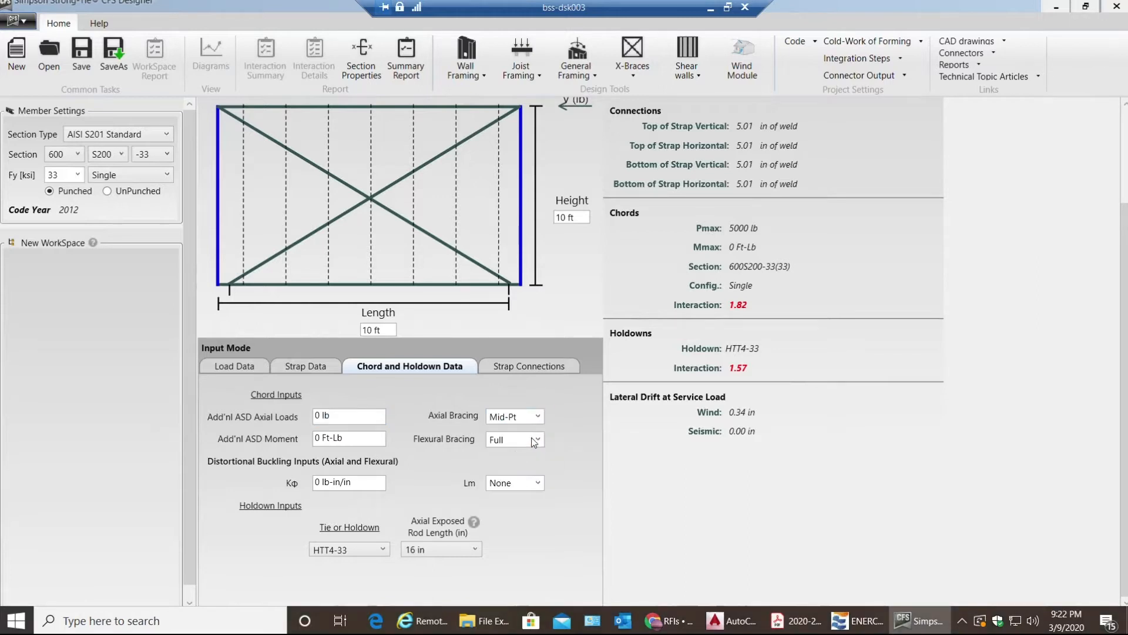
left_click(536, 439)
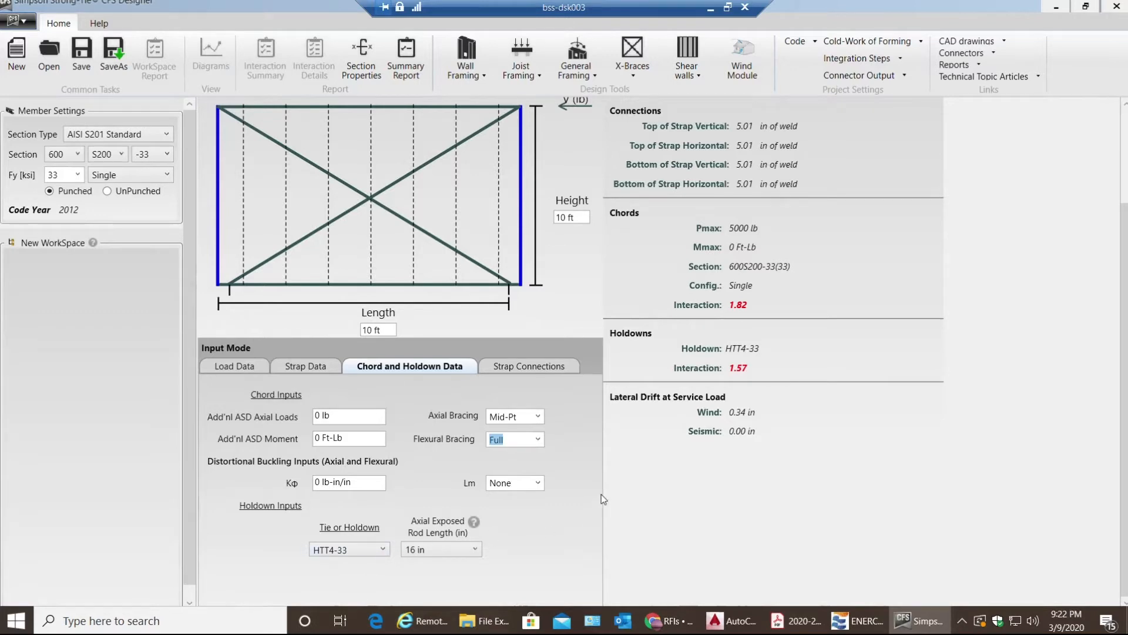
mouse_move(740, 359)
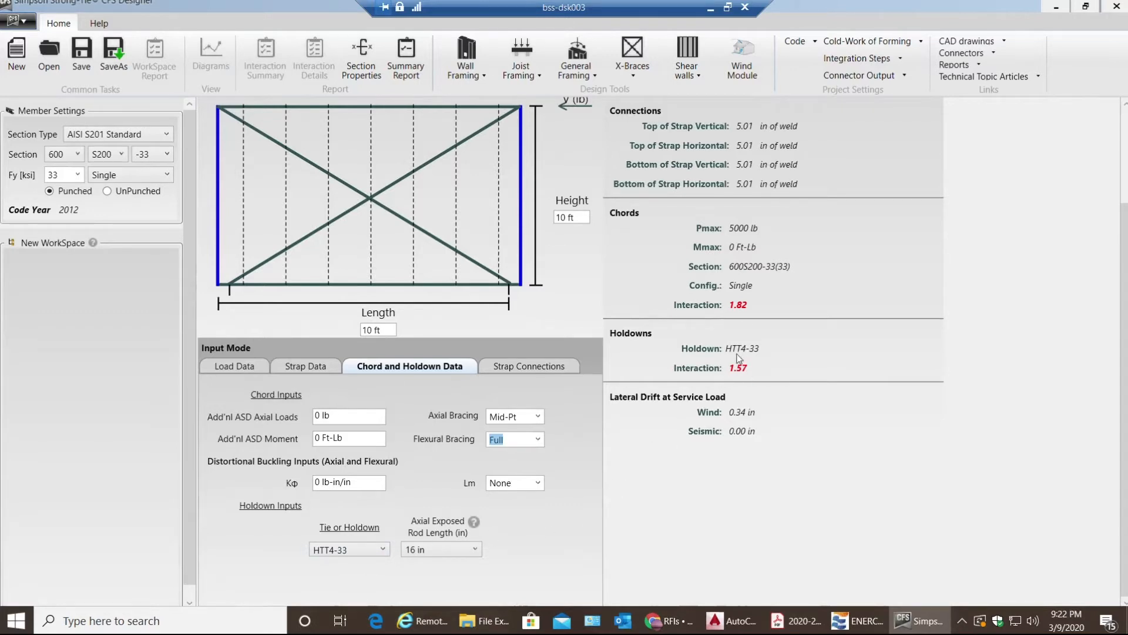
mouse_move(756, 359)
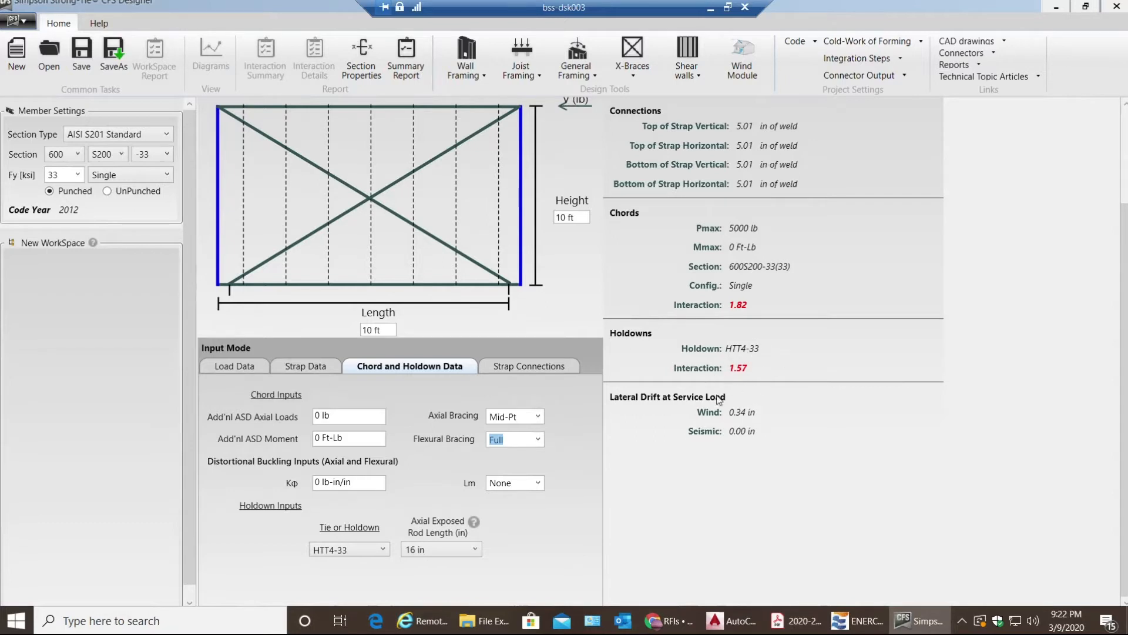
mouse_move(653, 380)
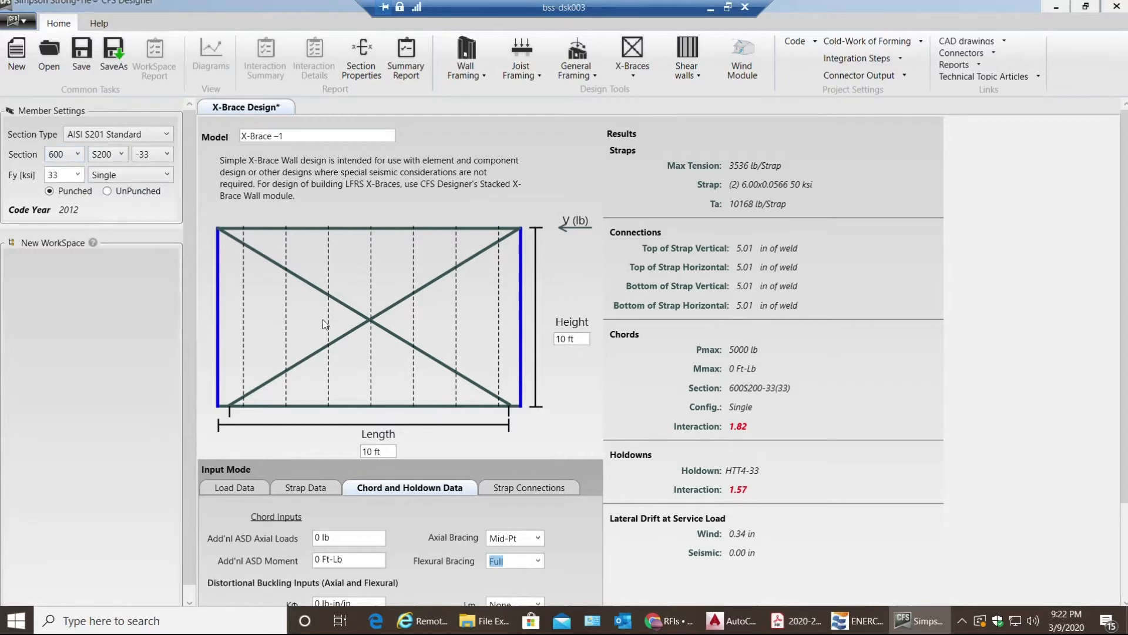
mouse_move(216, 414)
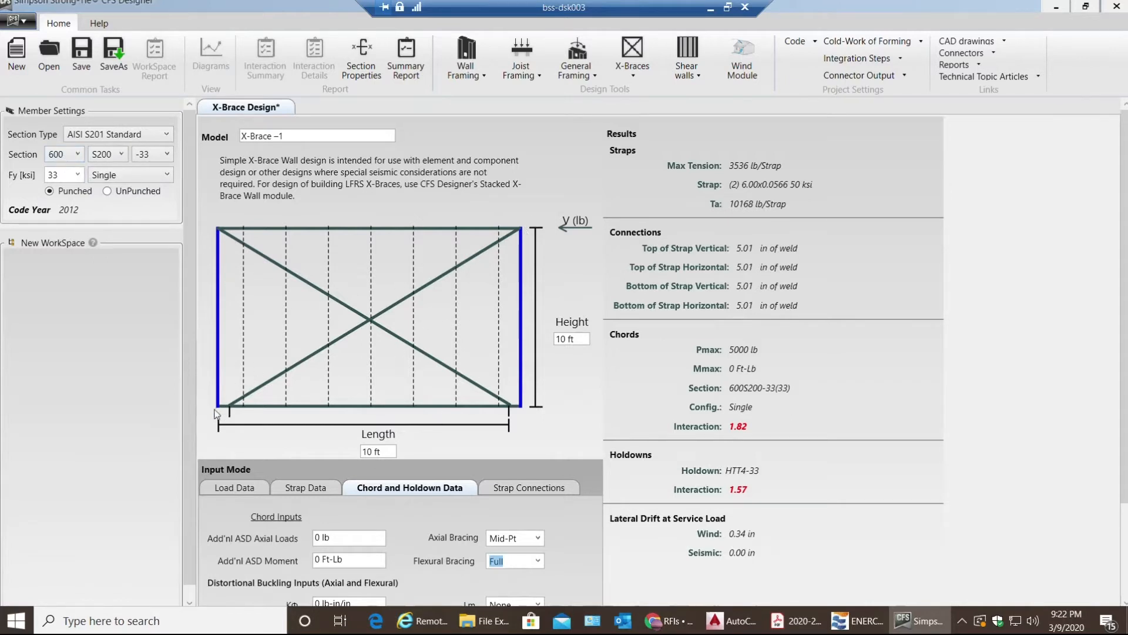
mouse_move(176, 263)
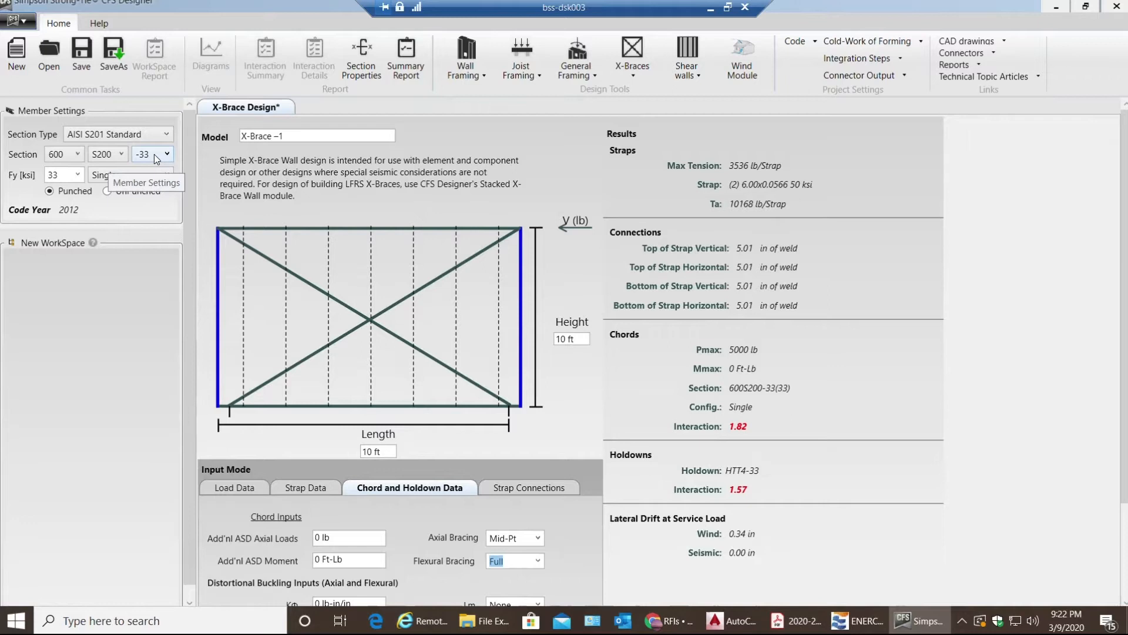
Change chord studs to 600S200-54, try Back-To-Back, then keep Single
left_click(166, 154)
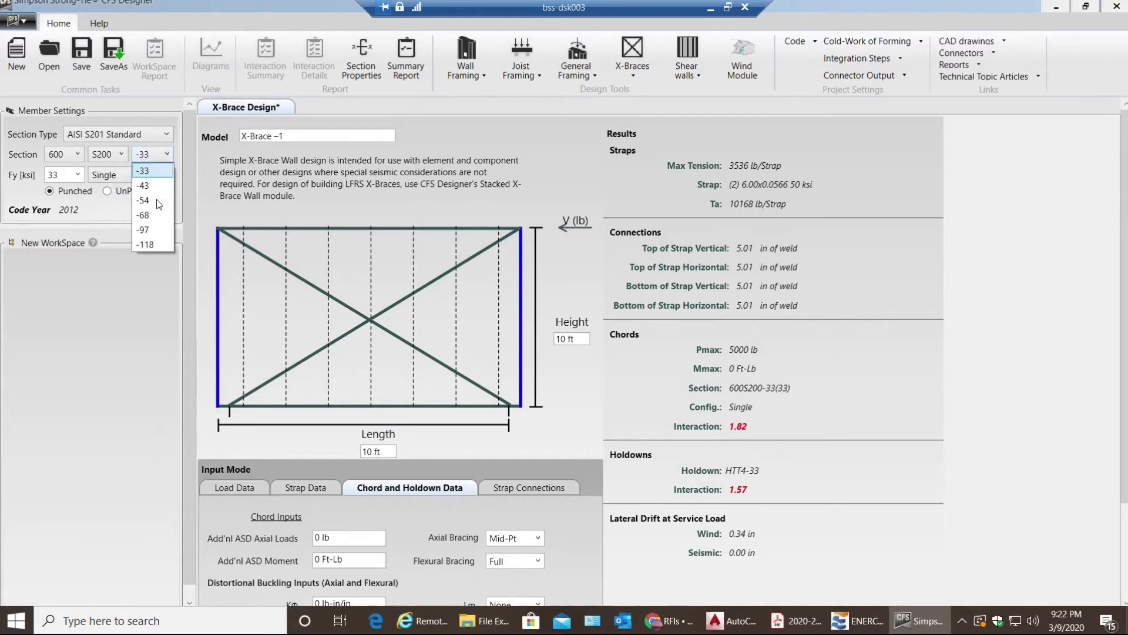
left_click(142, 199)
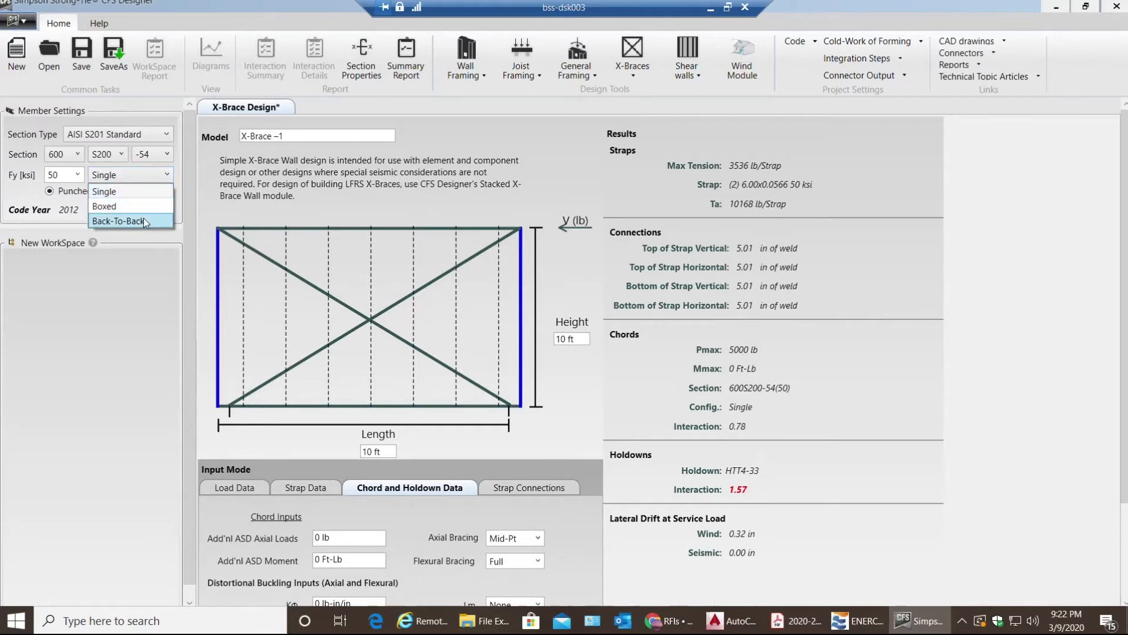
left_click(120, 221)
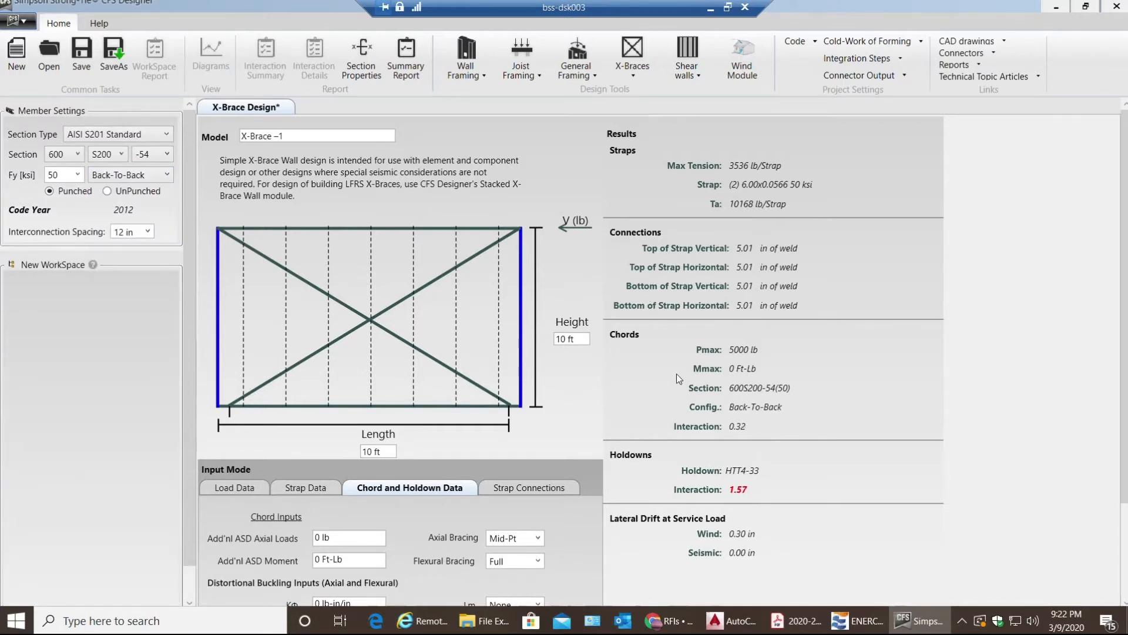
mouse_move(163, 185)
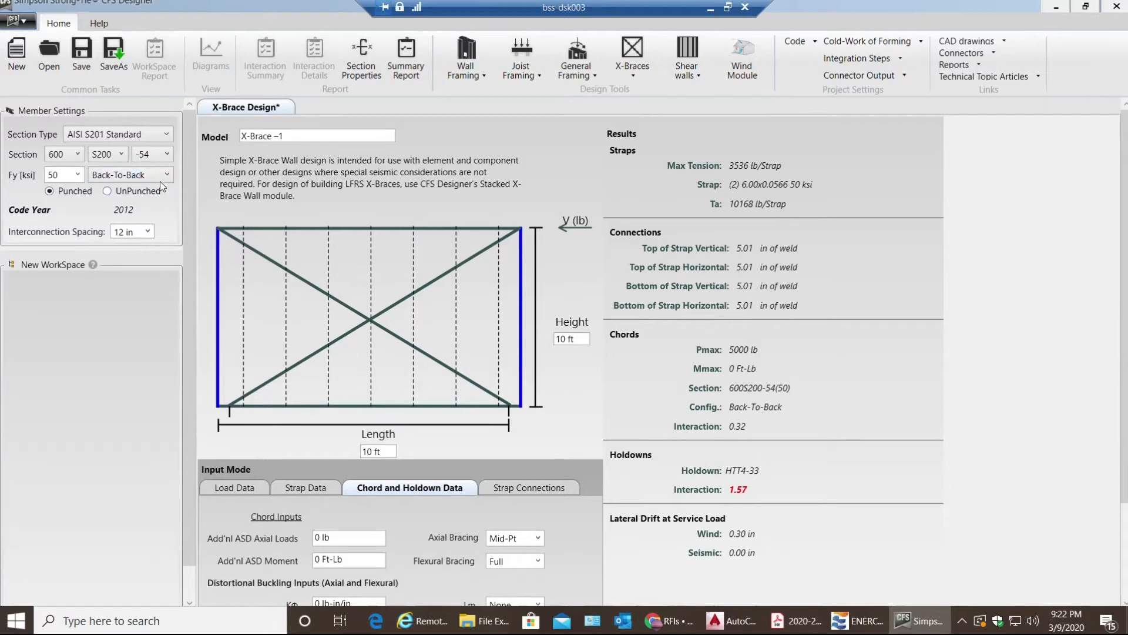
left_click(130, 174)
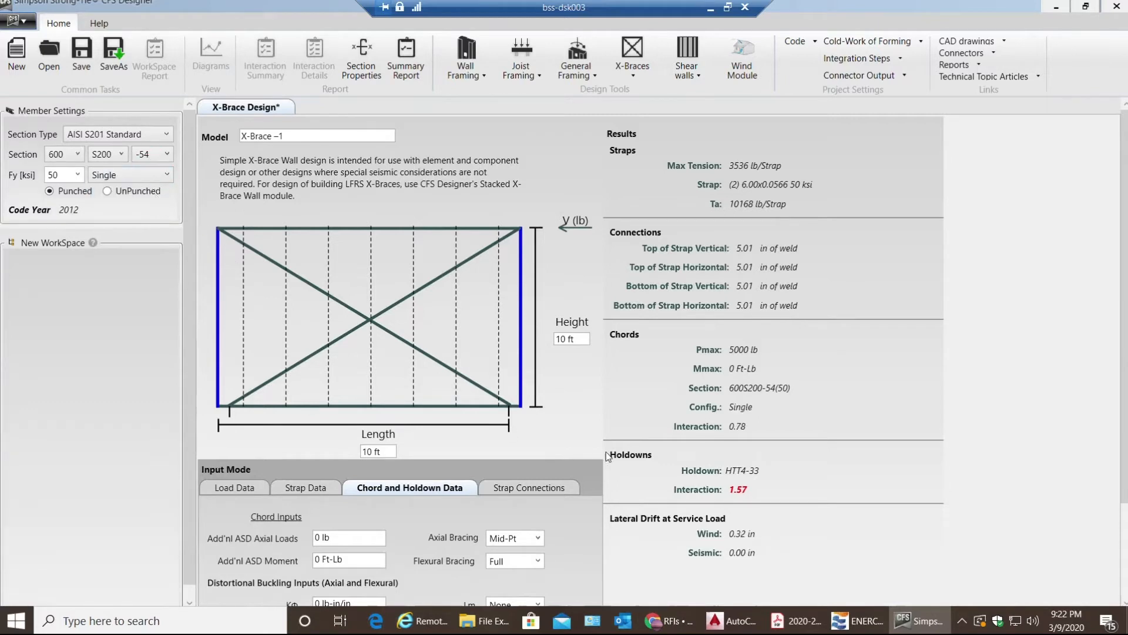
mouse_move(728, 421)
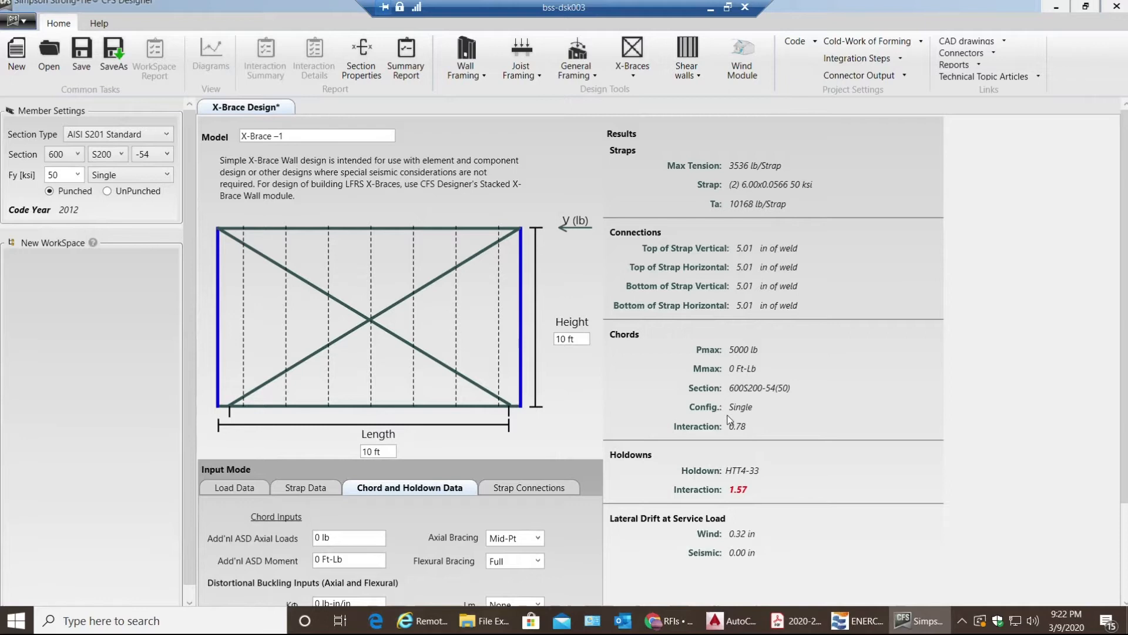
mouse_move(755, 423)
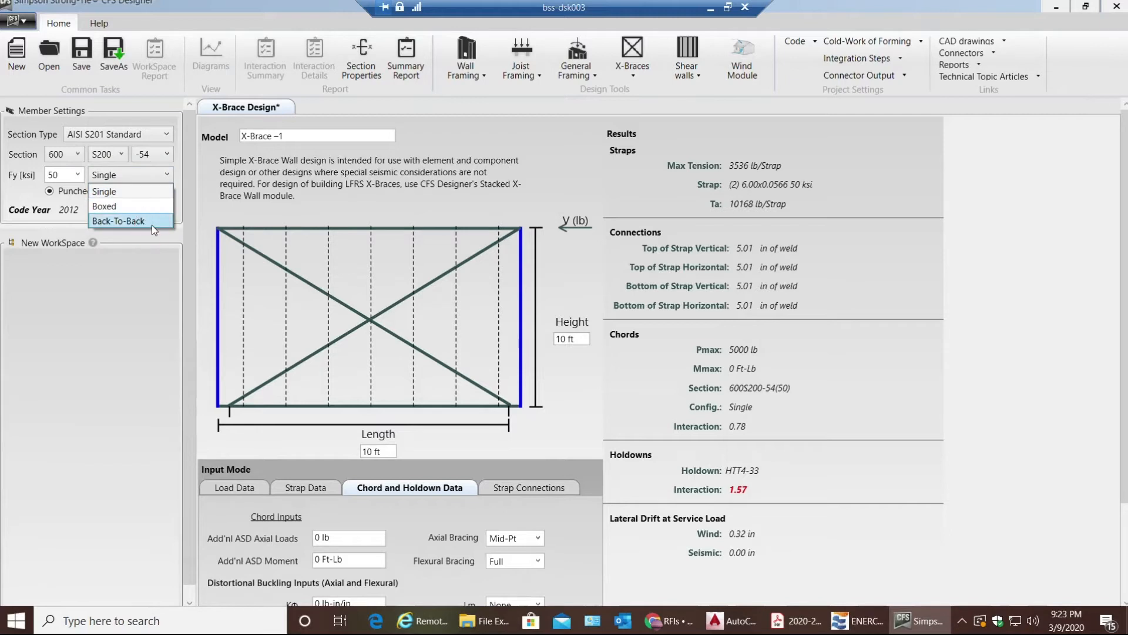
left_click(118, 221)
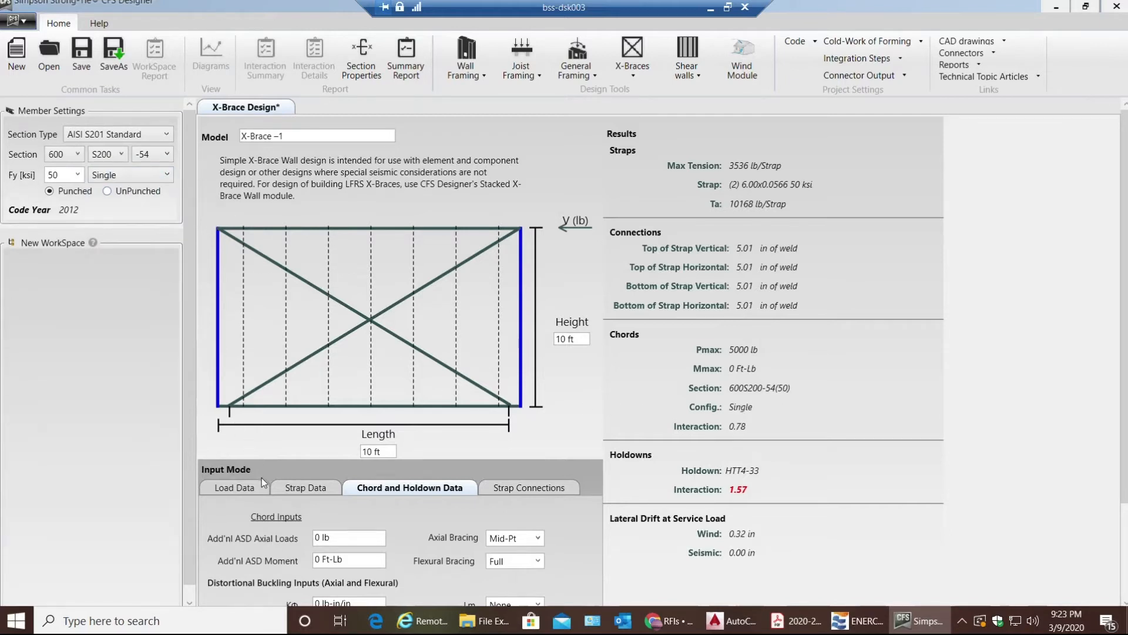
Enter 10000 lb for V (wind) and refresh the strap results
left_click(235, 487)
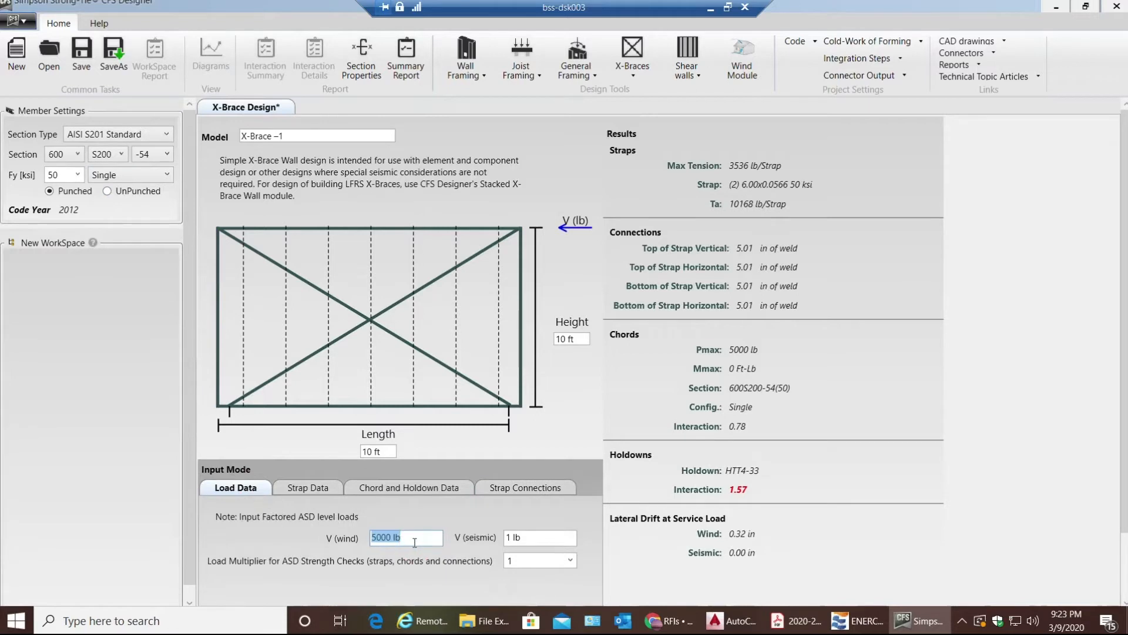
type("10000")
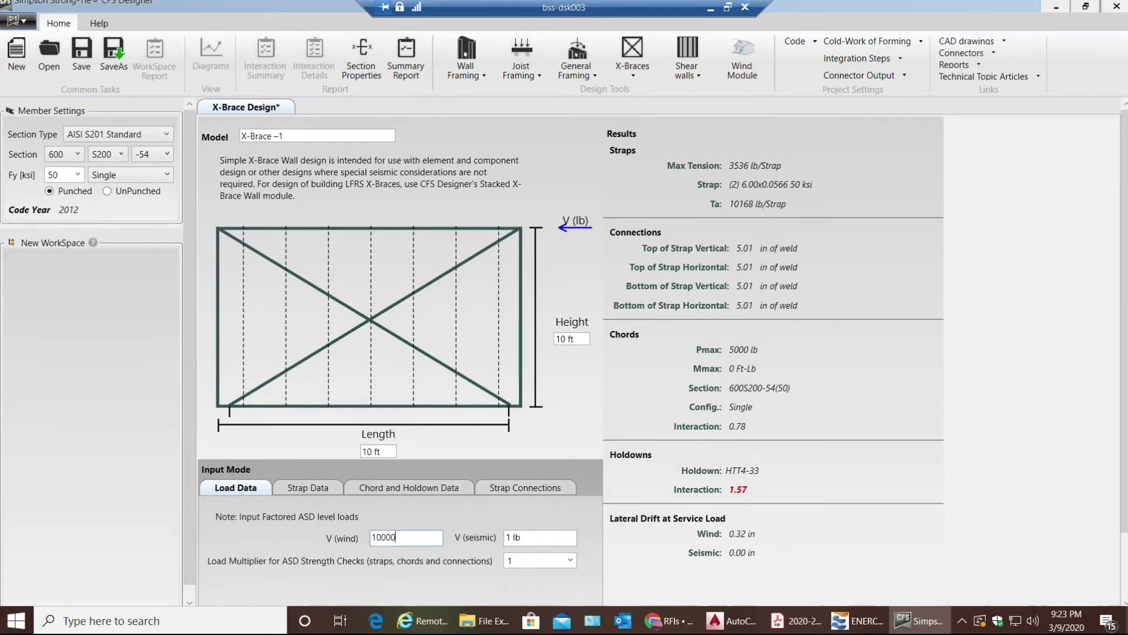
left_click(306, 487)
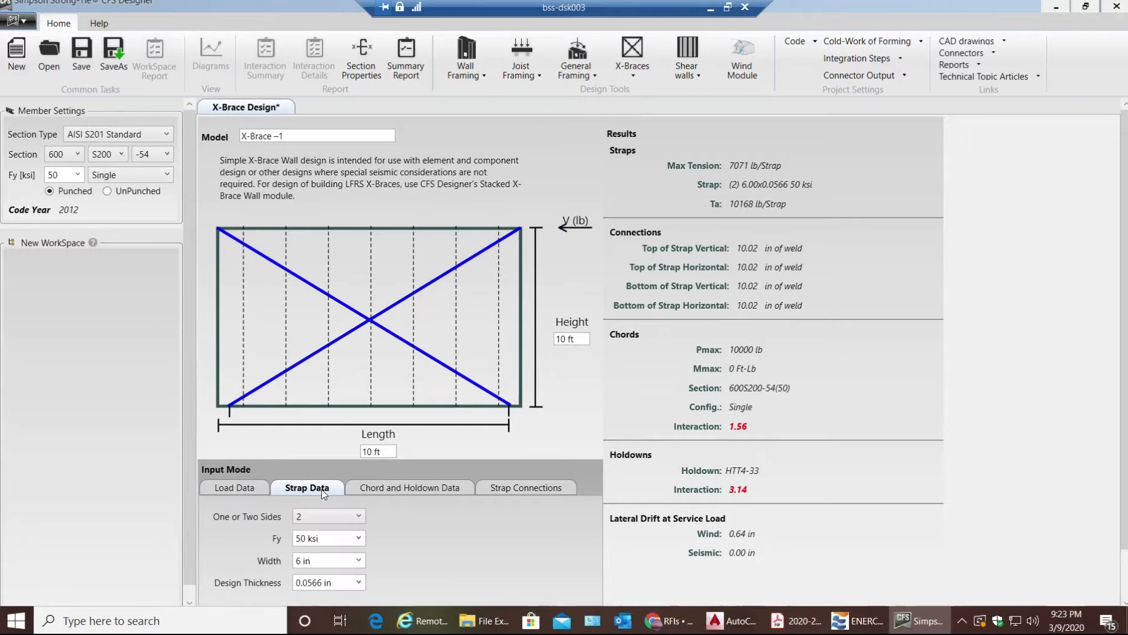
mouse_move(760, 410)
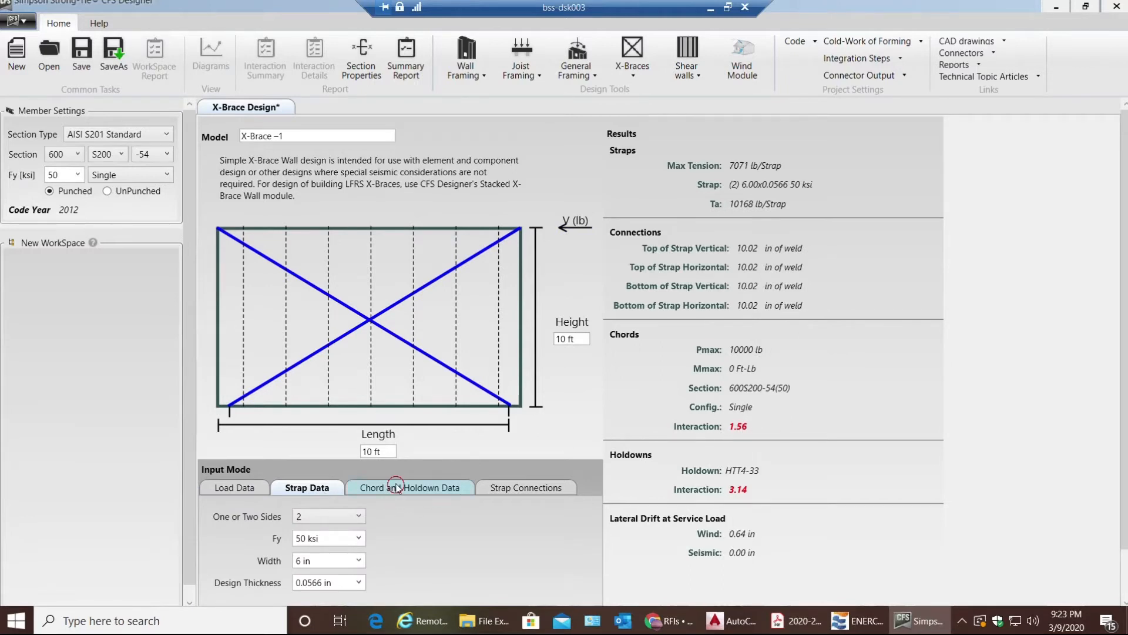
Set the chord configuration to Back-To-Back after comparing it with Boxed
left_click(409, 488)
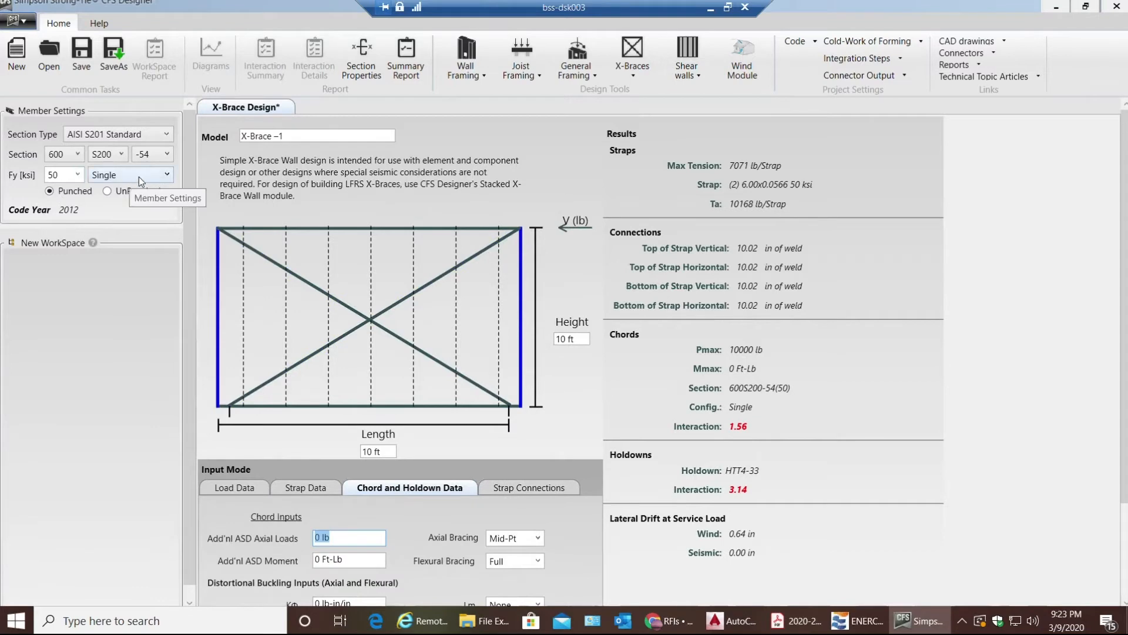
left_click(129, 174)
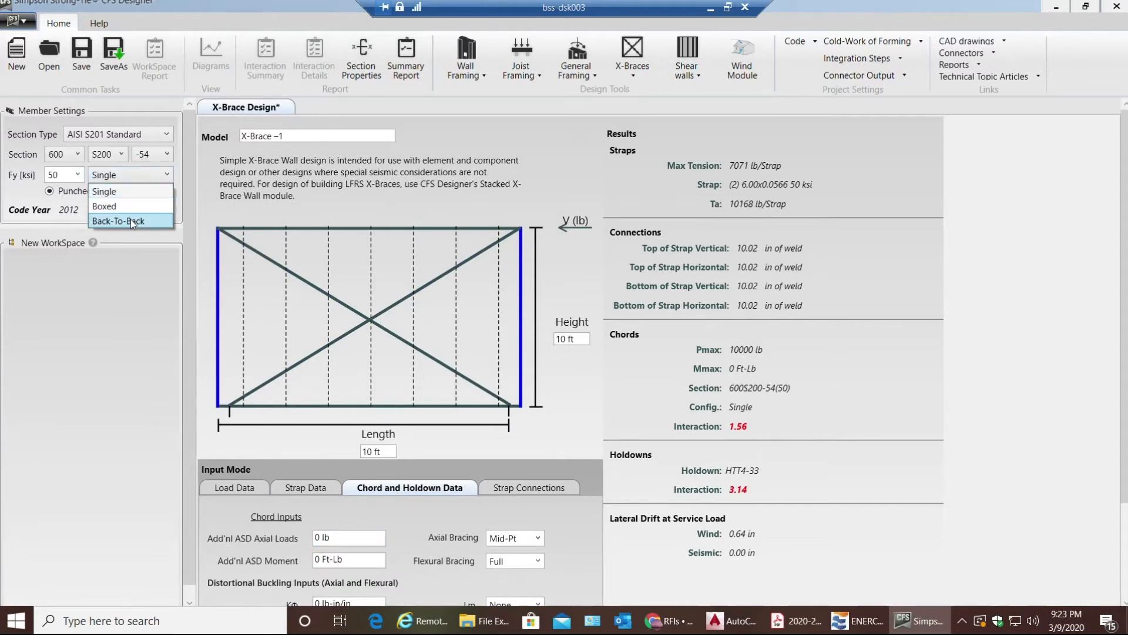
left_click(120, 221)
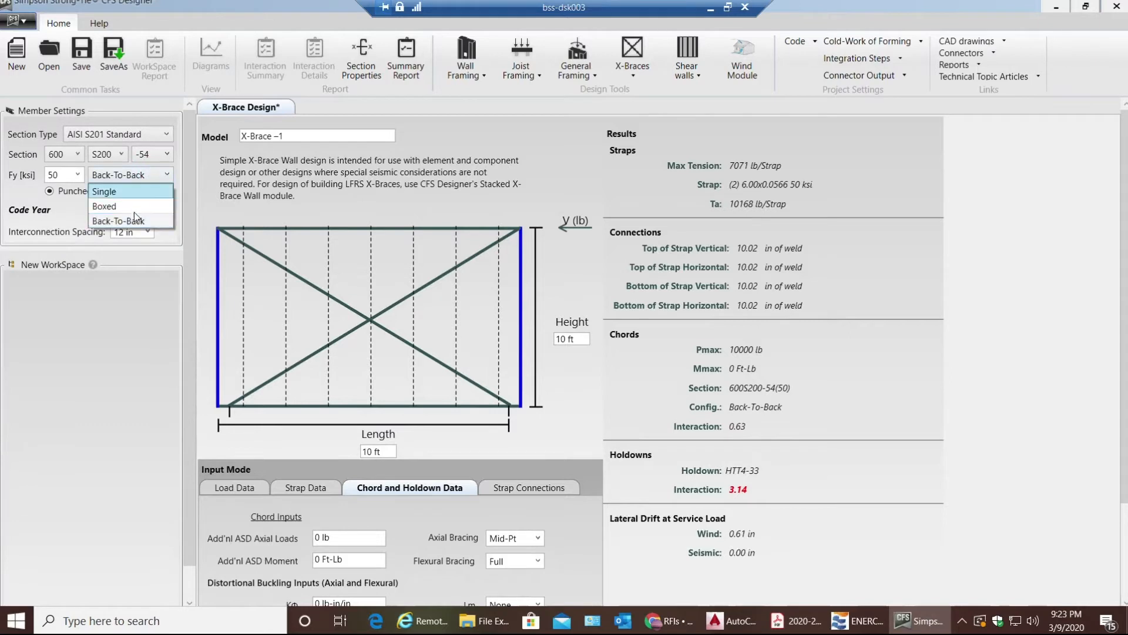
left_click(104, 207)
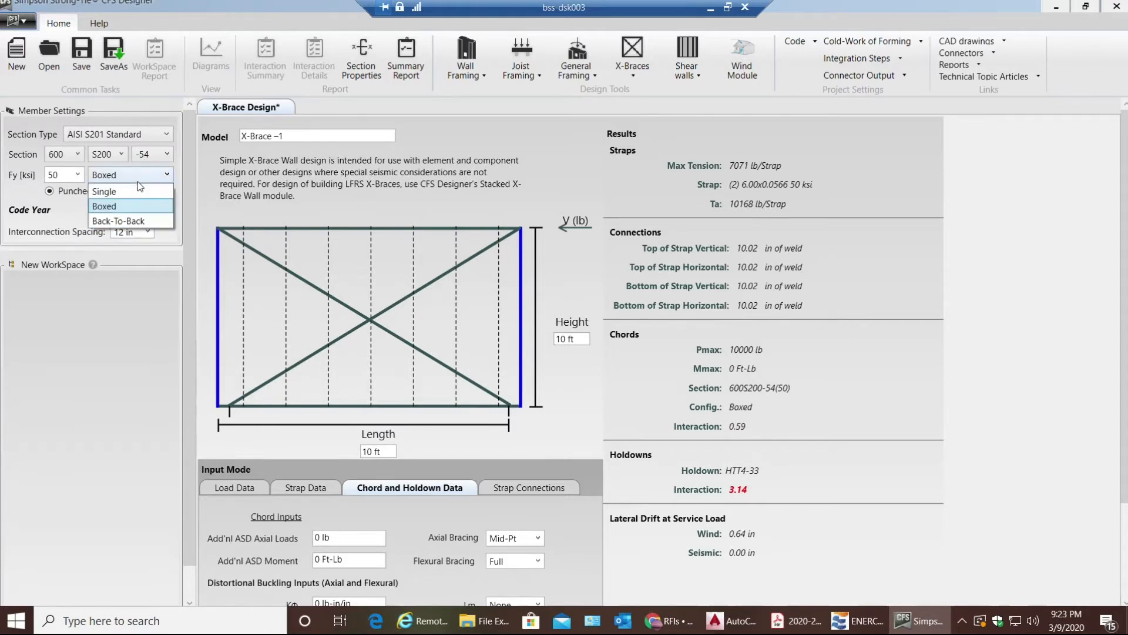
left_click(105, 205)
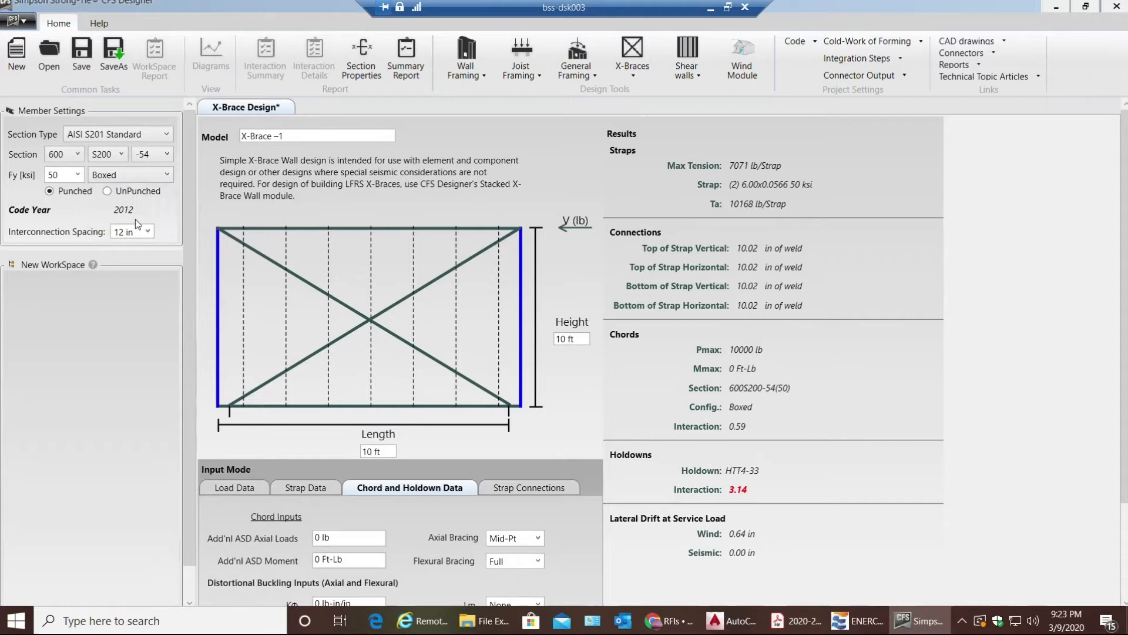
left_click(157, 174)
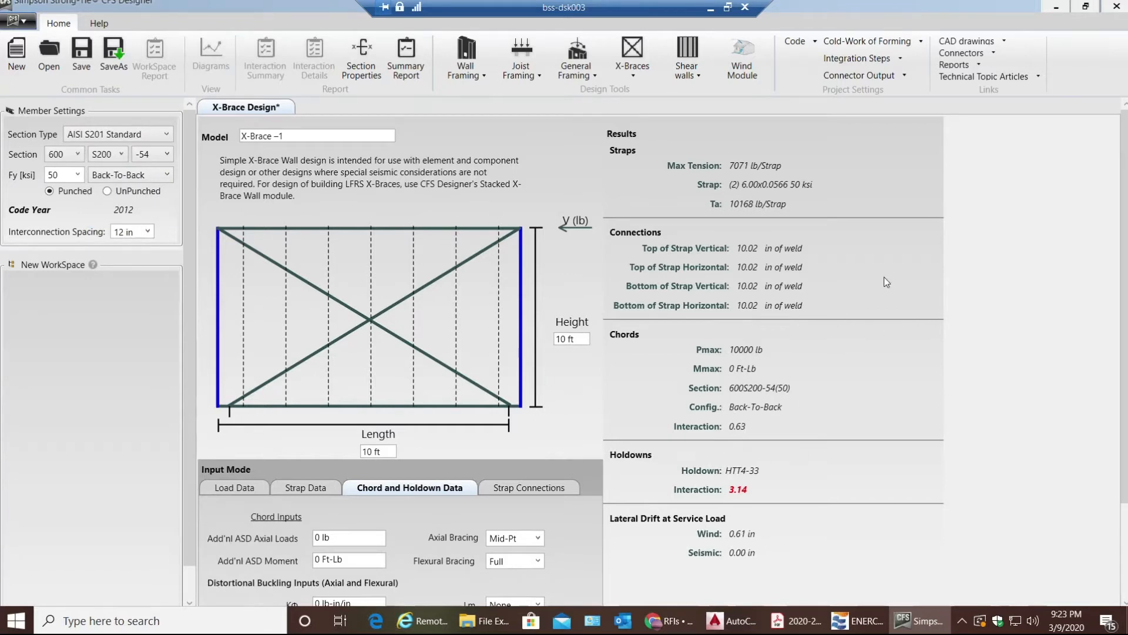
Compare S/HD8S - (2) 54 and S/HD10S - (2) 54 holdowns in Holdown Inputs
scroll("down", 3)
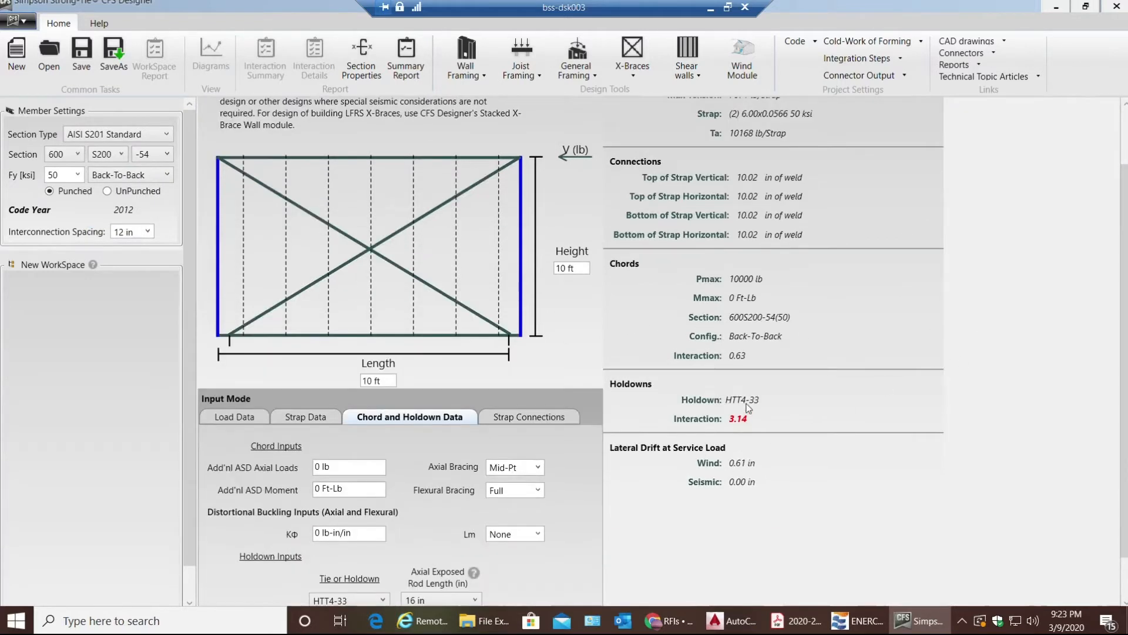
mouse_move(669, 373)
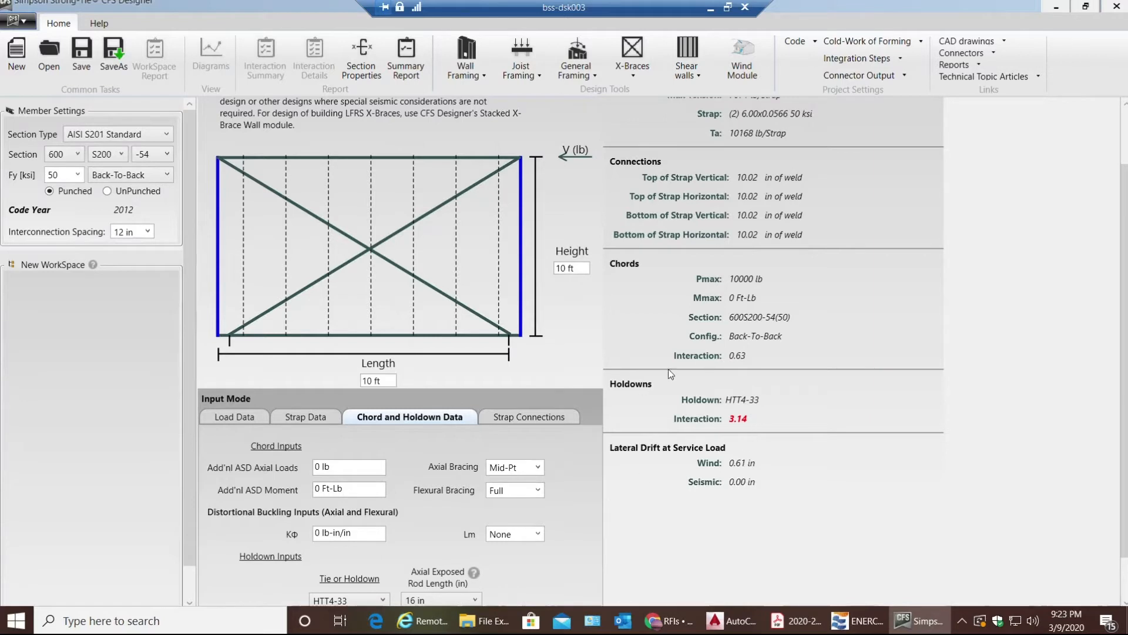
scroll("down", 3)
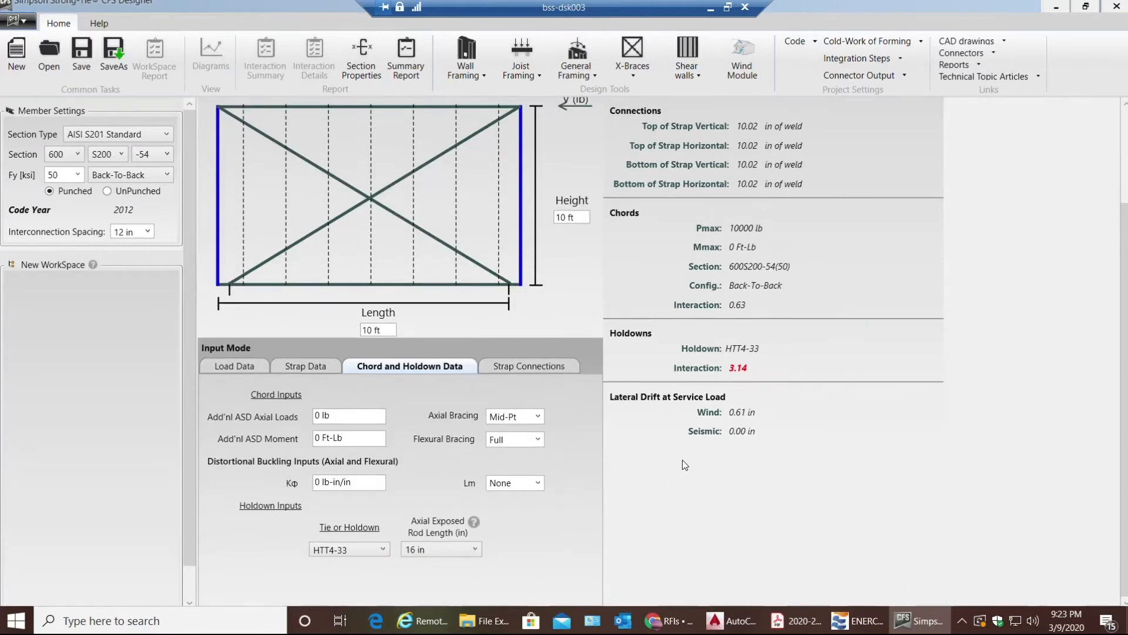
mouse_move(708, 366)
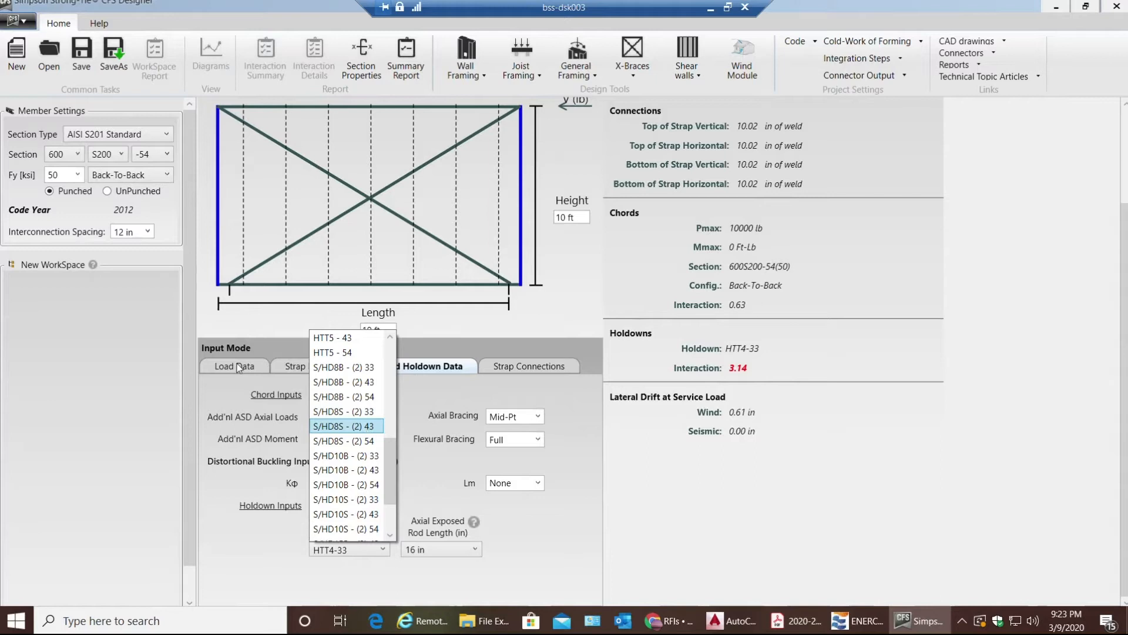
mouse_move(352, 440)
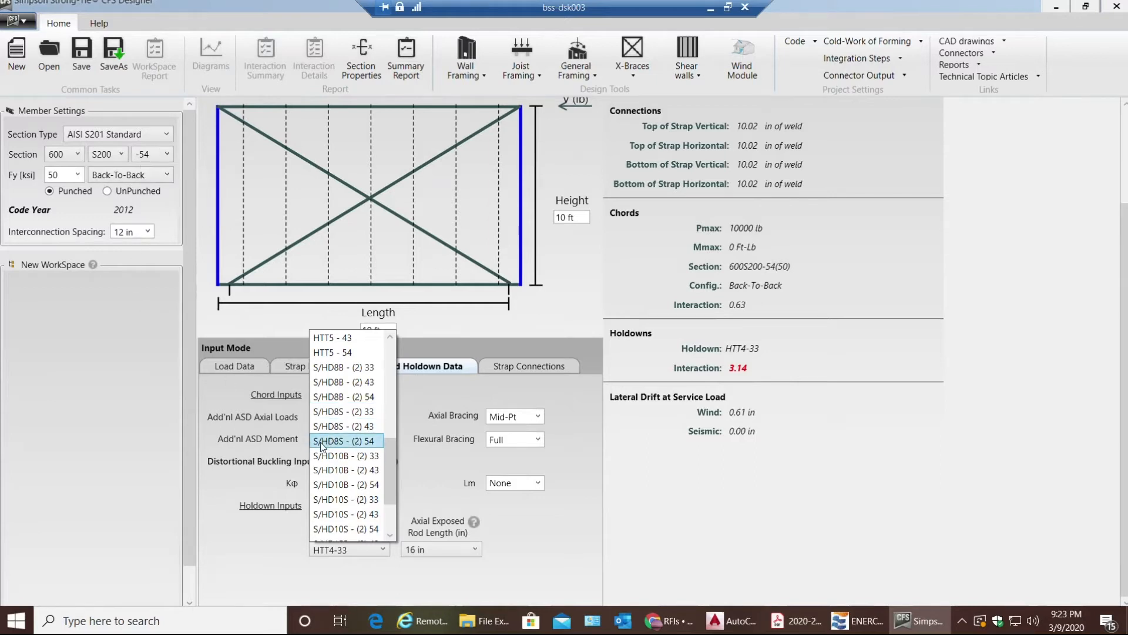
mouse_move(360, 445)
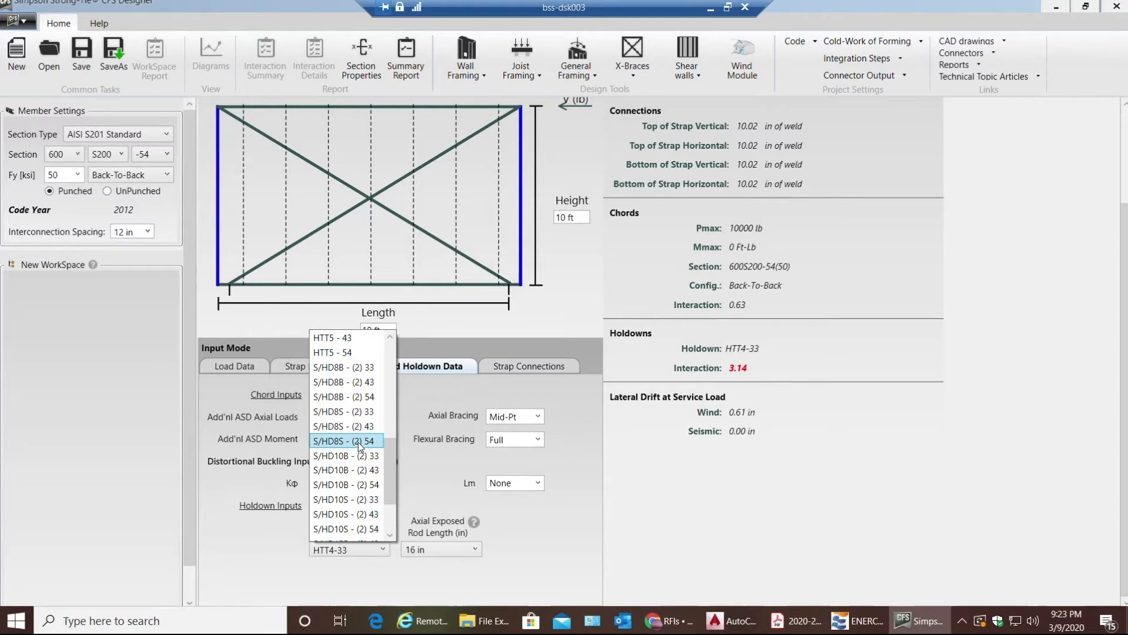
left_click(344, 440)
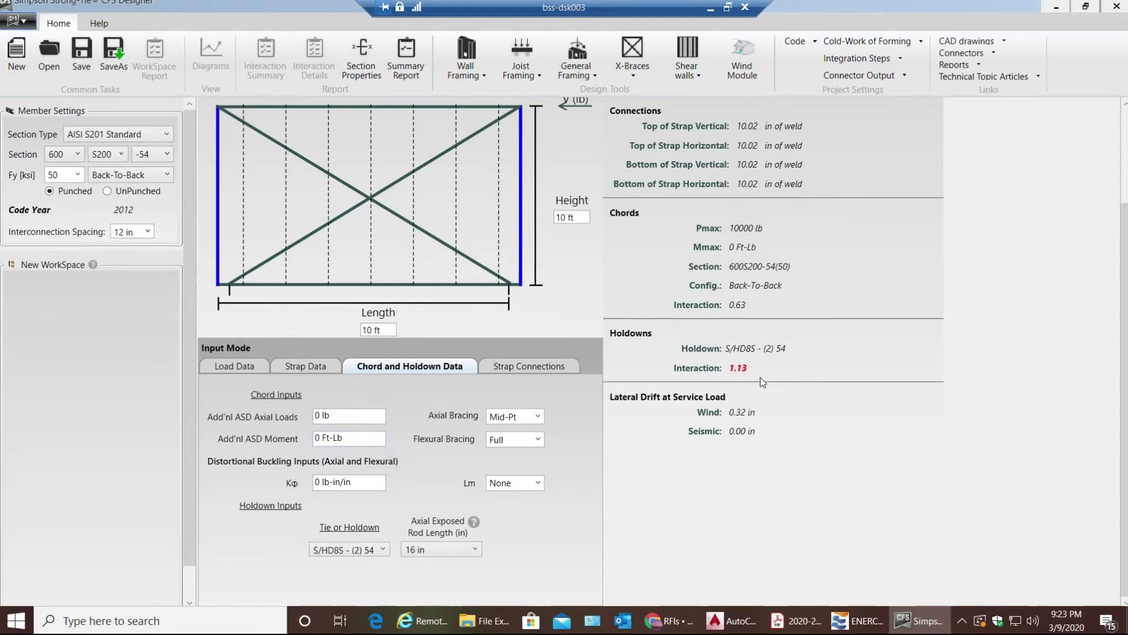
mouse_move(416, 540)
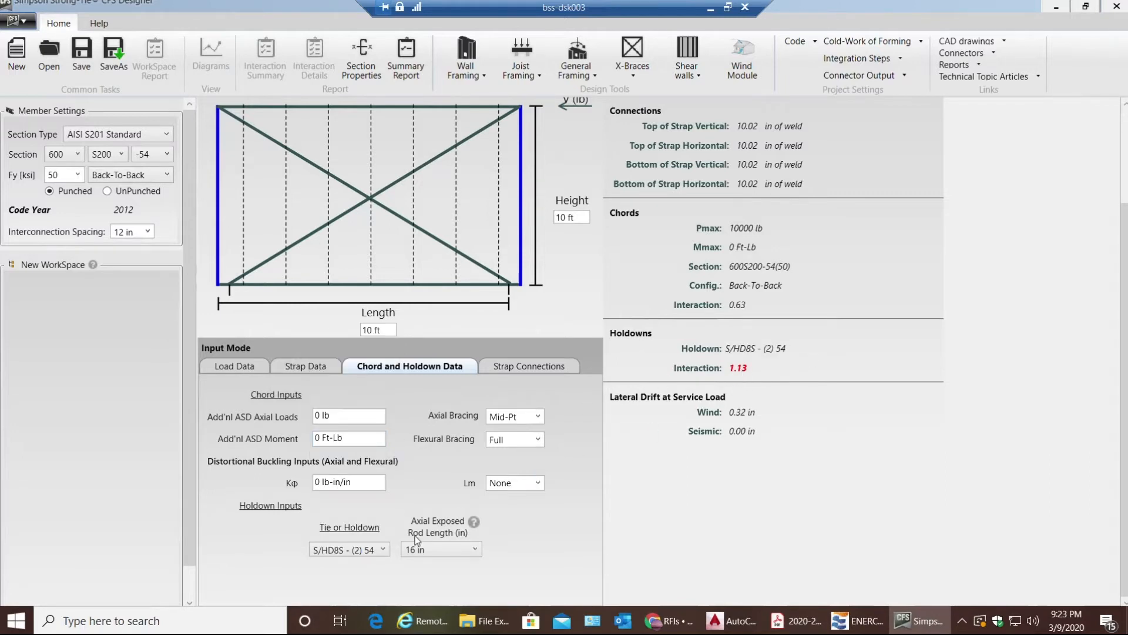
left_click(382, 549)
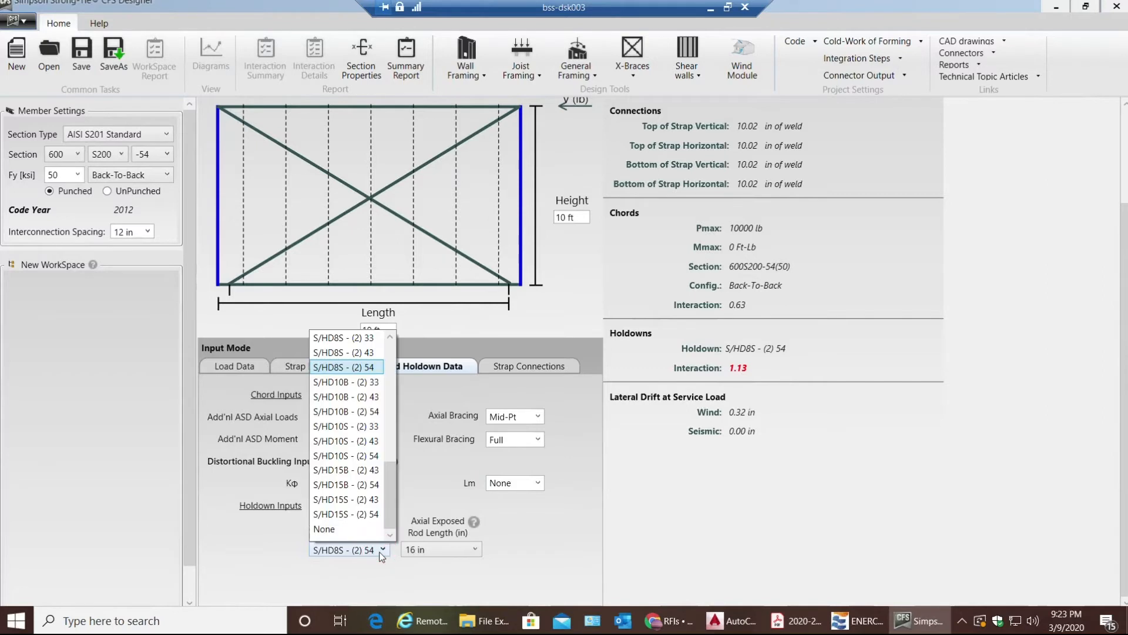
mouse_move(350, 456)
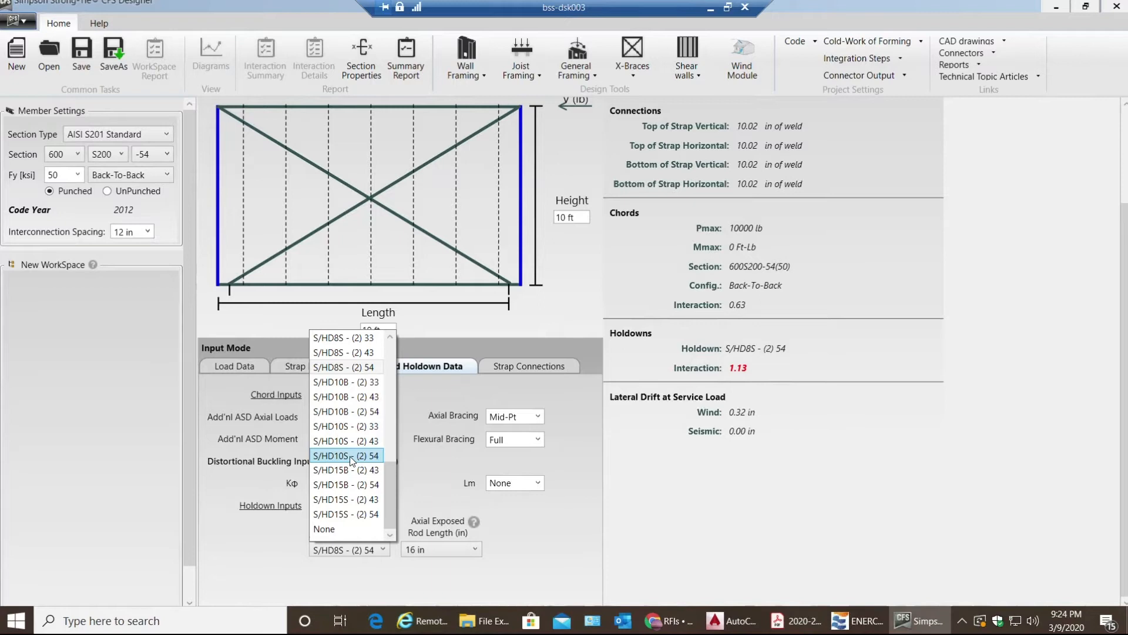
left_click(345, 456)
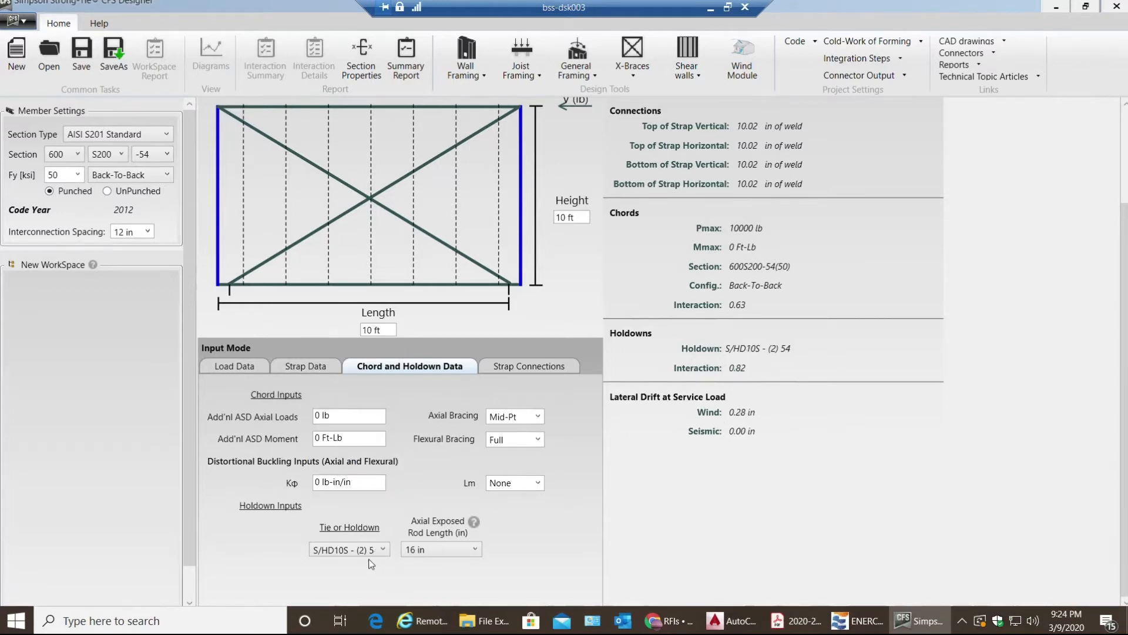
left_click(349, 549)
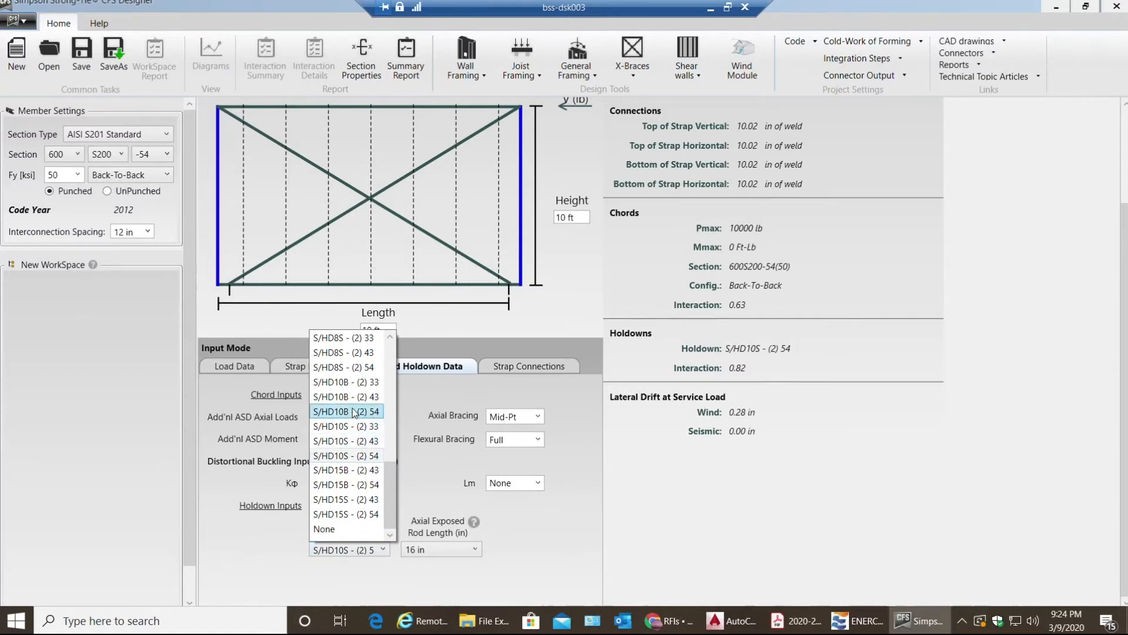
mouse_move(363, 353)
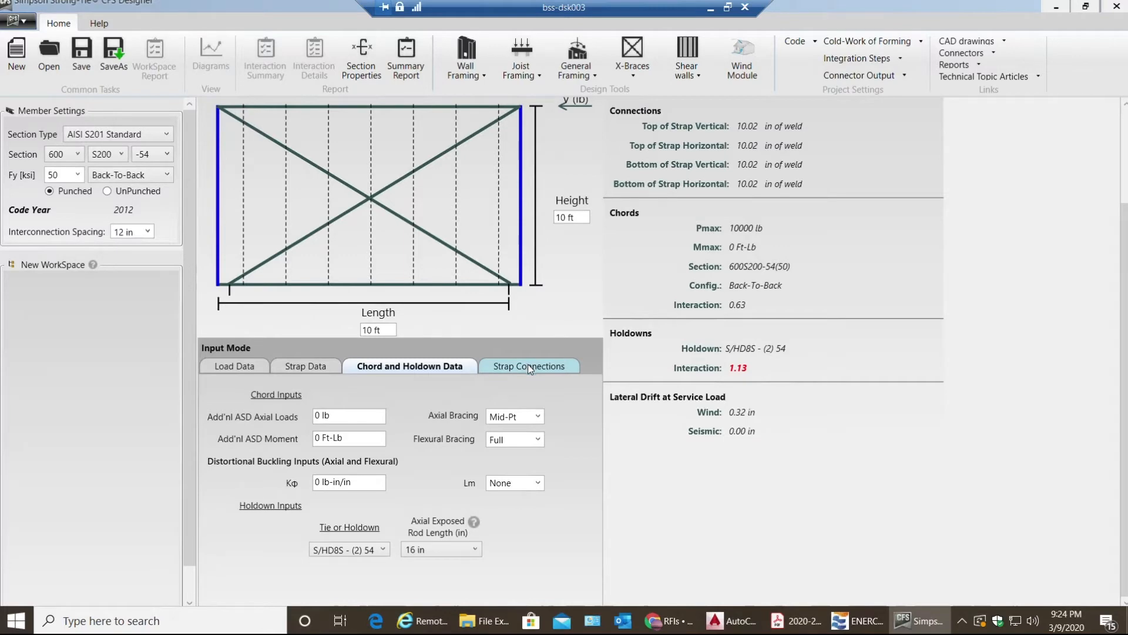
Set the top strap connection to design for pure tension
left_click(528, 366)
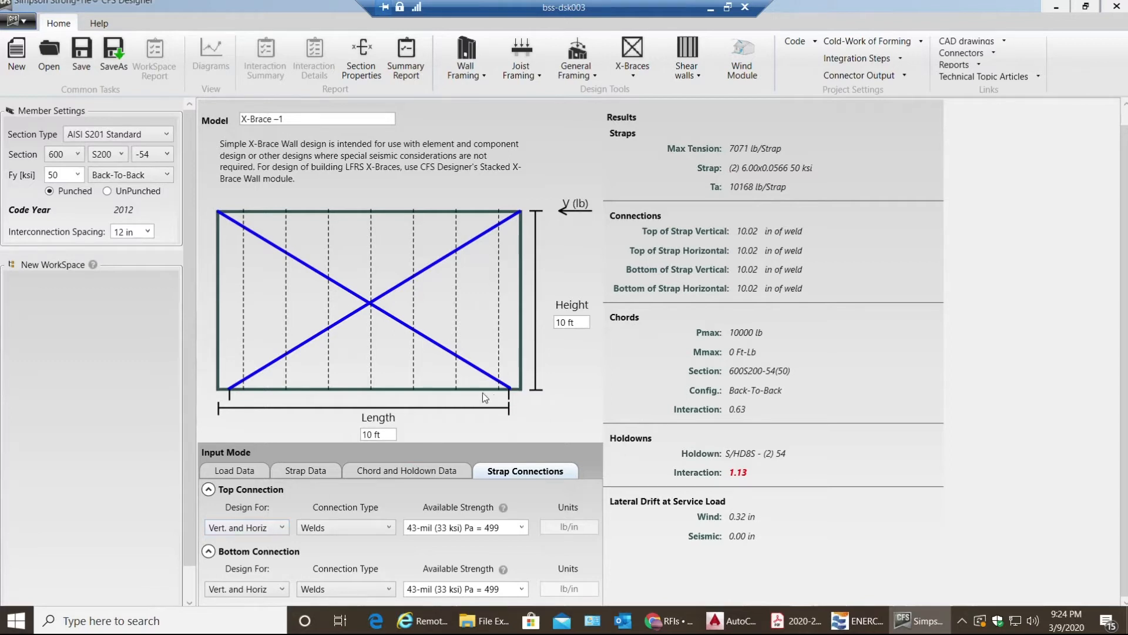
mouse_move(529, 388)
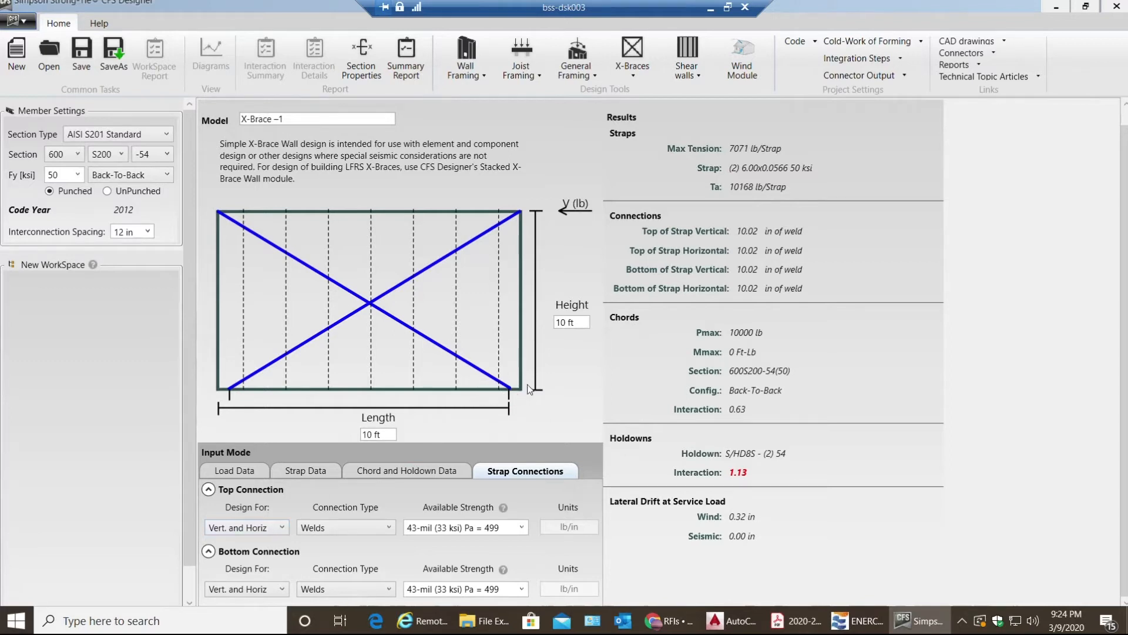
mouse_move(470, 393)
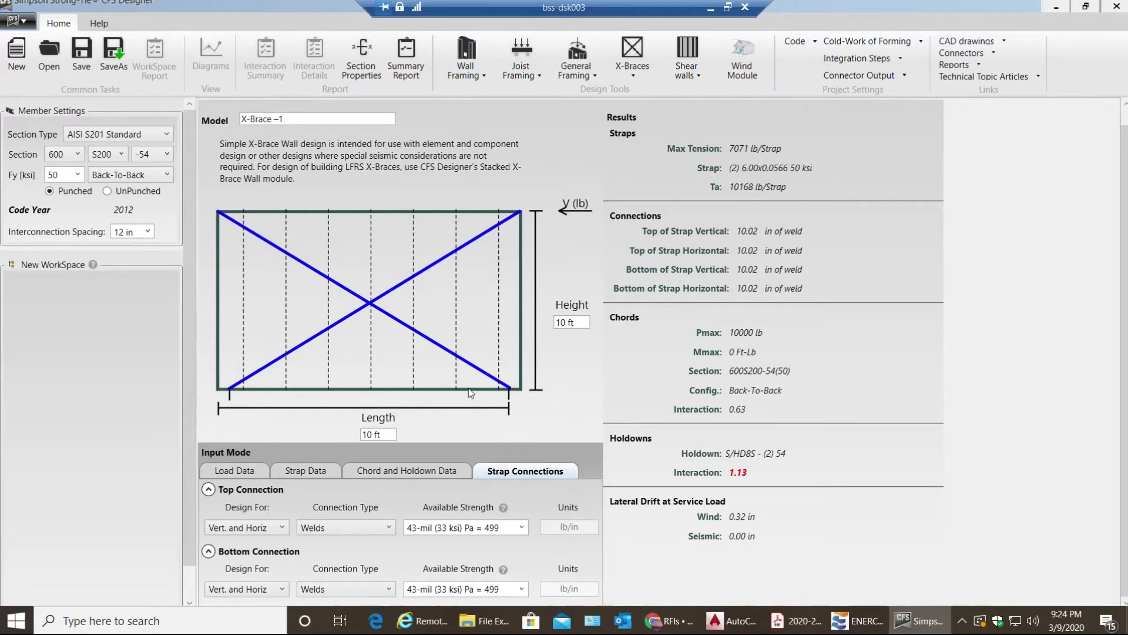
mouse_move(502, 394)
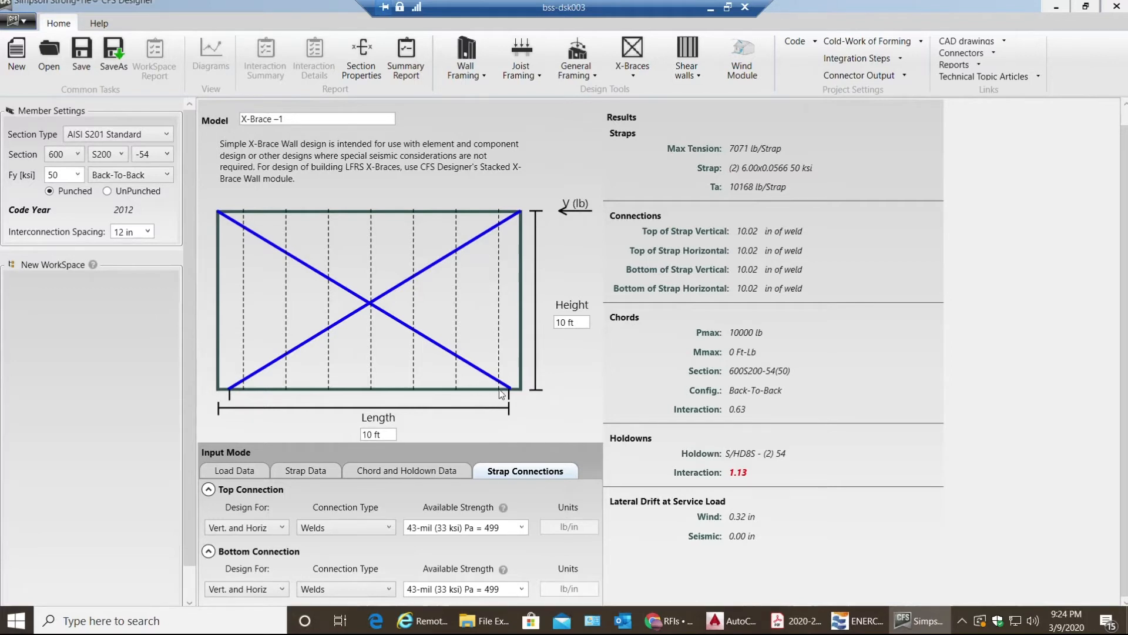
mouse_move(519, 394)
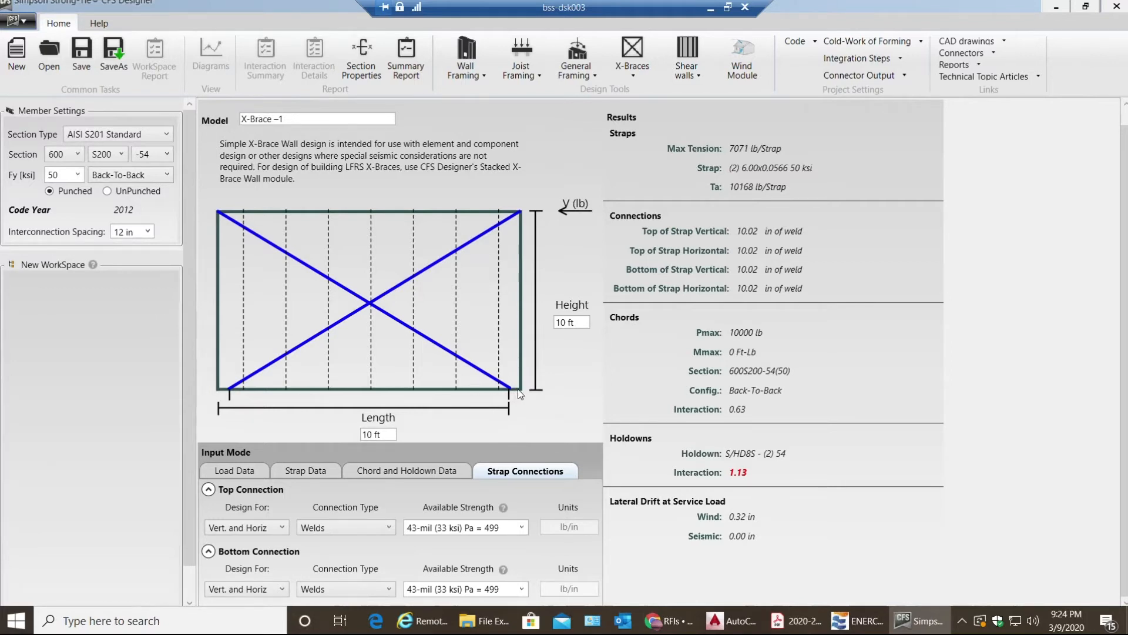
mouse_move(531, 391)
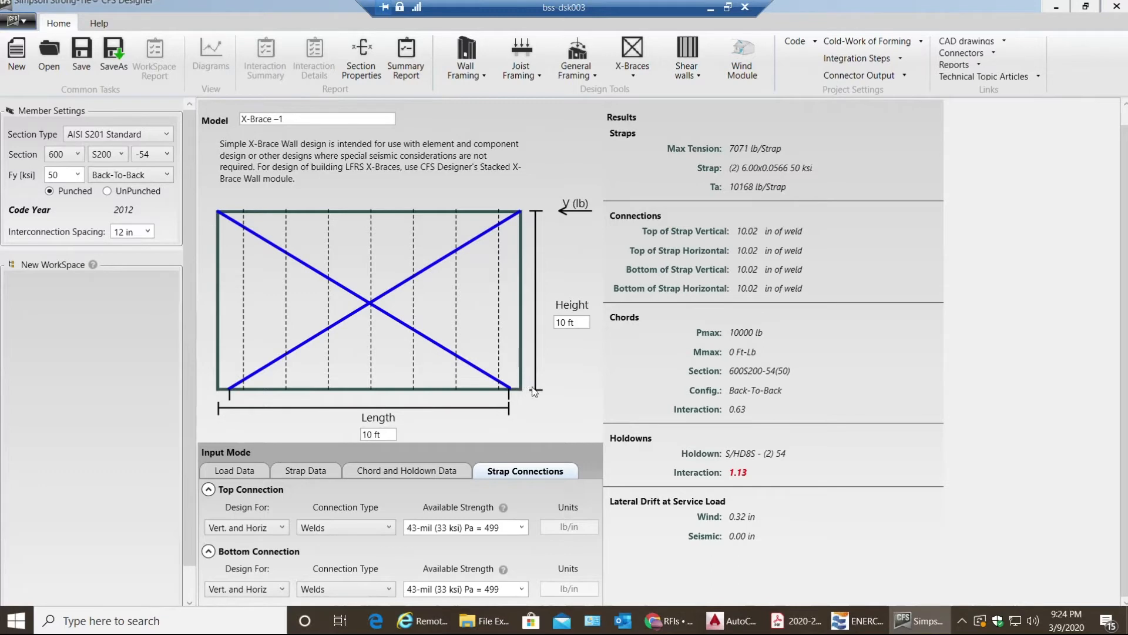
left_click(276, 527)
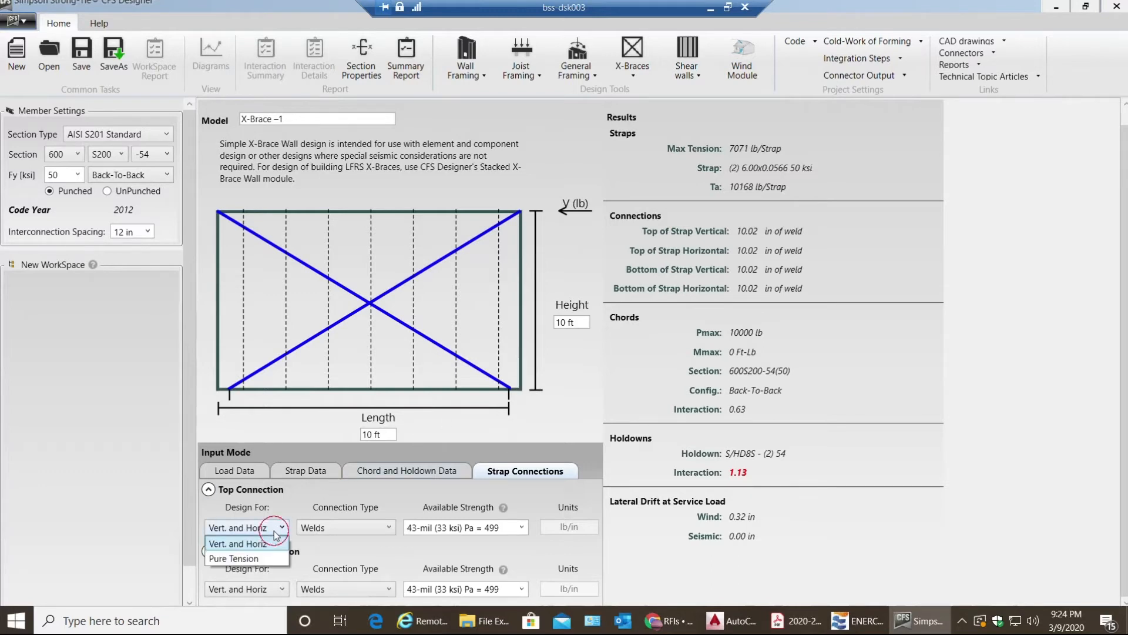
left_click(233, 558)
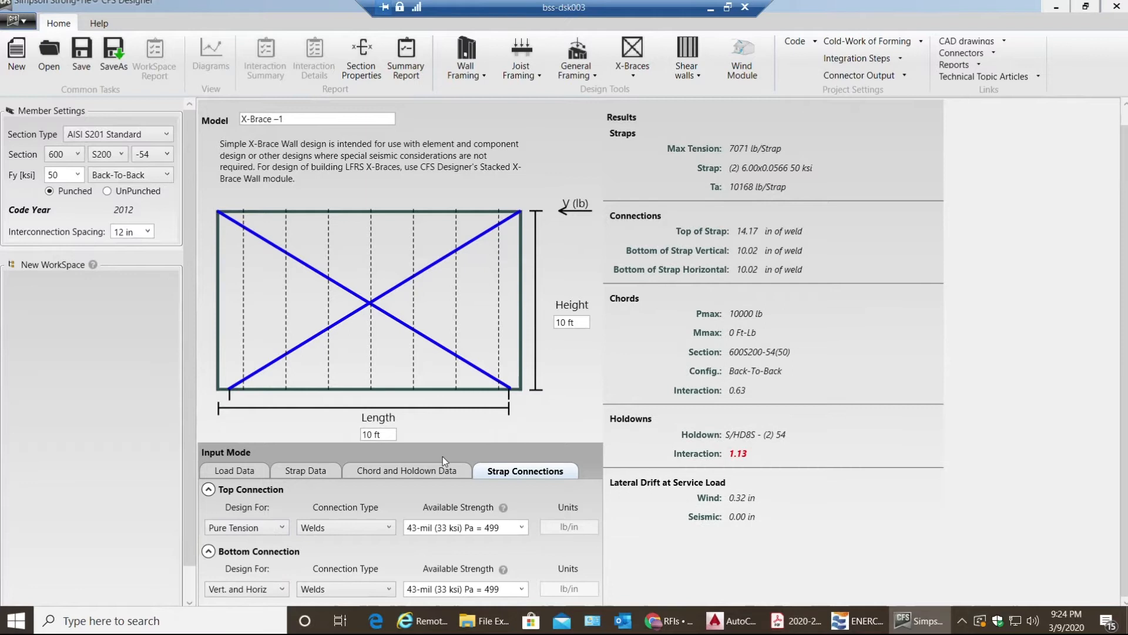
mouse_move(495, 385)
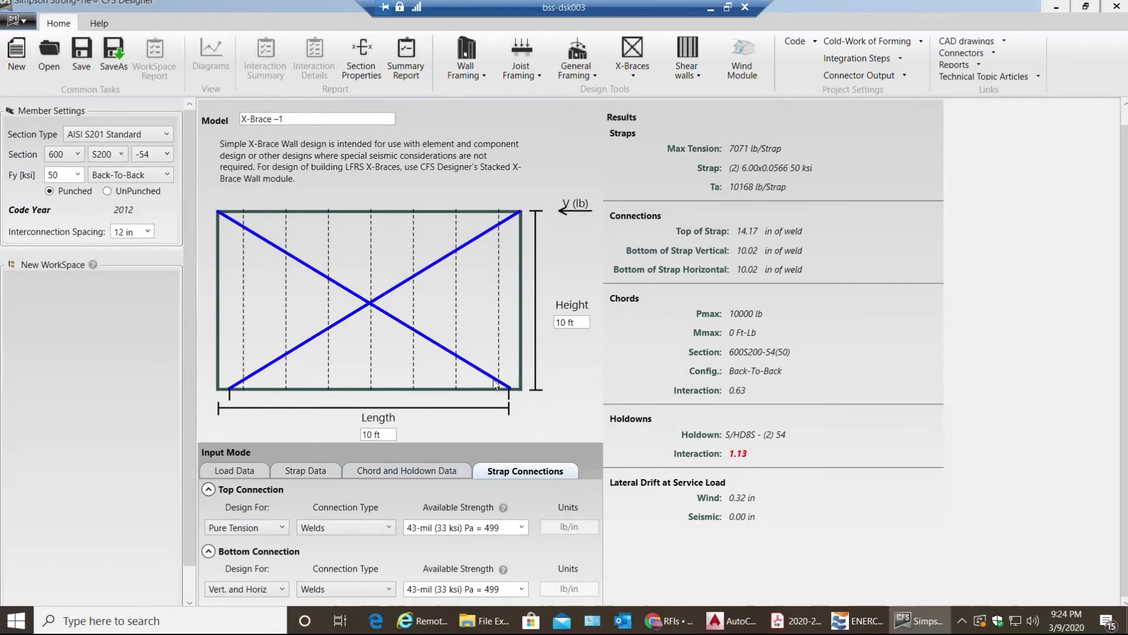
mouse_move(522, 384)
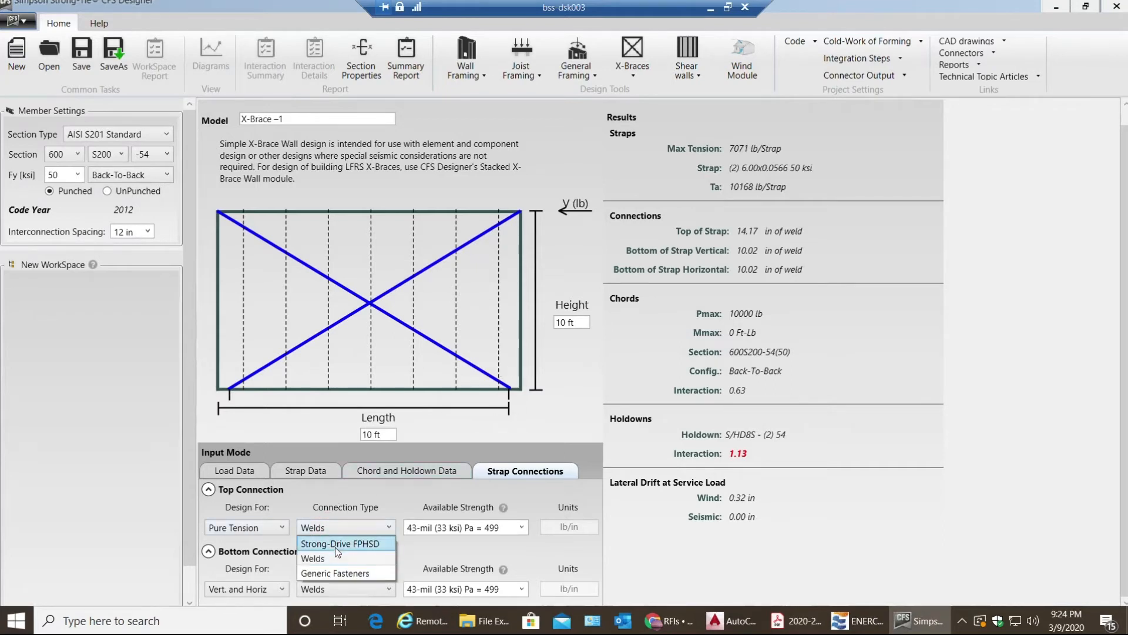
mouse_move(321, 559)
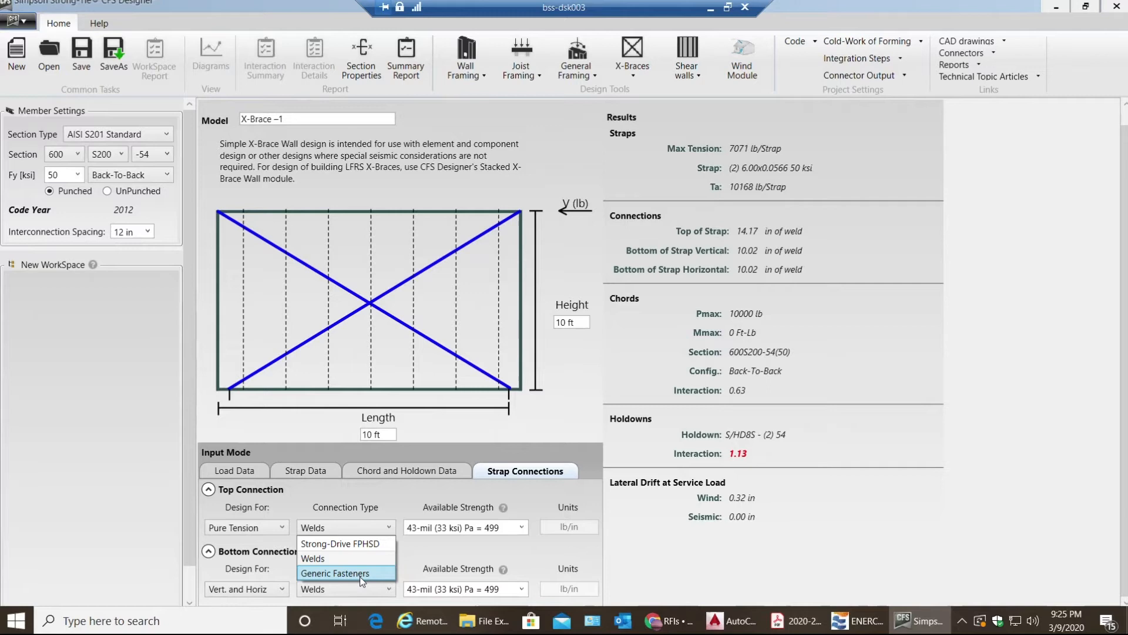
Give the top connection generic #10 54-mil fasteners (406 lb), designed for vertical and horizontal forces
left_click(334, 573)
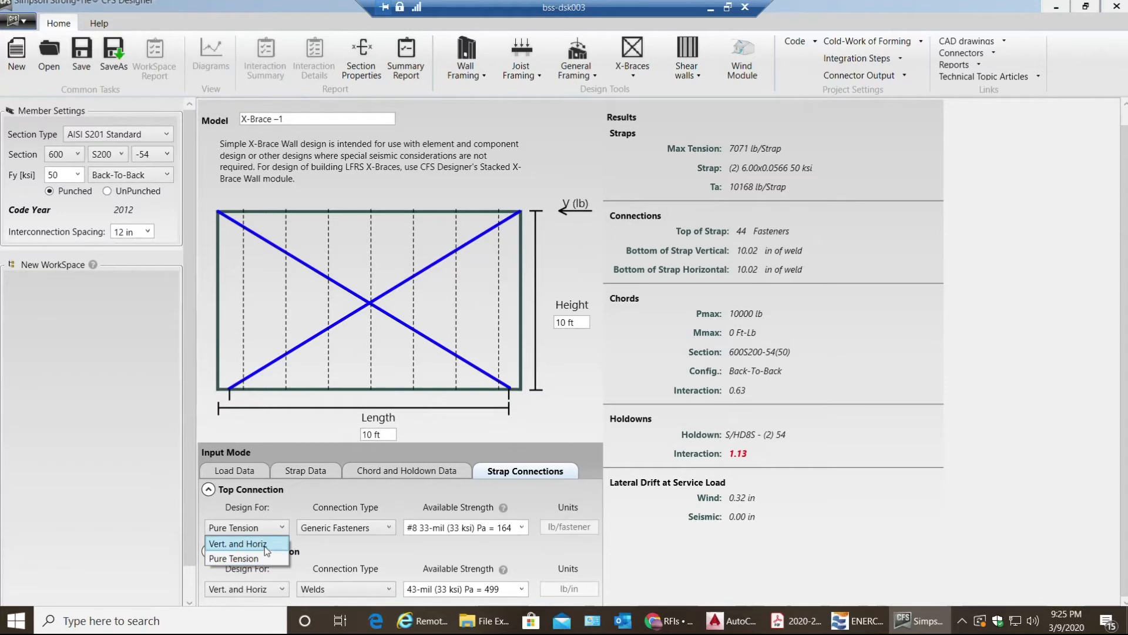
left_click(237, 543)
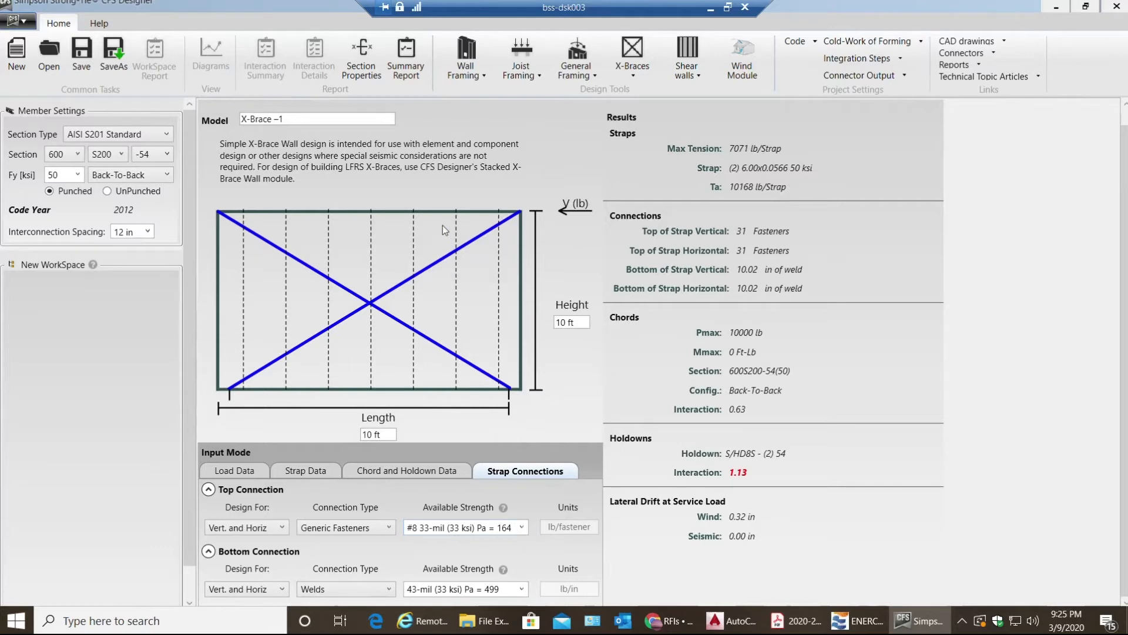
mouse_move(466, 281)
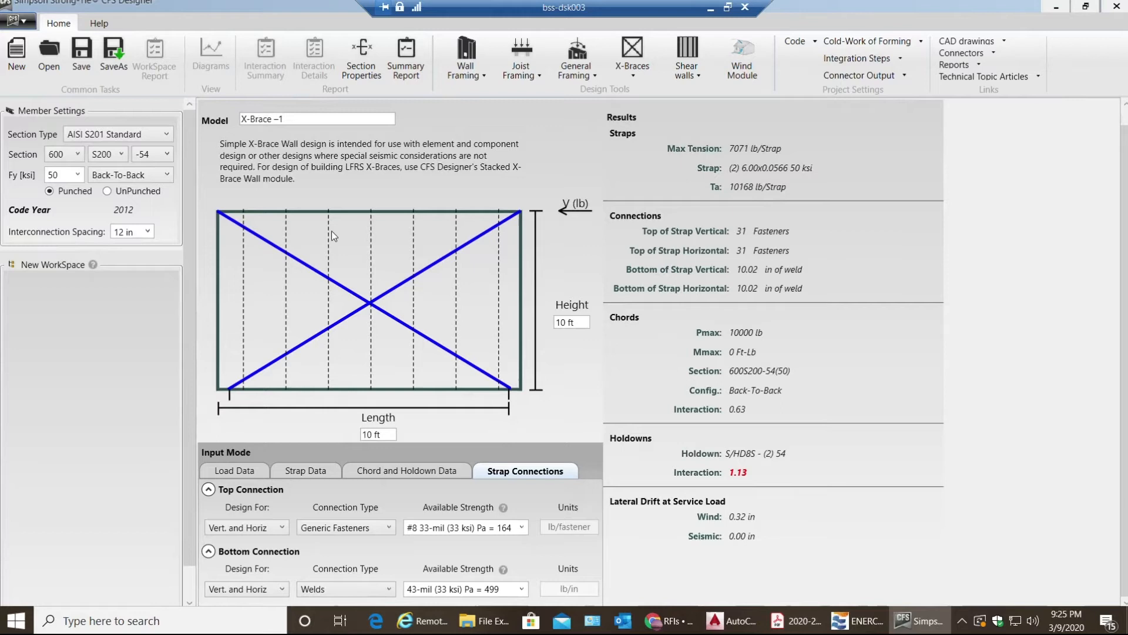
mouse_move(521, 526)
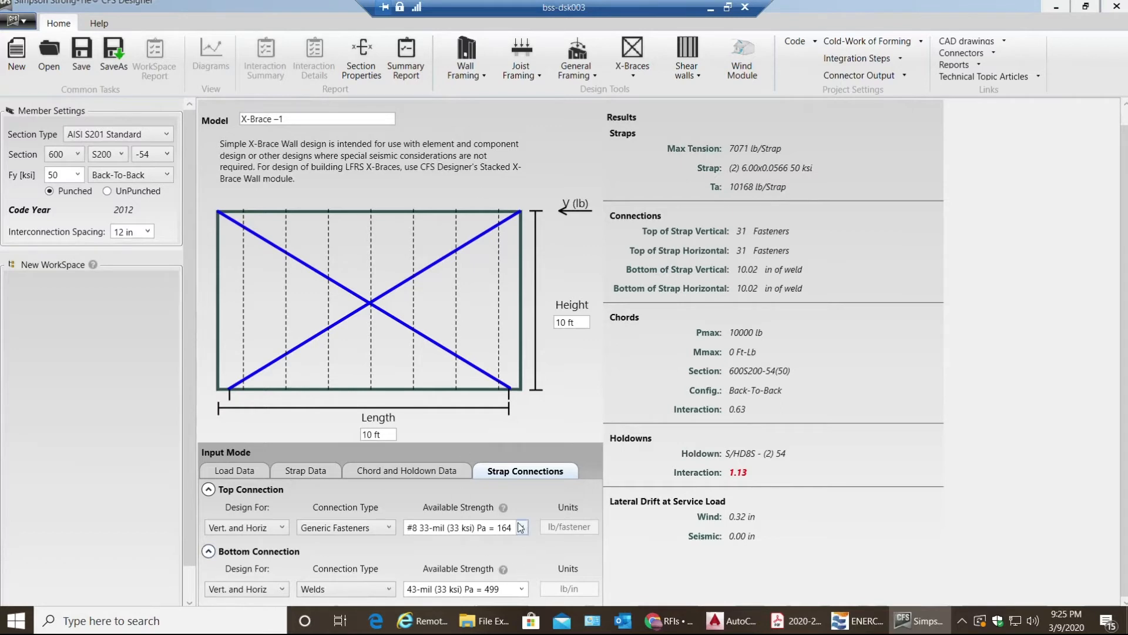
left_click(520, 526)
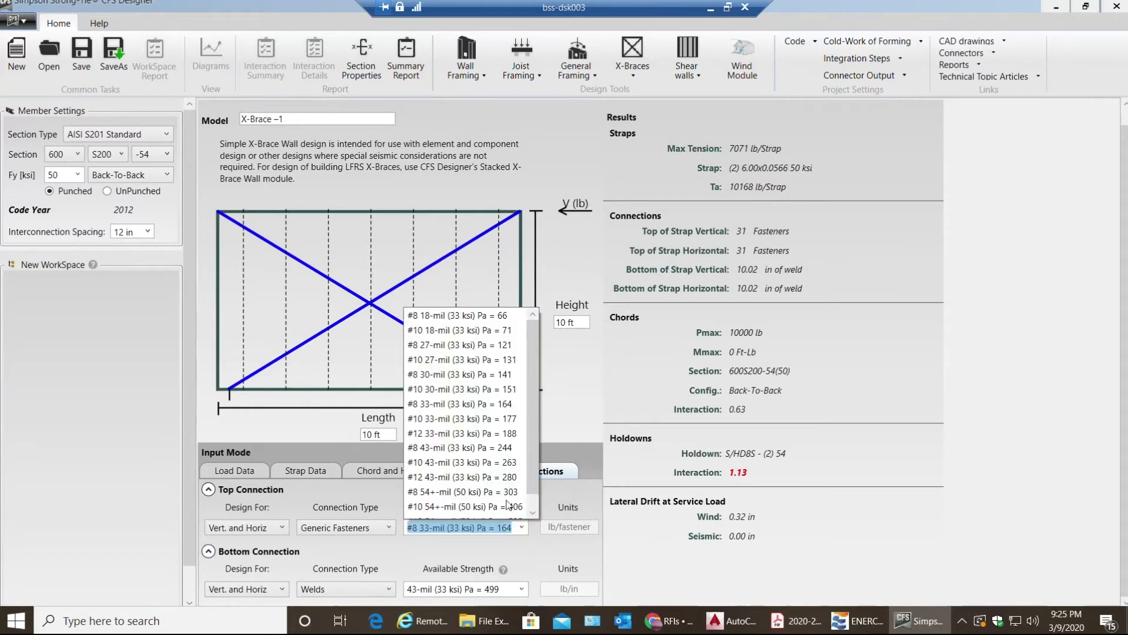
mouse_move(465, 506)
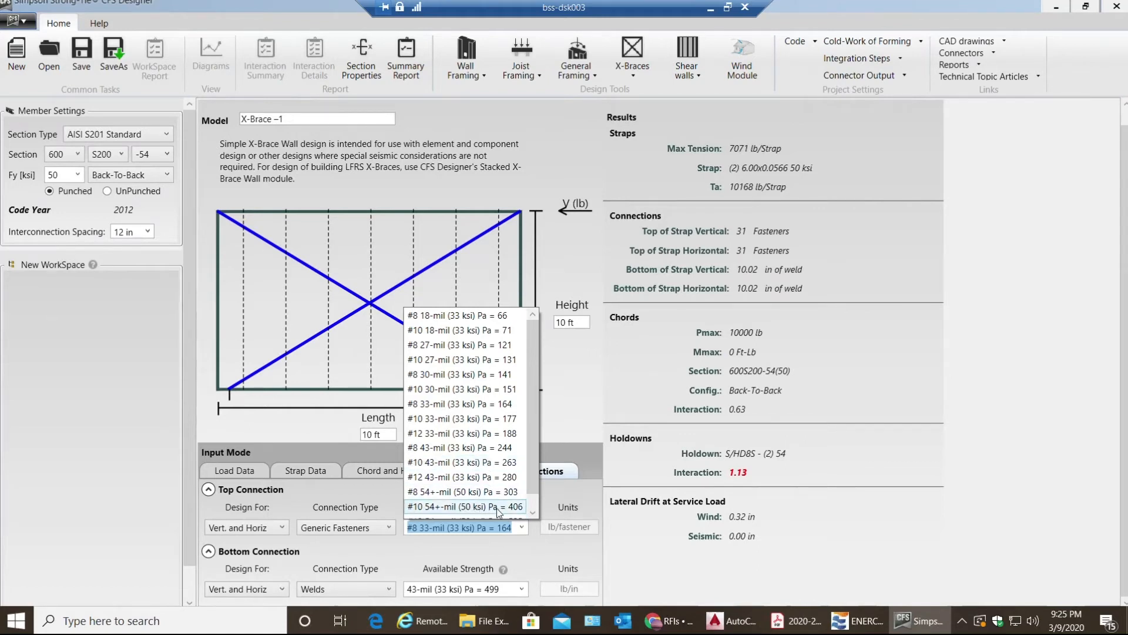
left_click(464, 506)
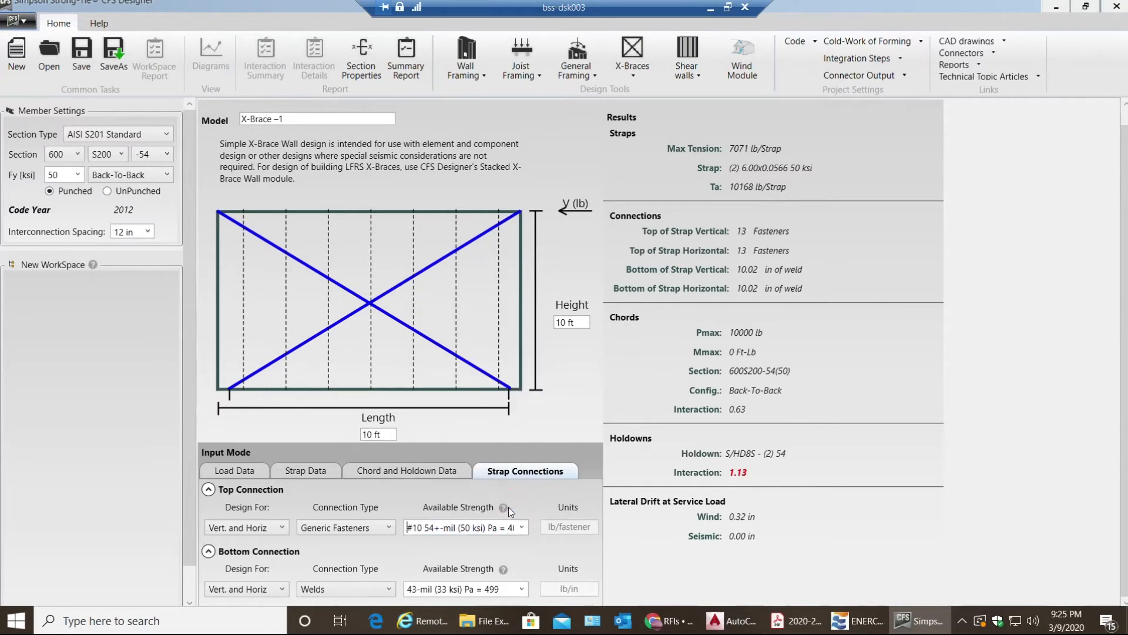
mouse_move(911, 407)
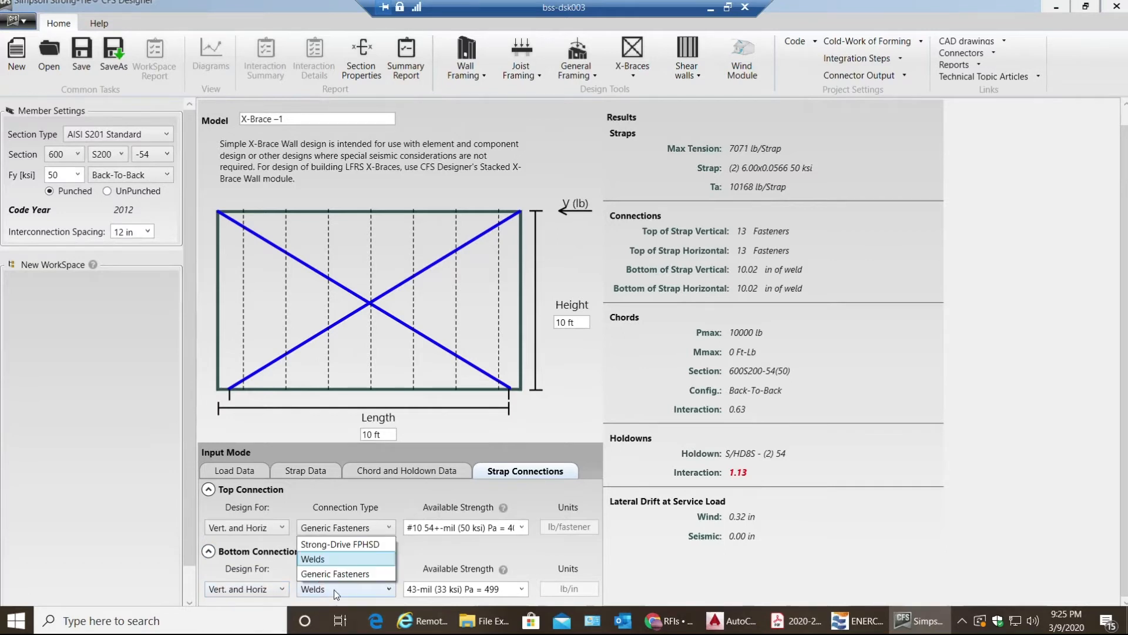
Use generic #10 54-mil fasteners for the bottom strap connection
left_click(335, 574)
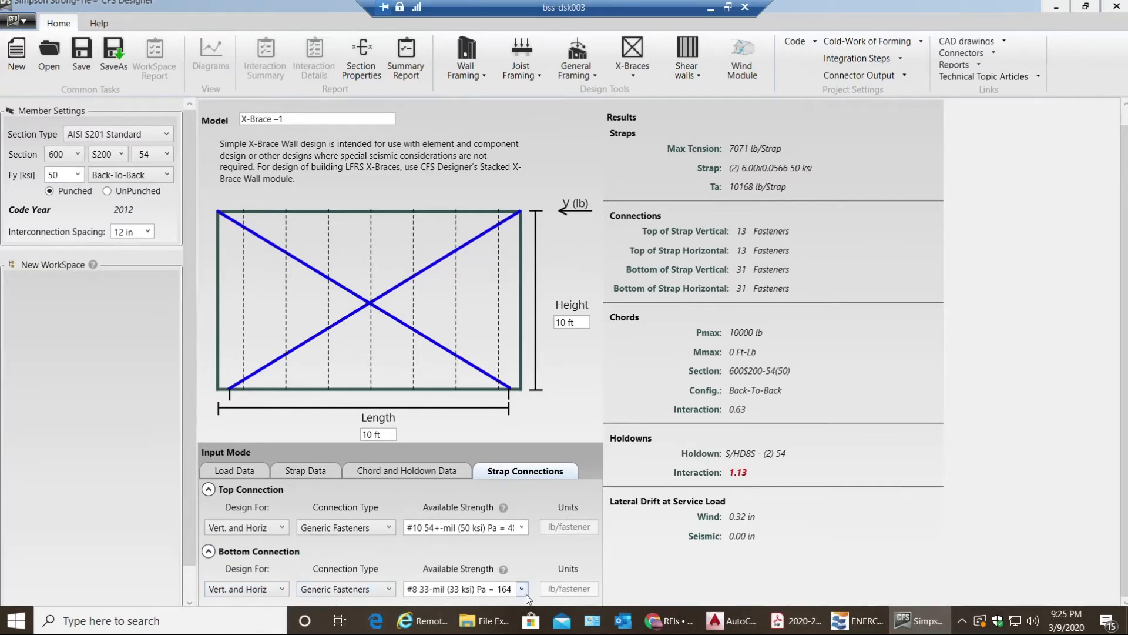
left_click(522, 589)
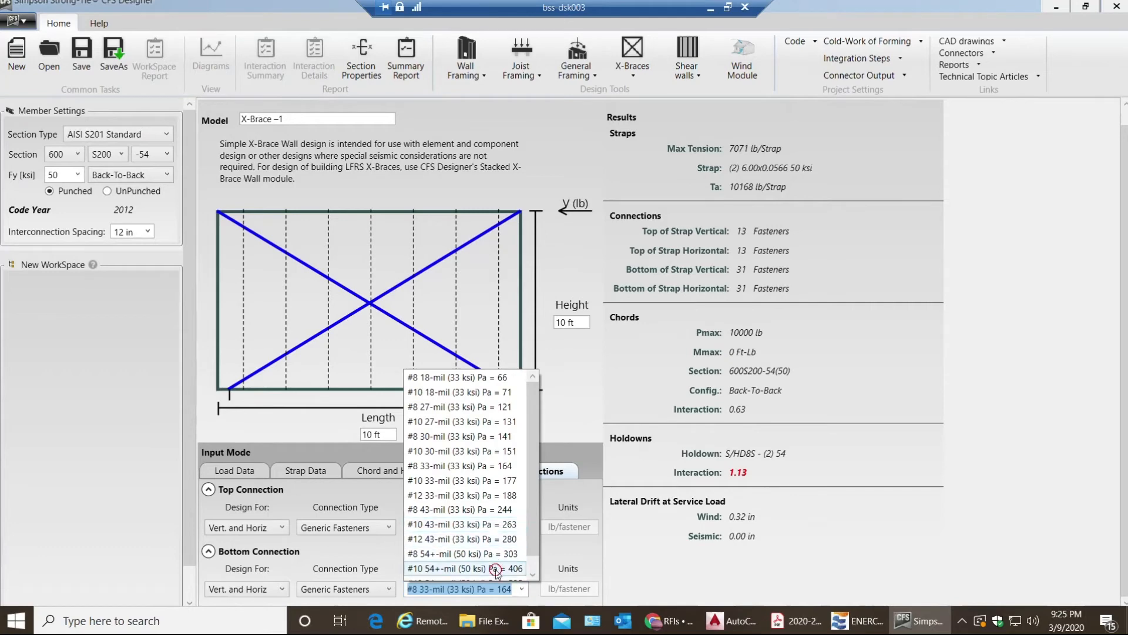
left_click(465, 568)
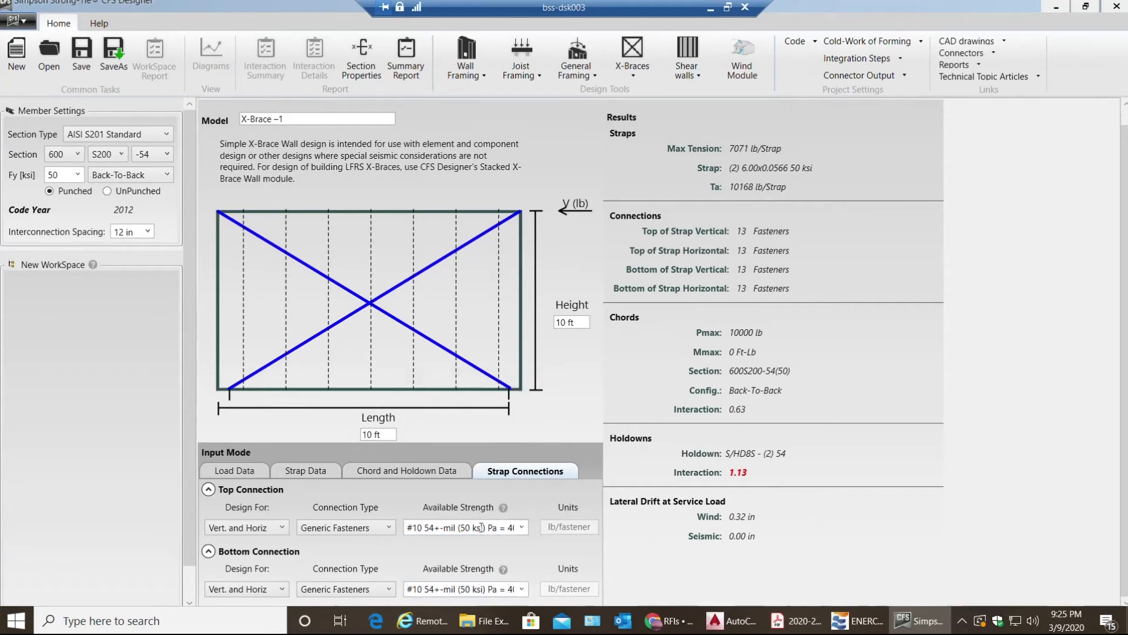
Try a 505 lb top fastener strength, then restore the 406 lb #10 option
left_click(461, 526)
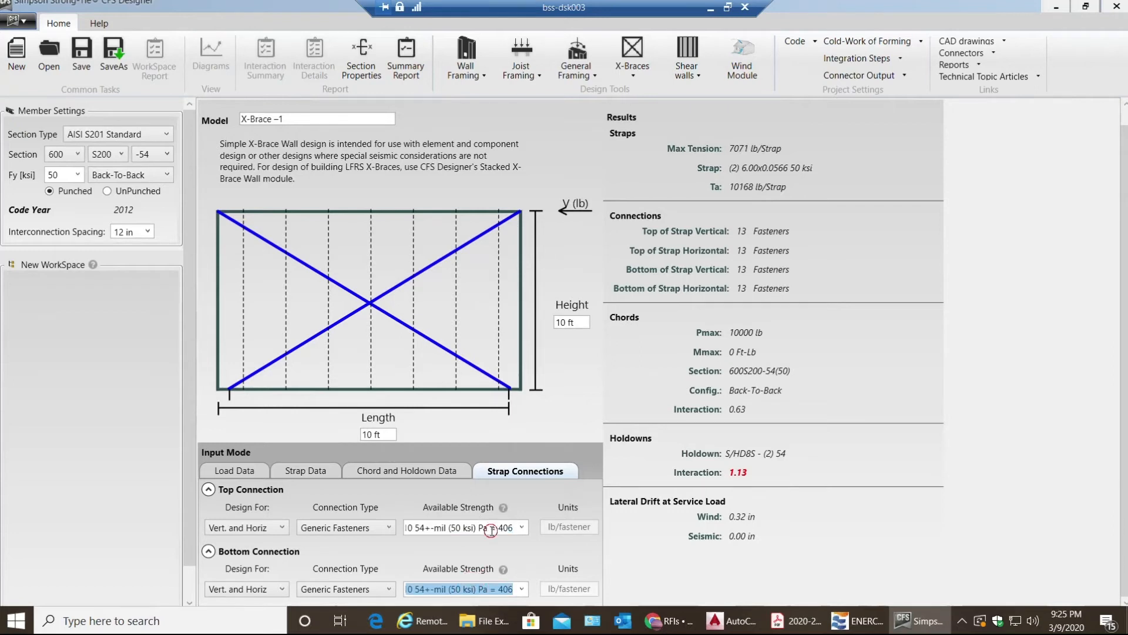
left_click(461, 526)
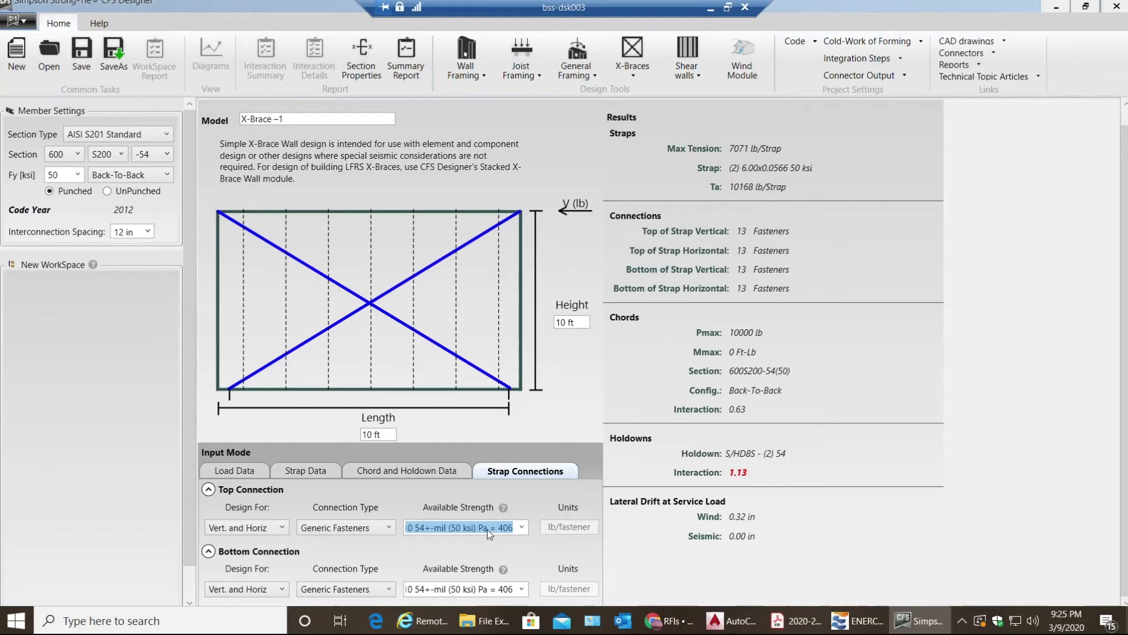
type("505")
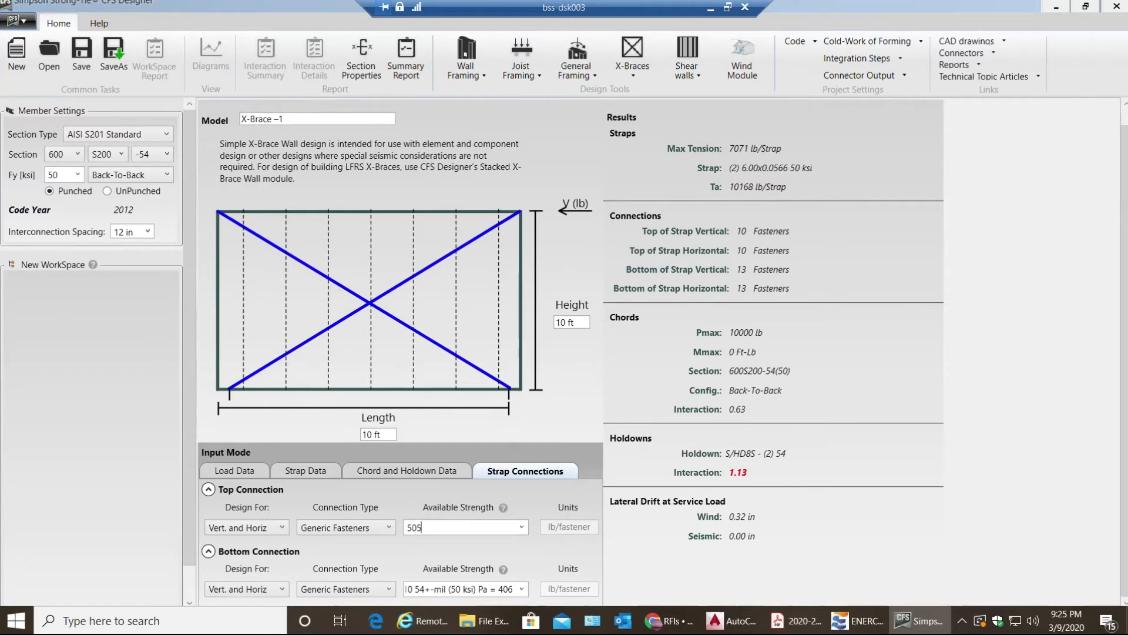
left_click(520, 527)
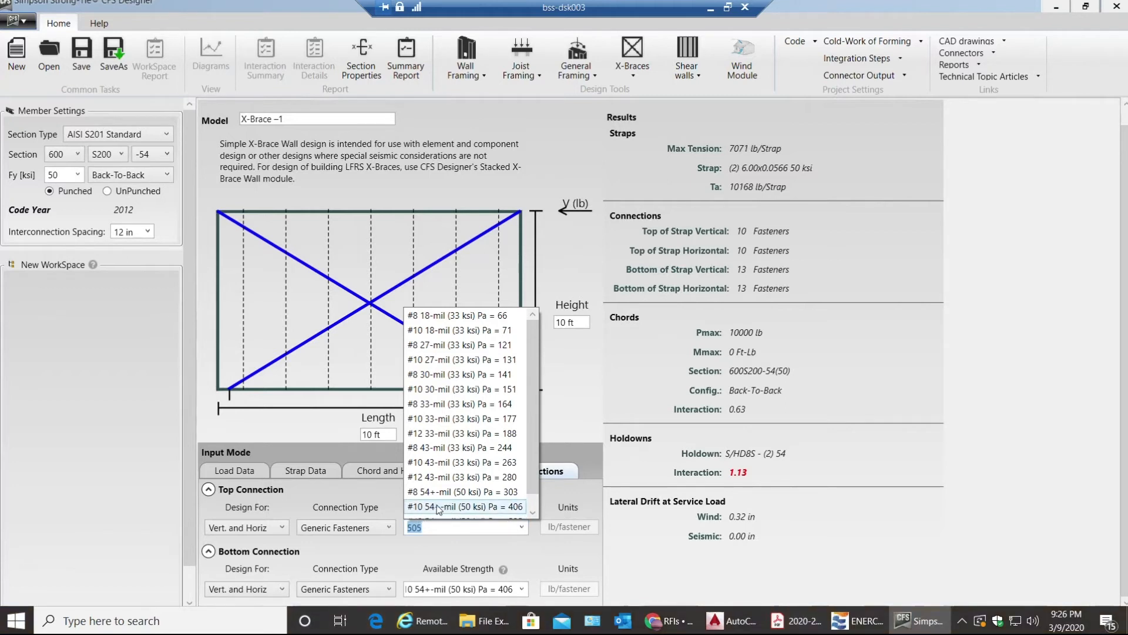
left_click(488, 507)
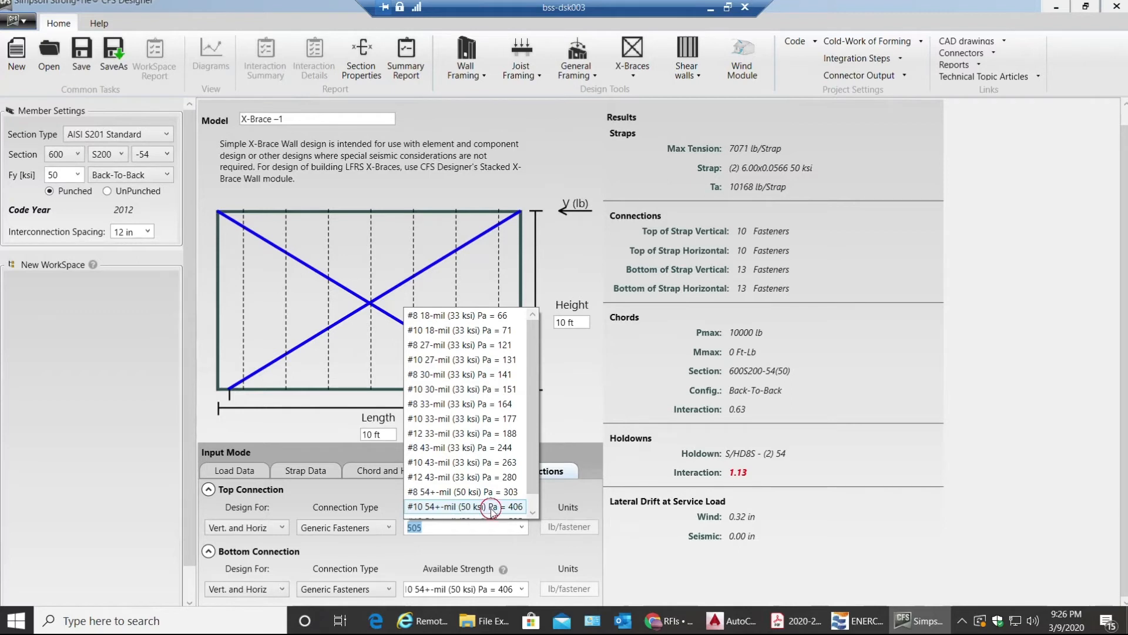
left_click(464, 506)
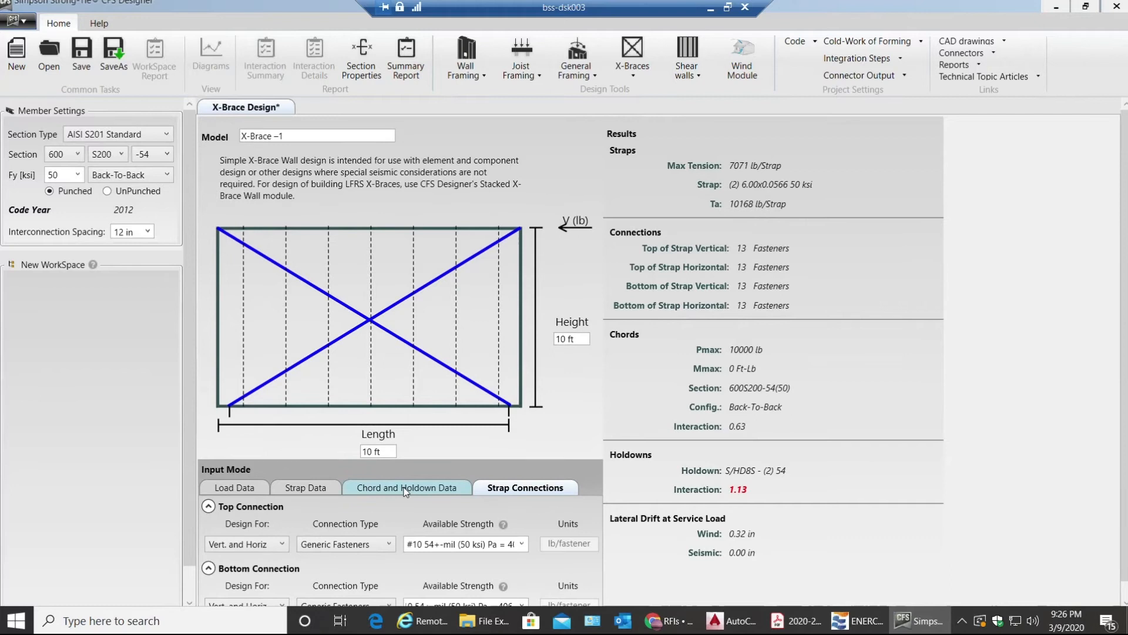
Return to the Chord and Holdown Data inputs
left_click(407, 488)
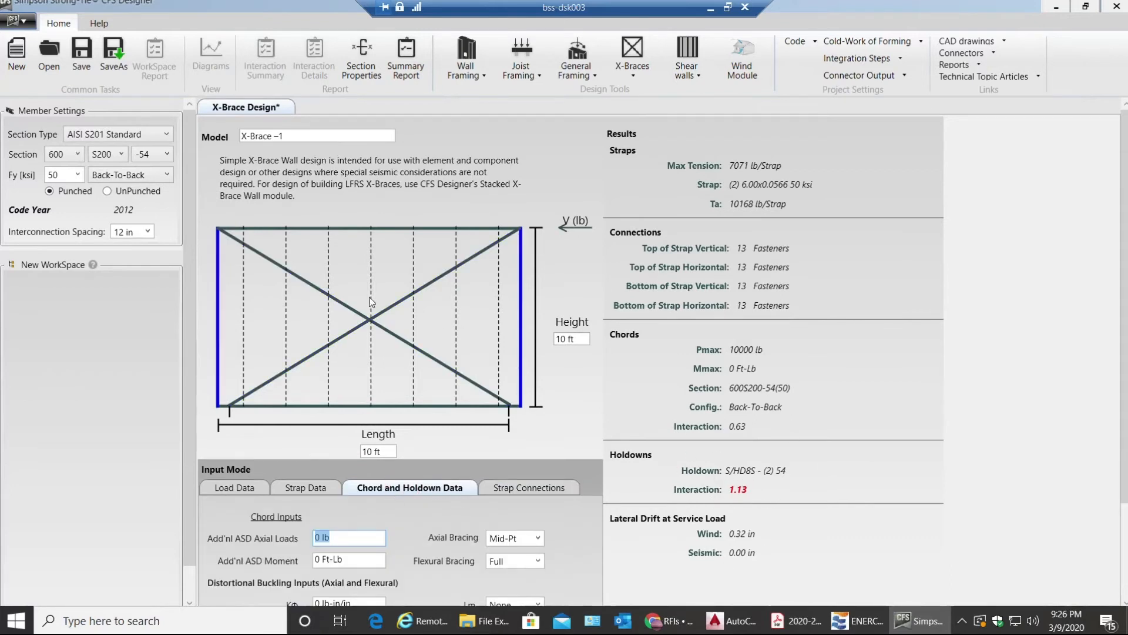
mouse_move(405, 58)
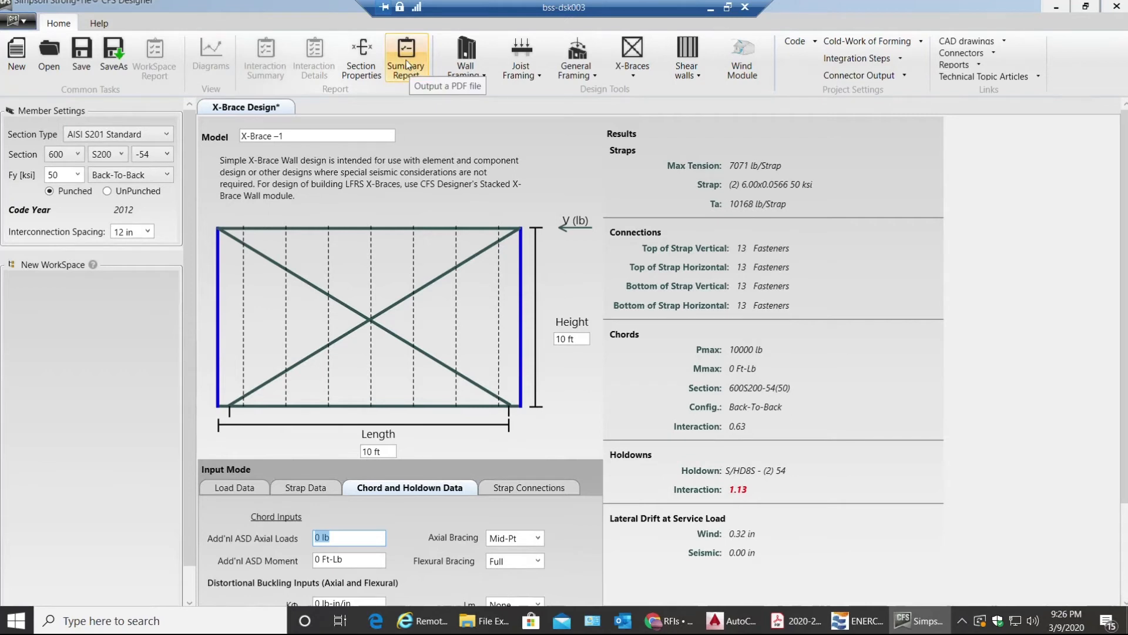
Generate the X-Brace summary PDF and review page 1's 10000 lb wind load and 0.32 in drift
left_click(406, 55)
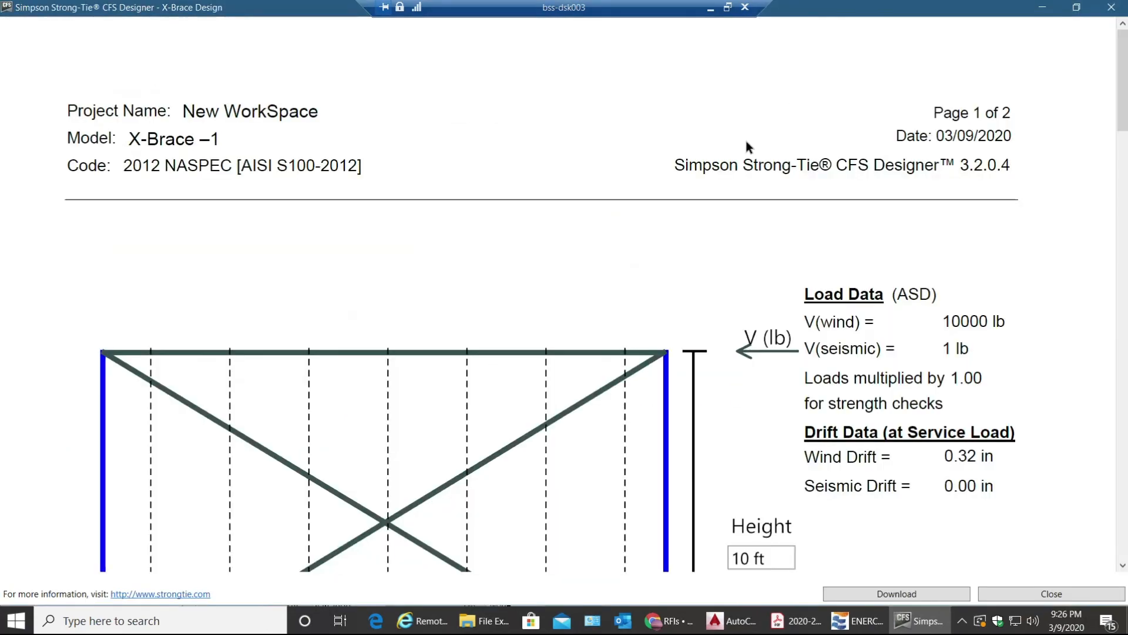
scroll("down", 3)
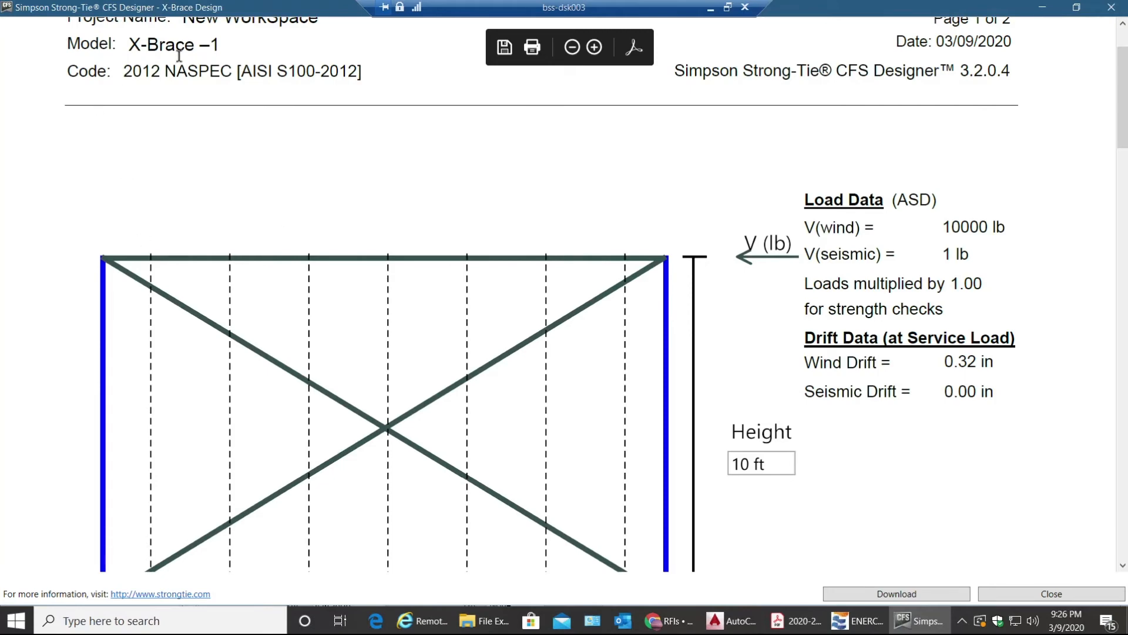
scroll("down", 3)
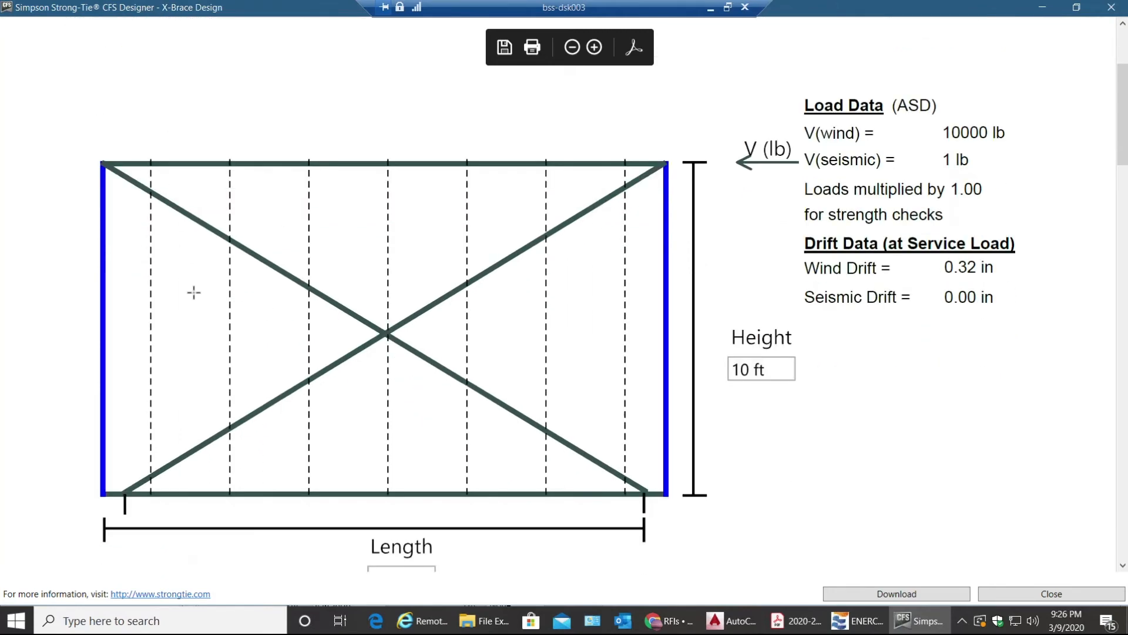
scroll("down", 3)
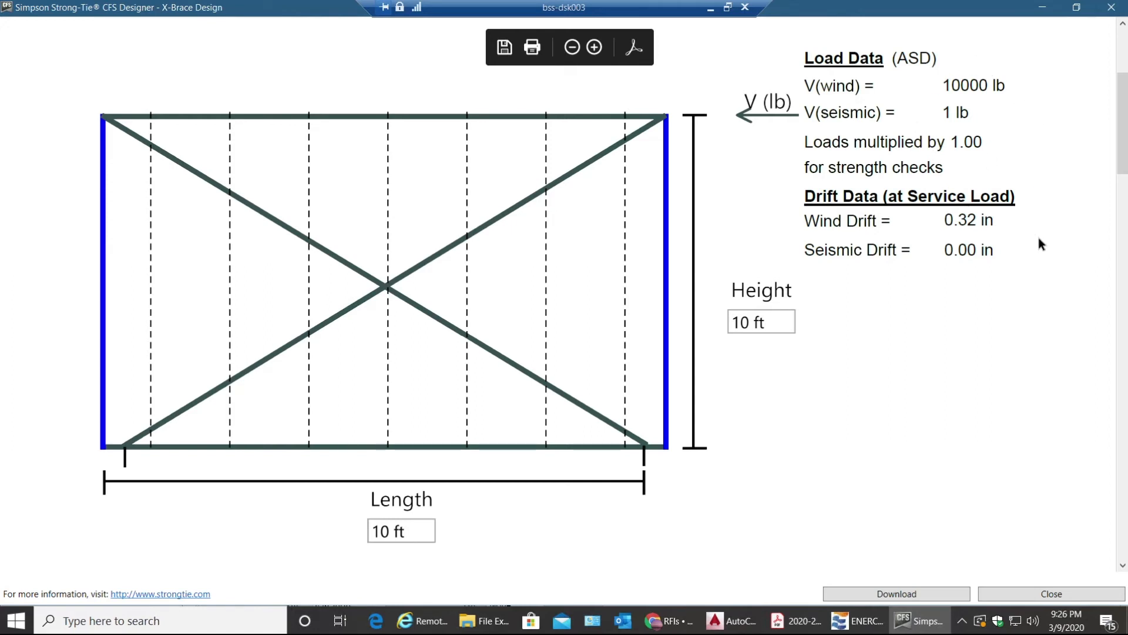
mouse_move(955, 202)
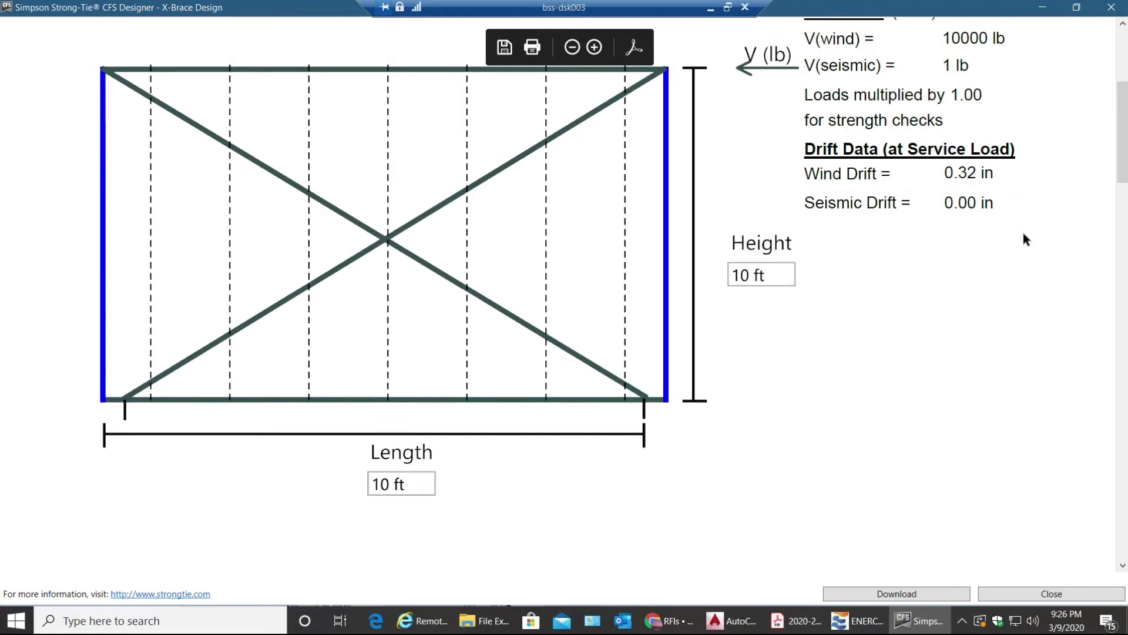
scroll("down", 3)
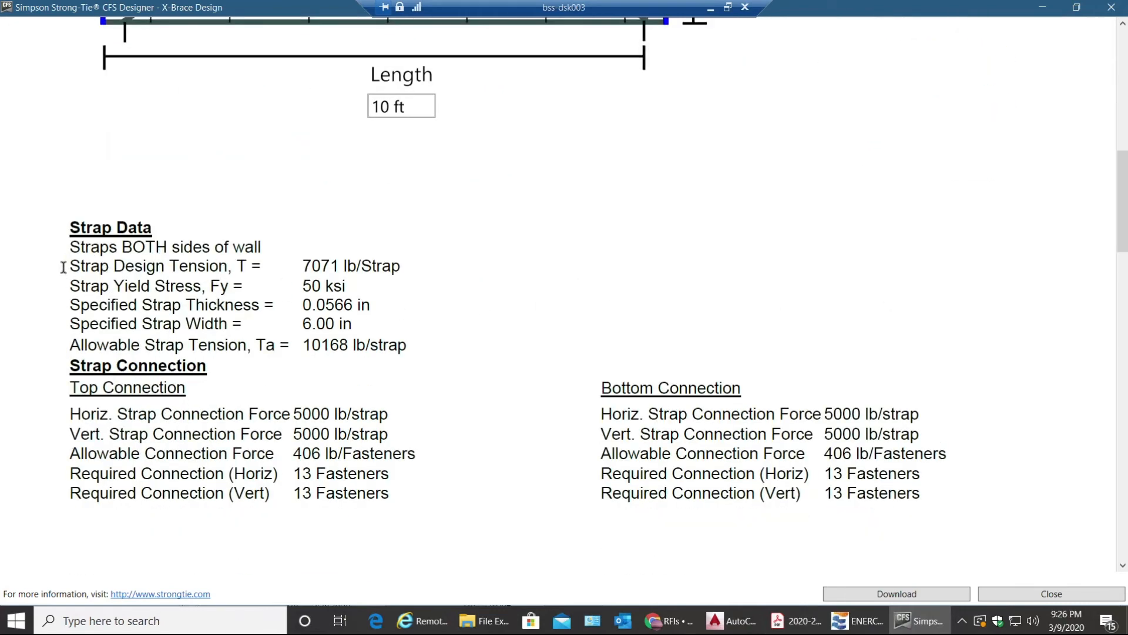
left_click_drag(70, 266, 301, 305)
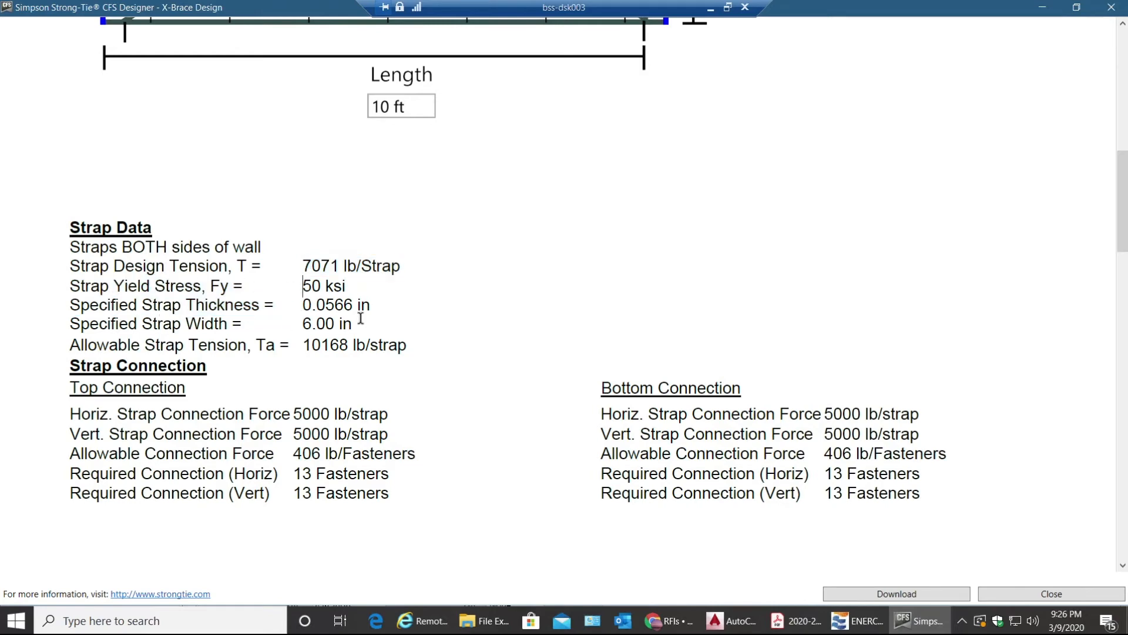
double_click(327, 324)
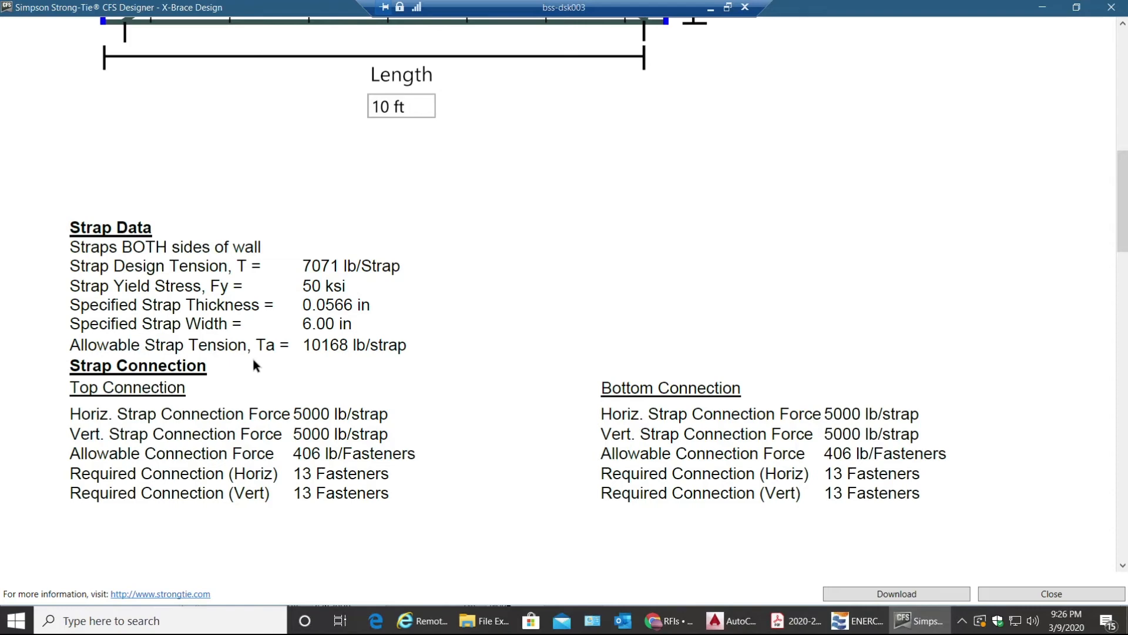
mouse_move(330, 357)
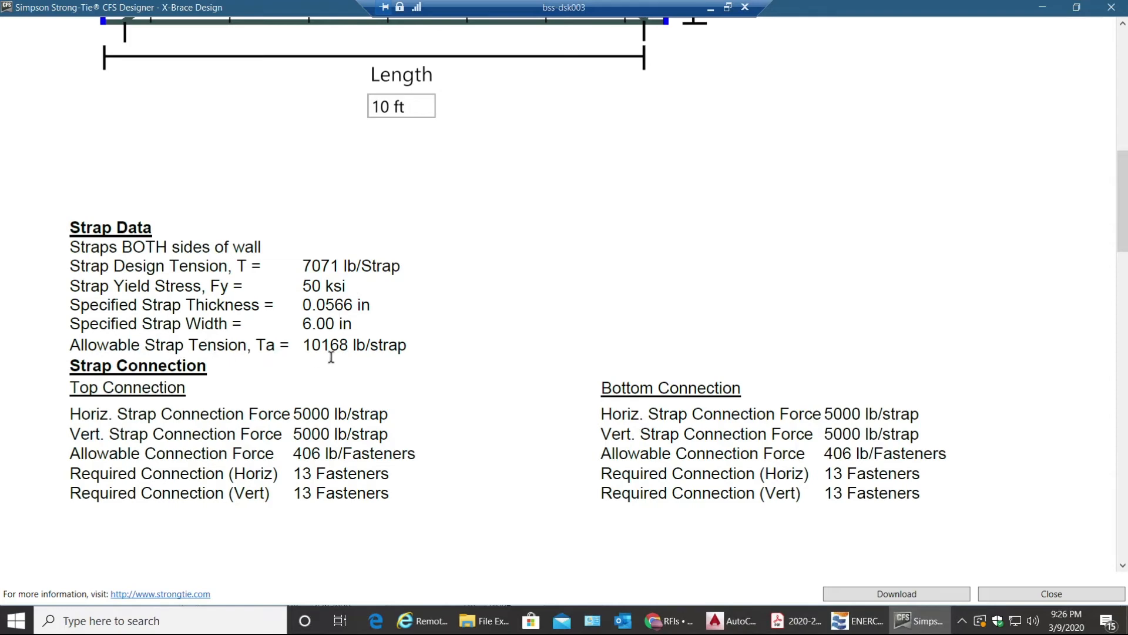
mouse_move(385, 349)
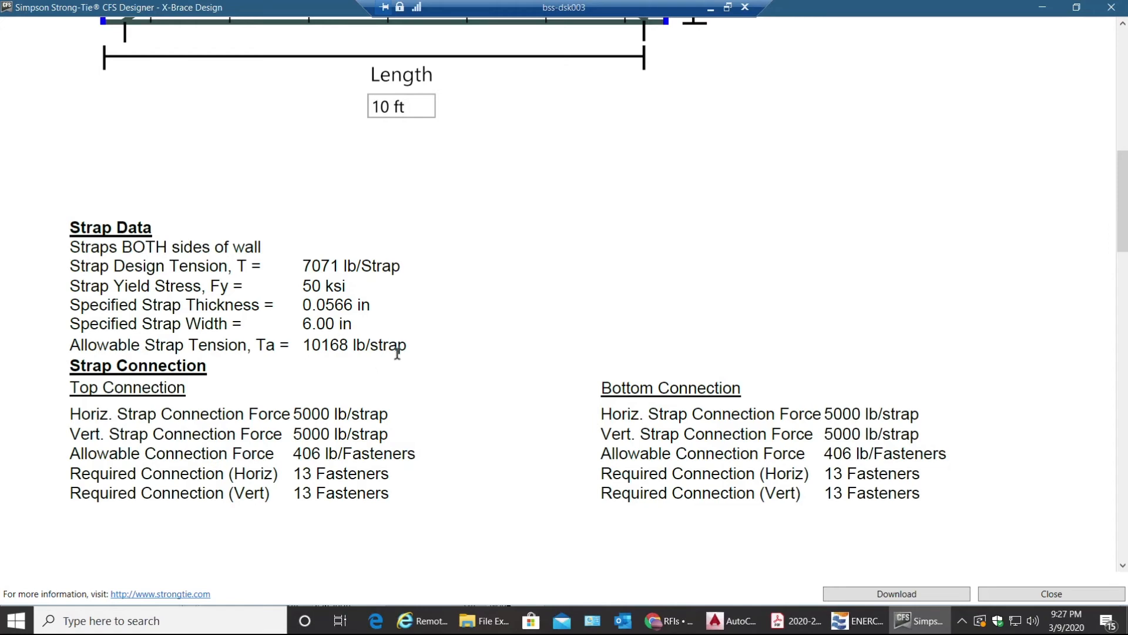
mouse_move(304, 265)
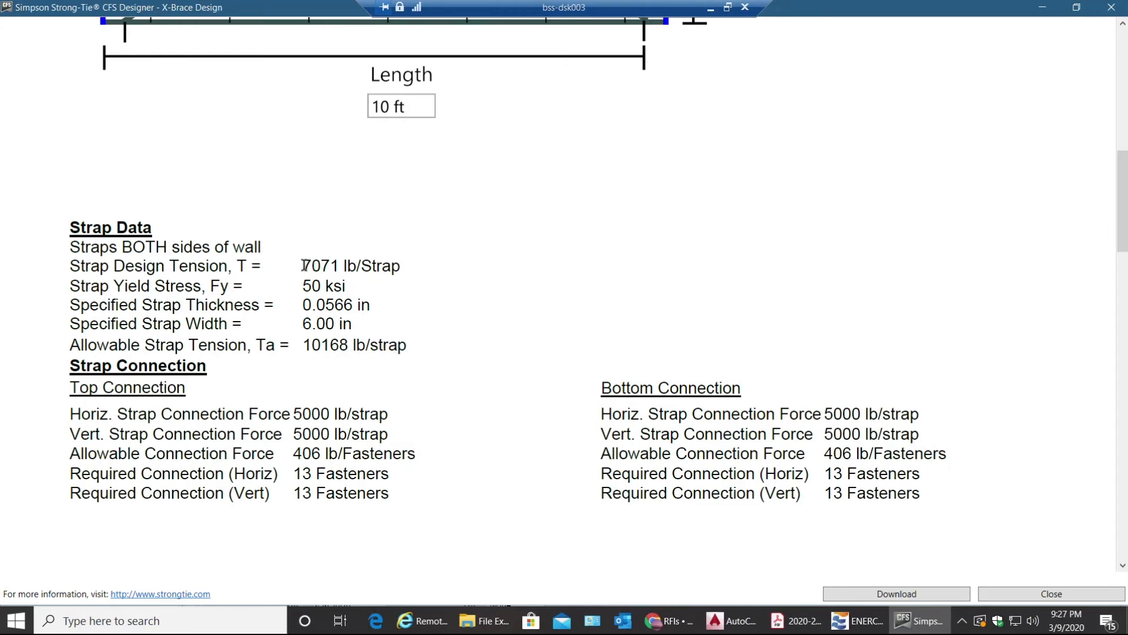
left_click_drag(302, 265, 353, 265)
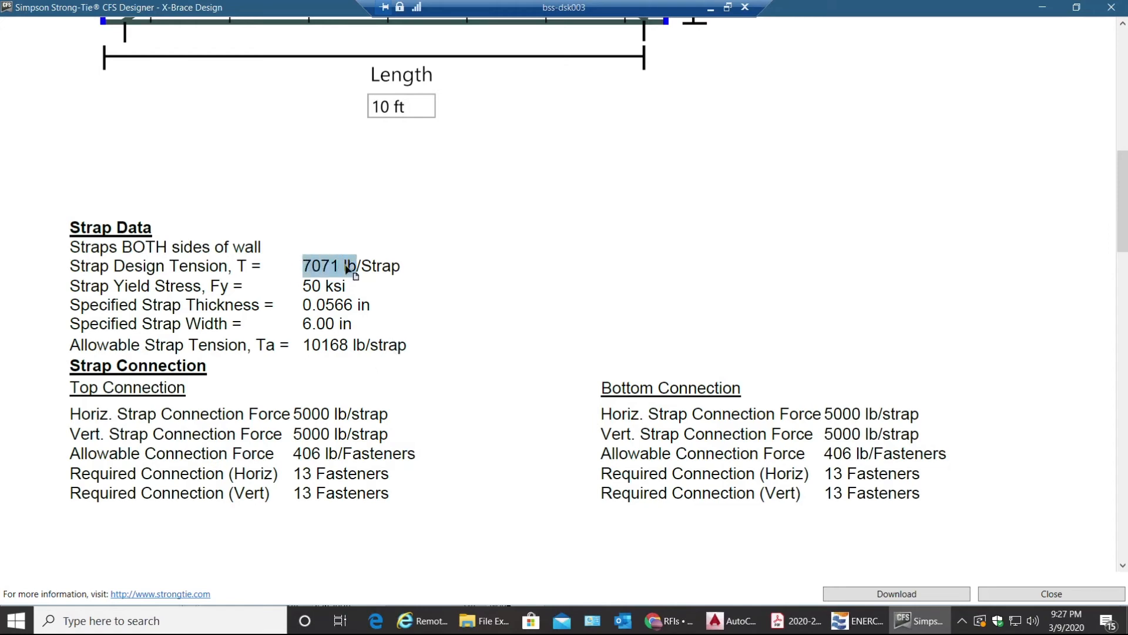
scroll("down", 3)
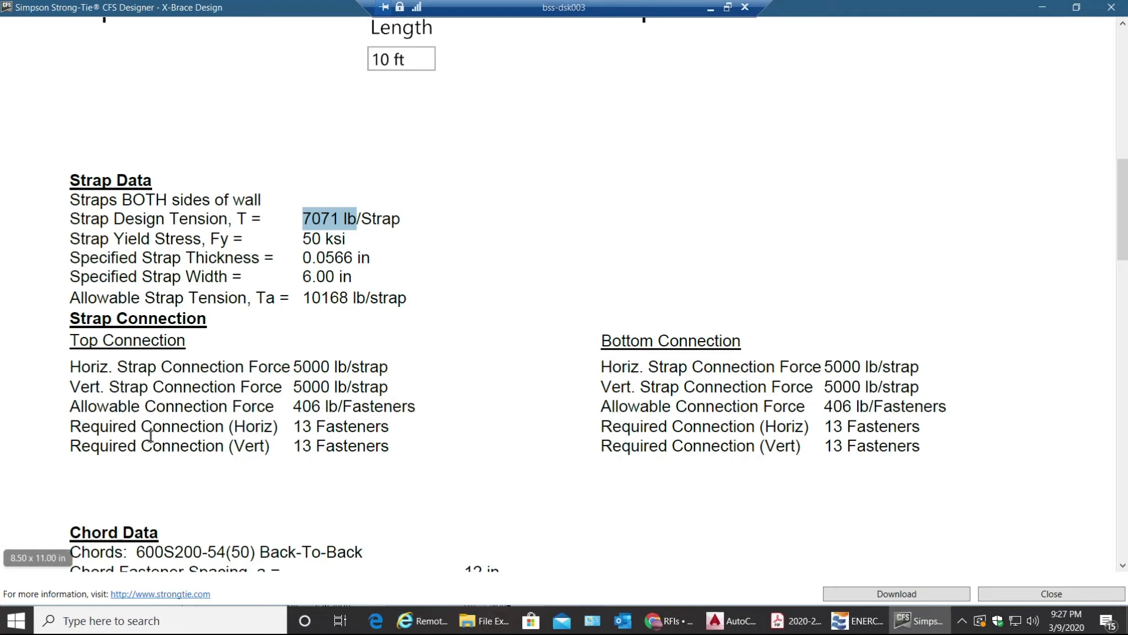
mouse_move(302, 427)
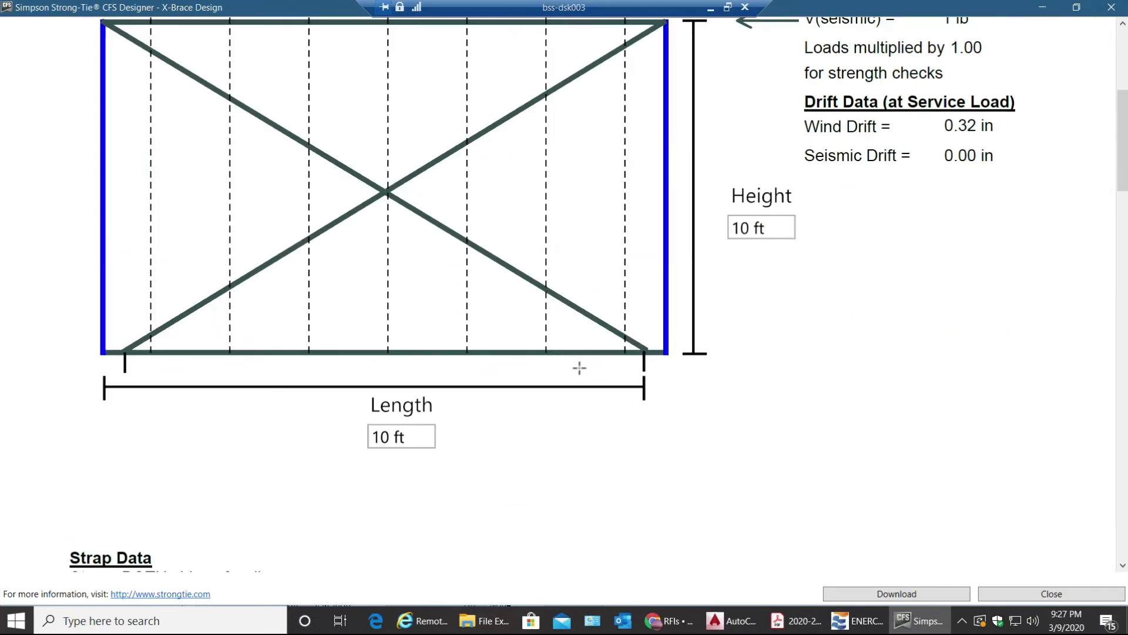
mouse_move(669, 283)
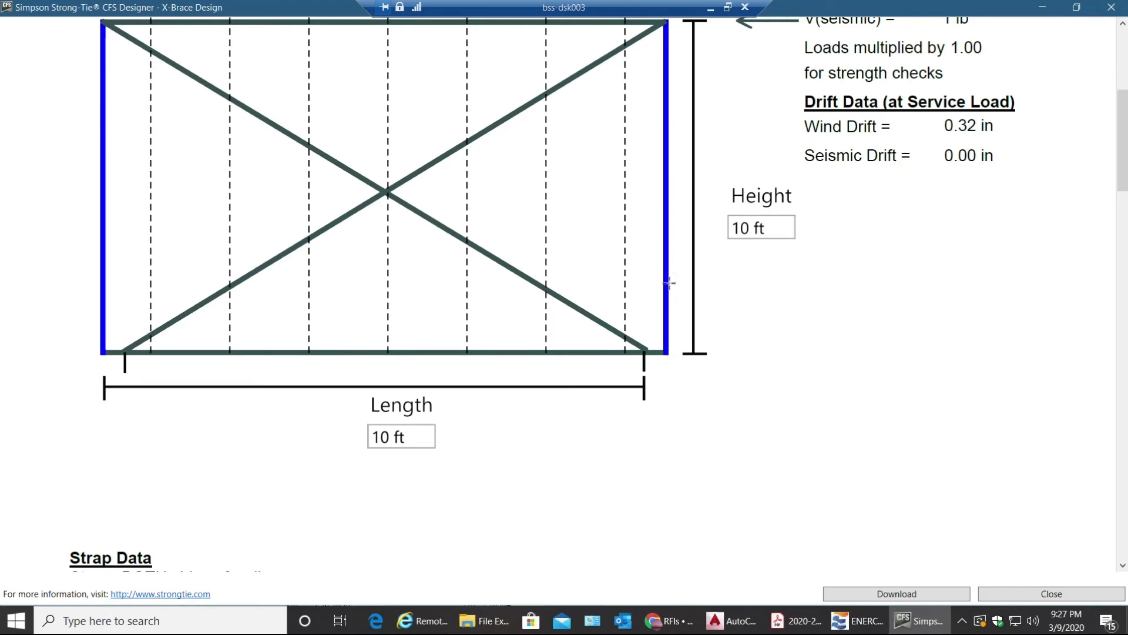
scroll("down", 3)
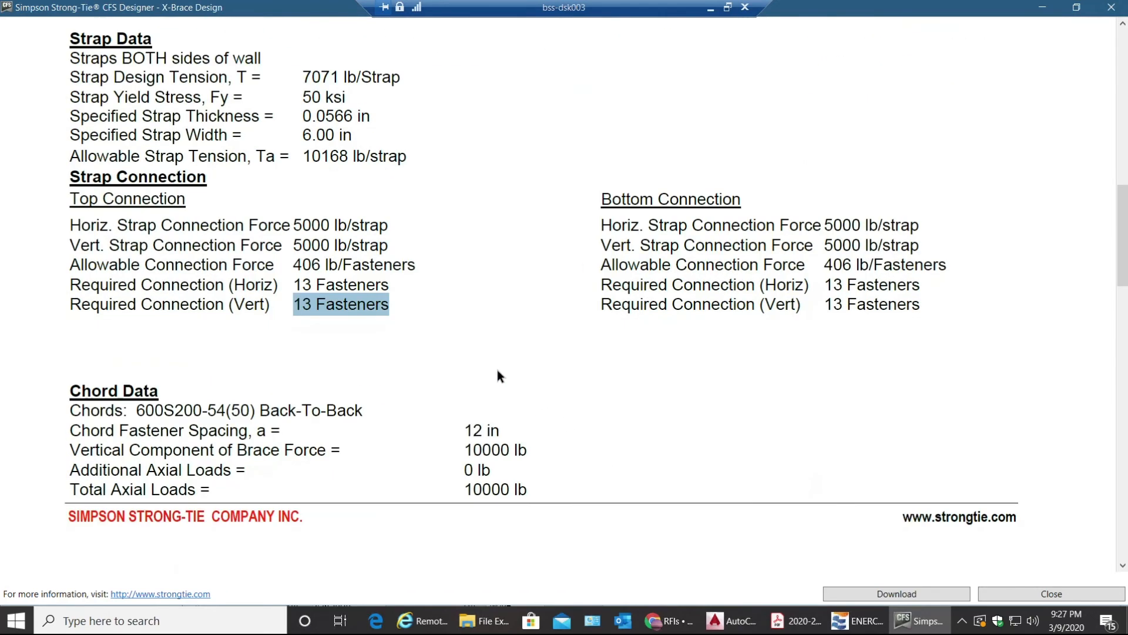
scroll("down", 3)
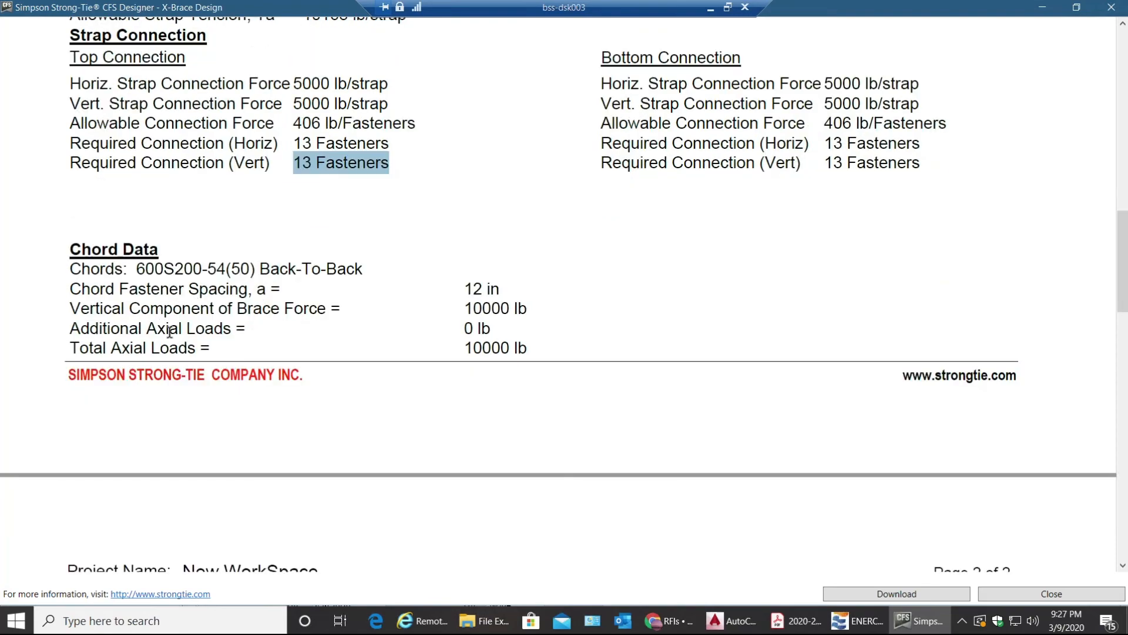
scroll("down", 3)
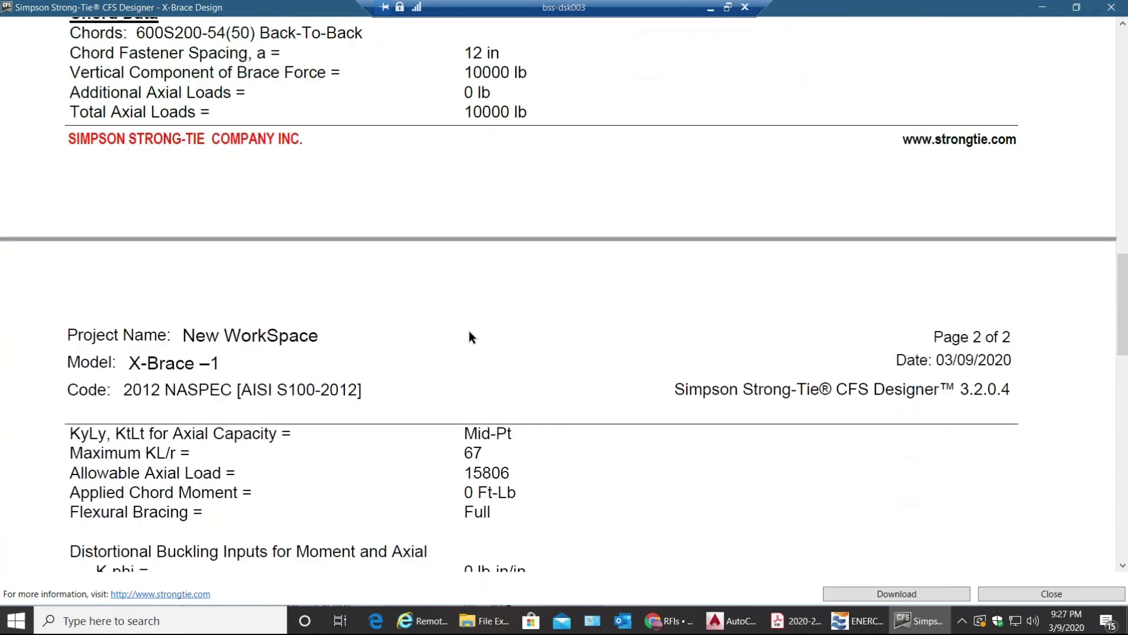
scroll("down", 3)
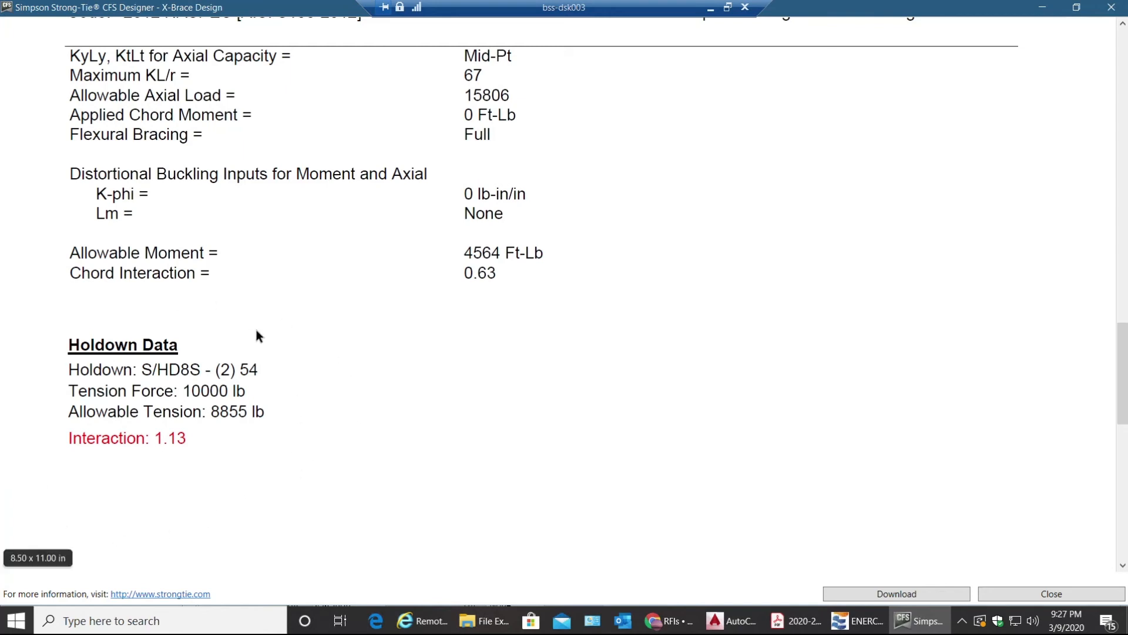
mouse_move(26, 494)
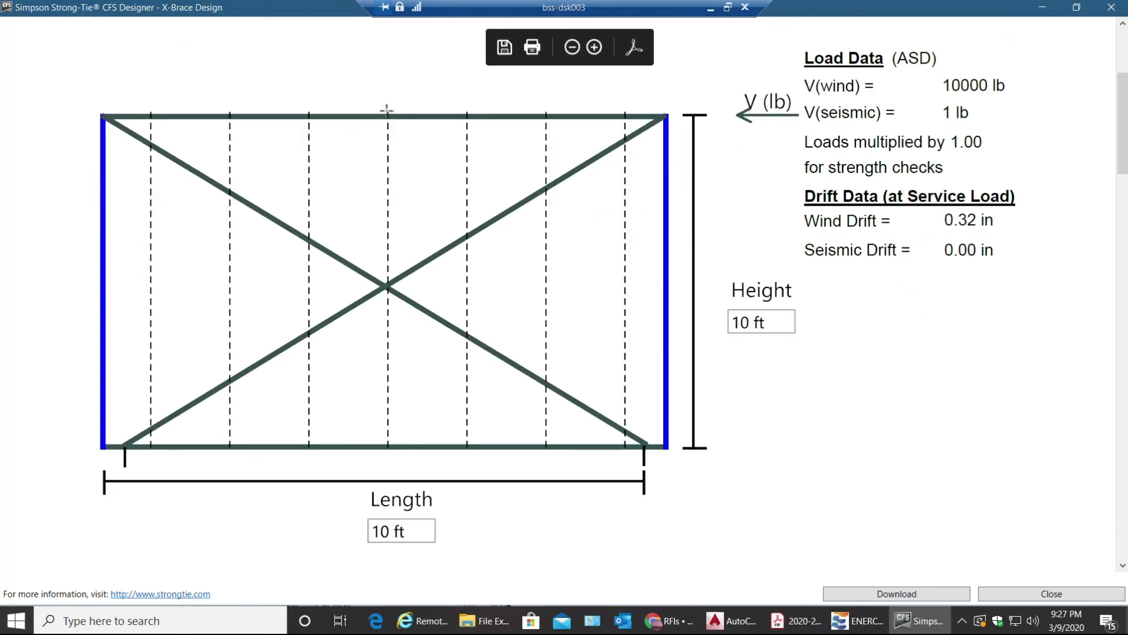
mouse_move(757, 106)
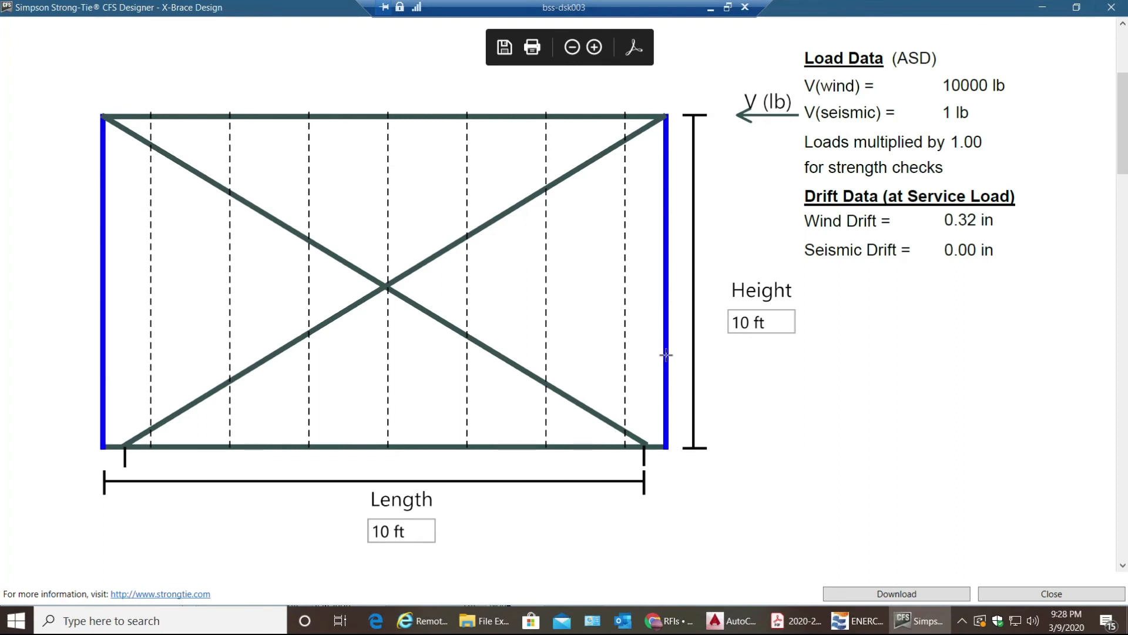
mouse_move(660, 451)
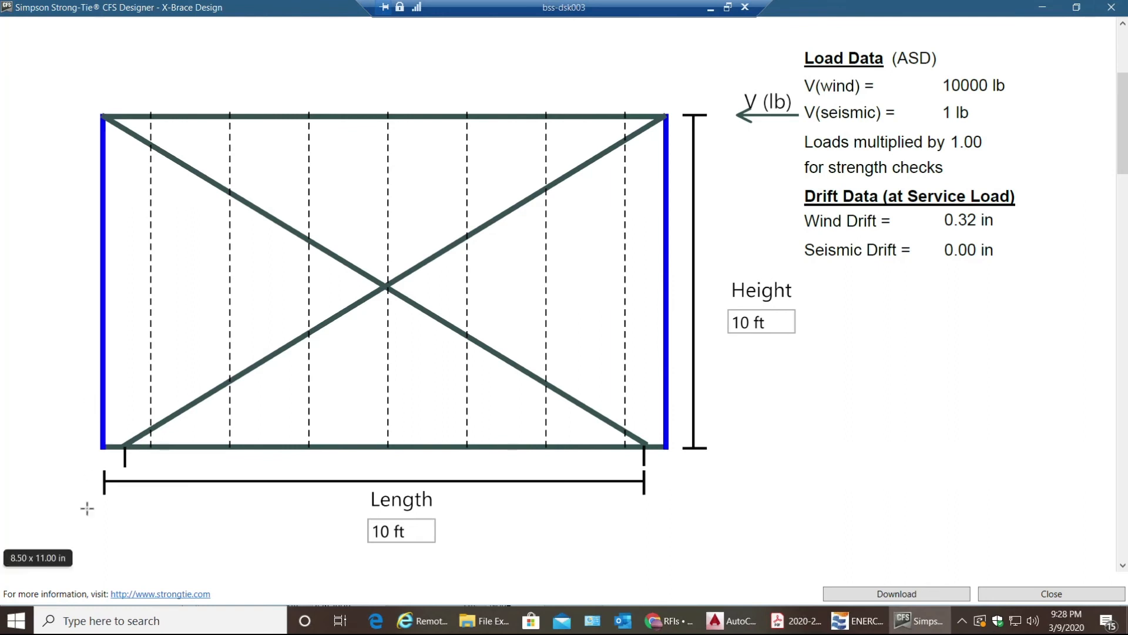
mouse_move(588, 133)
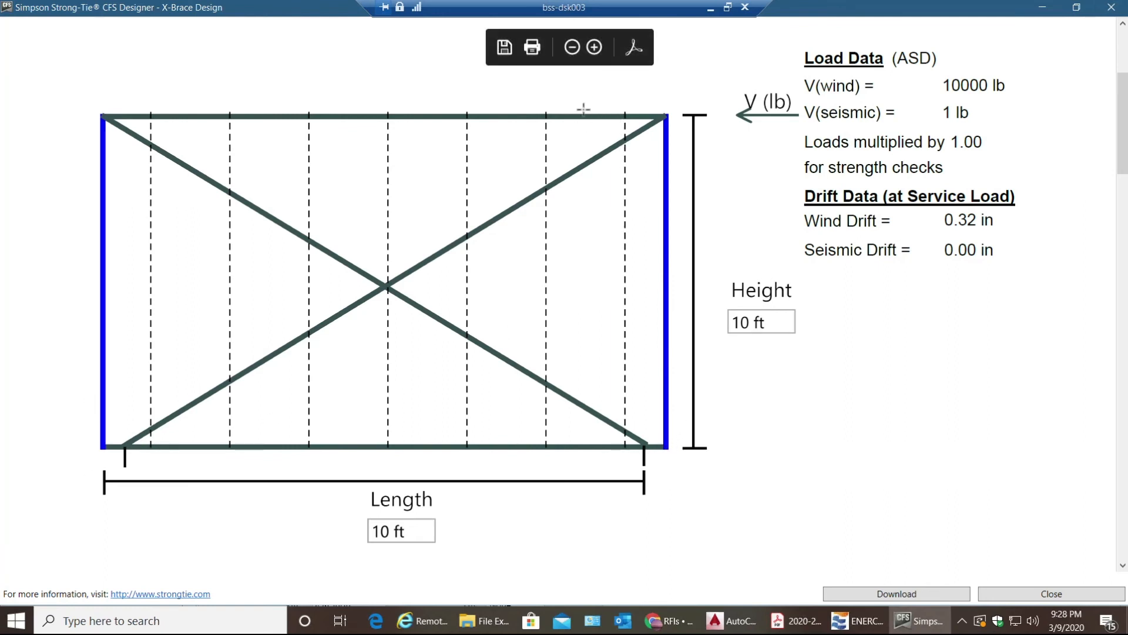
mouse_move(554, 100)
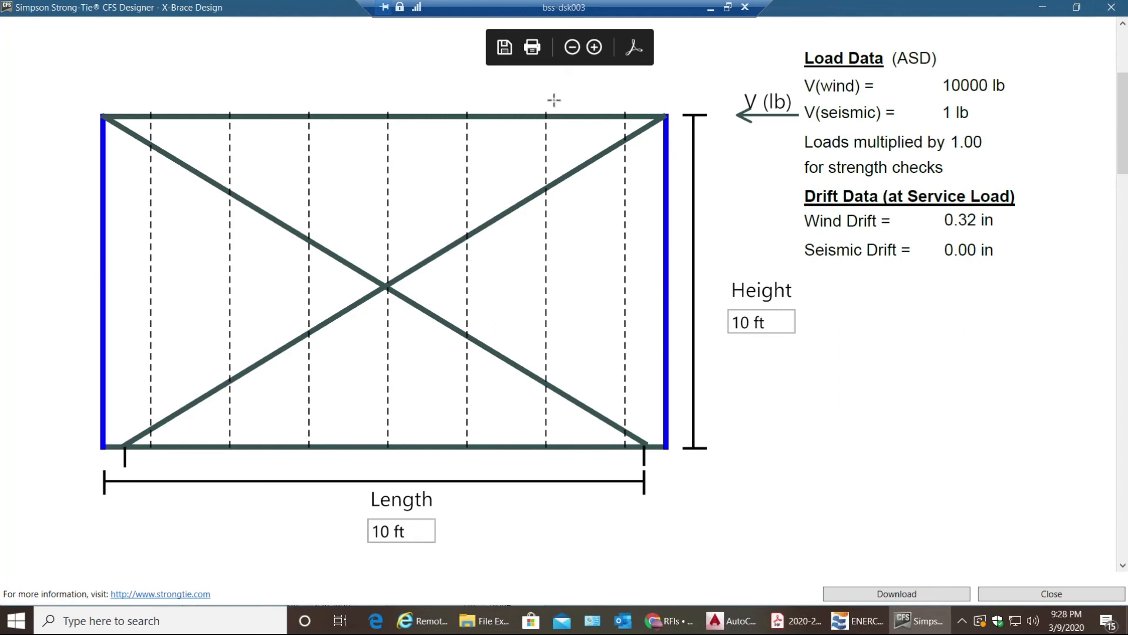
mouse_move(614, 115)
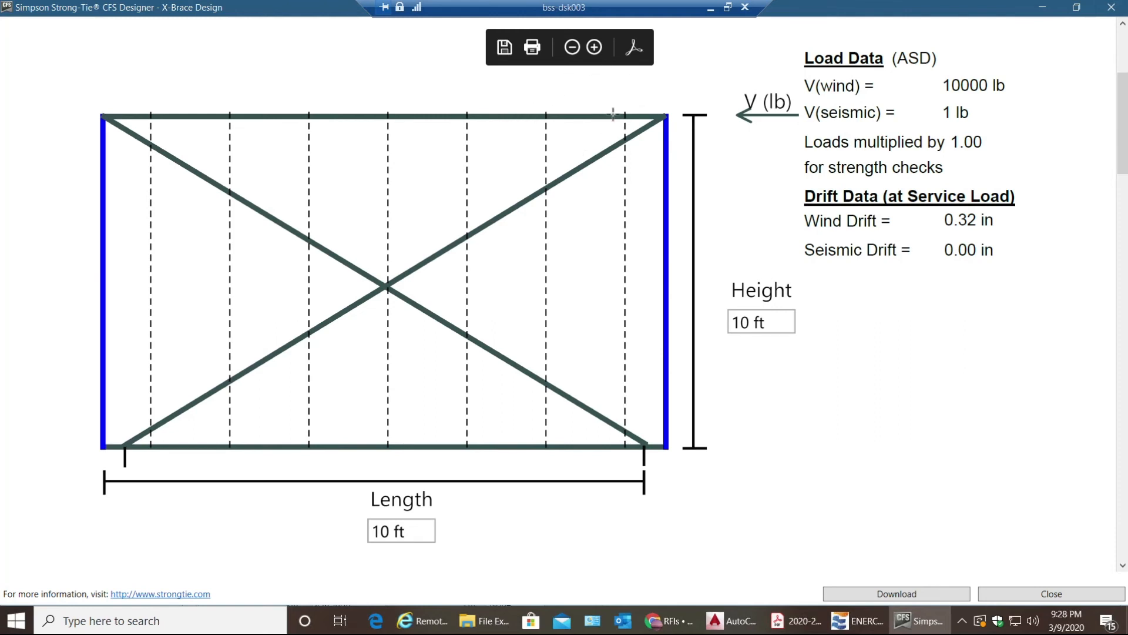
scroll("down", 3)
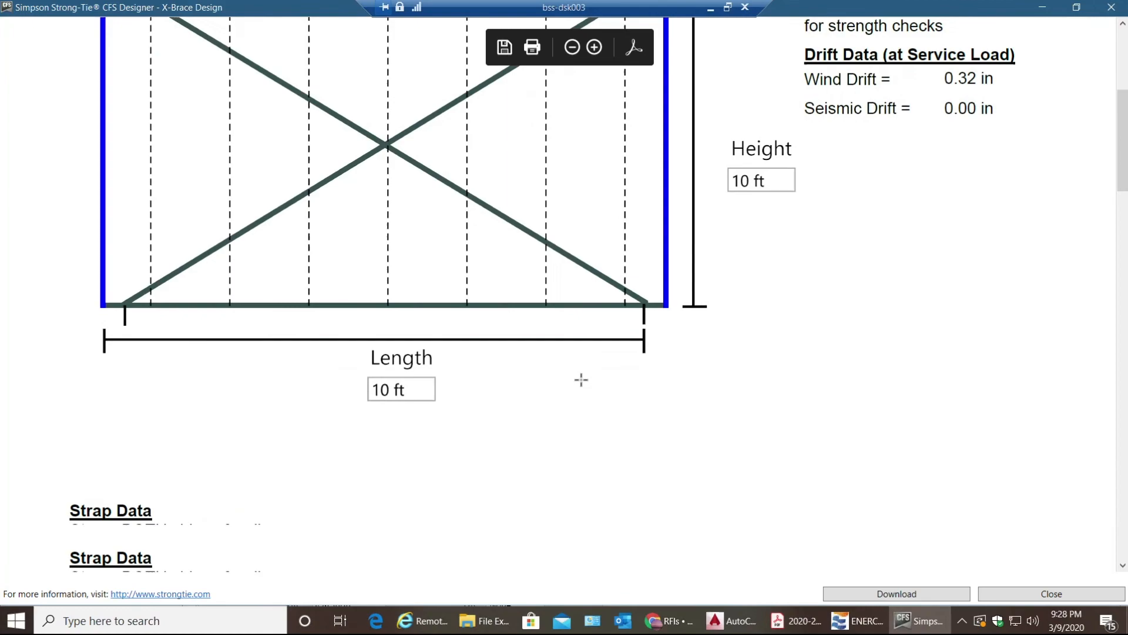
scroll("down", 3)
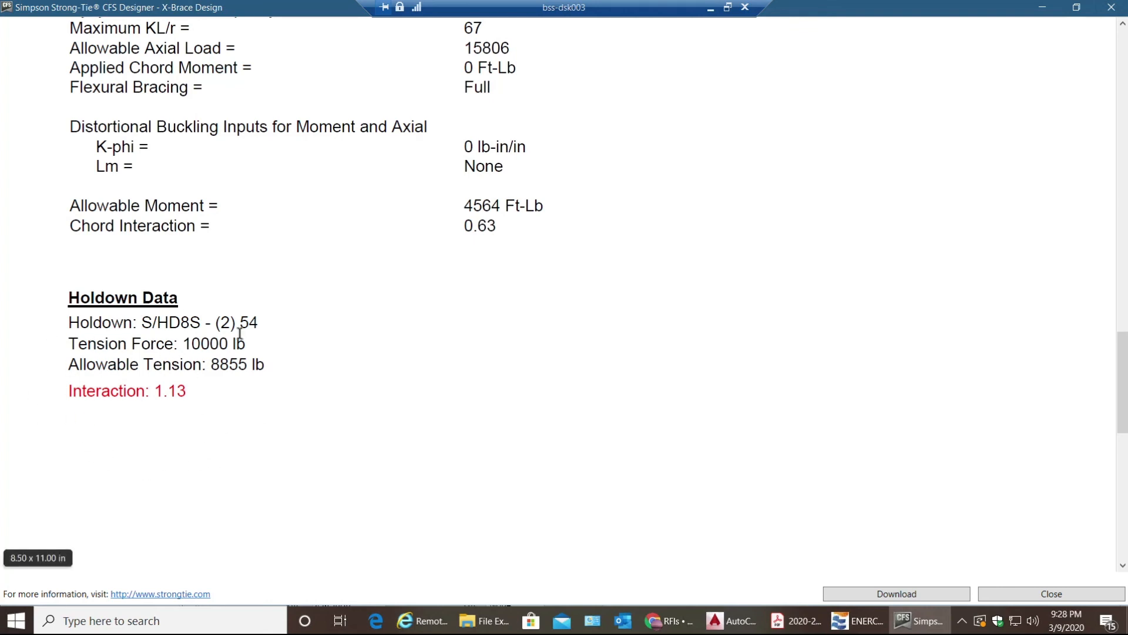
mouse_move(116, 394)
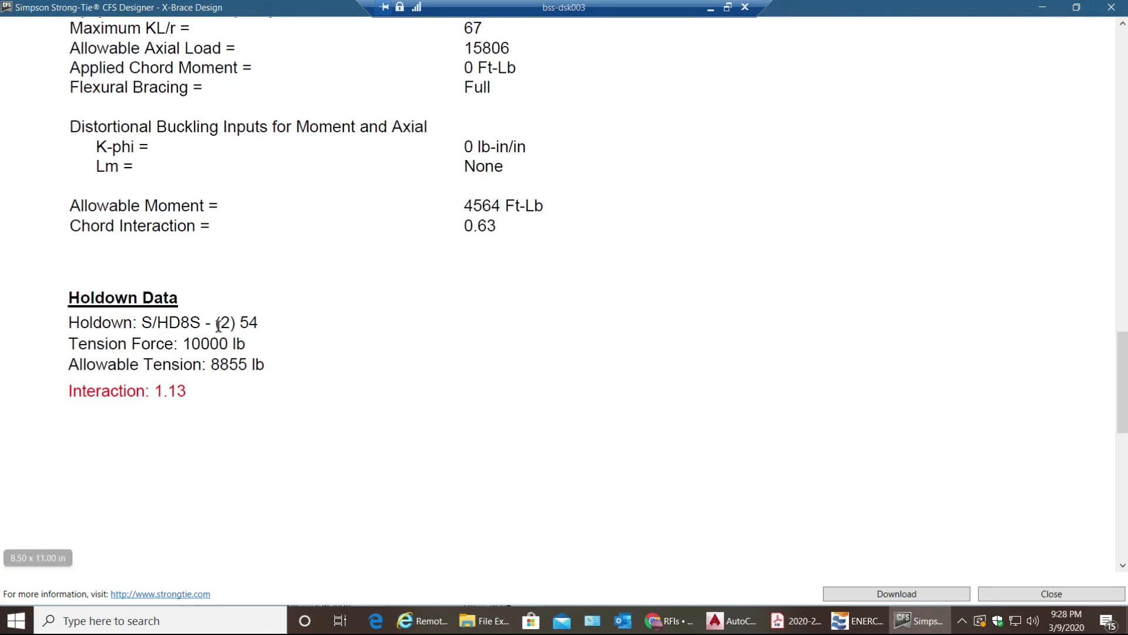
mouse_move(334, 362)
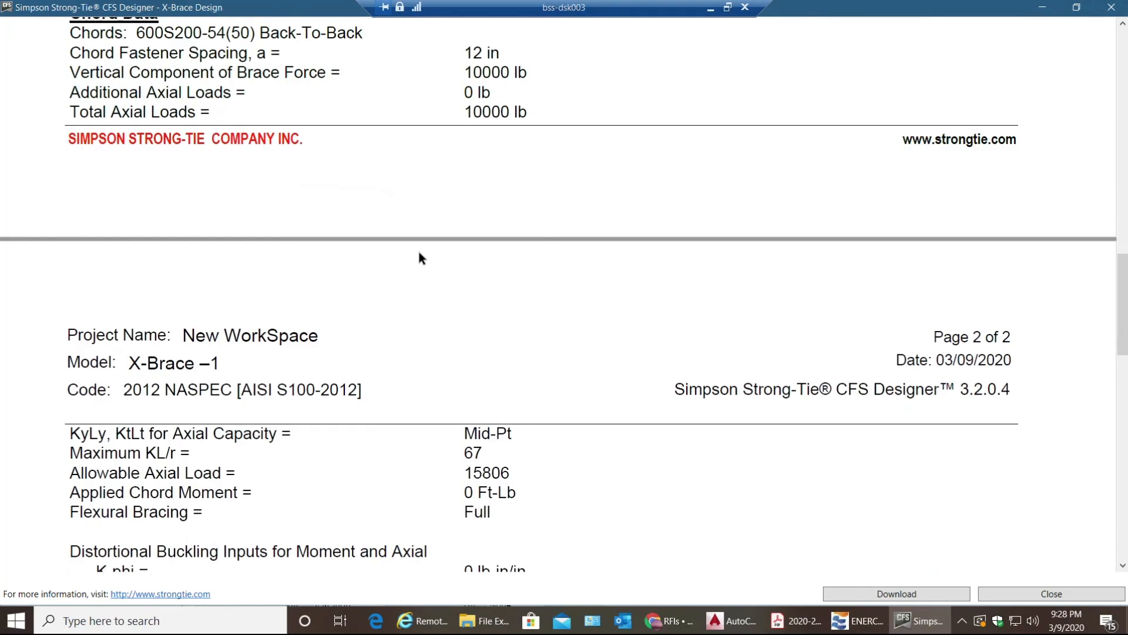
scroll("down", 3)
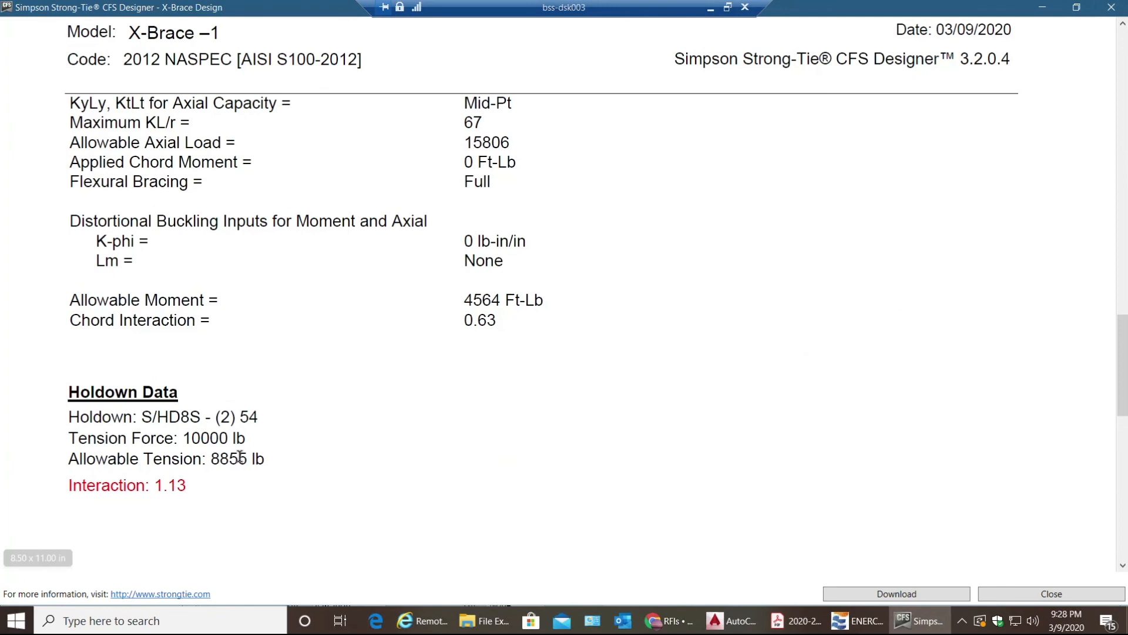
scroll("down", 3)
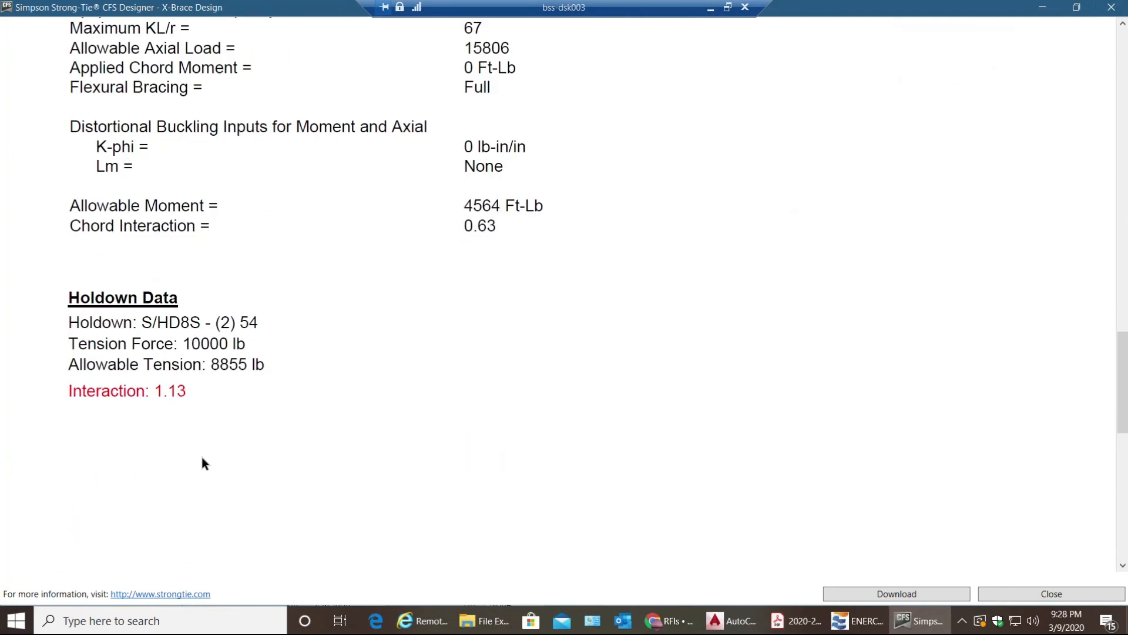
mouse_move(480, 343)
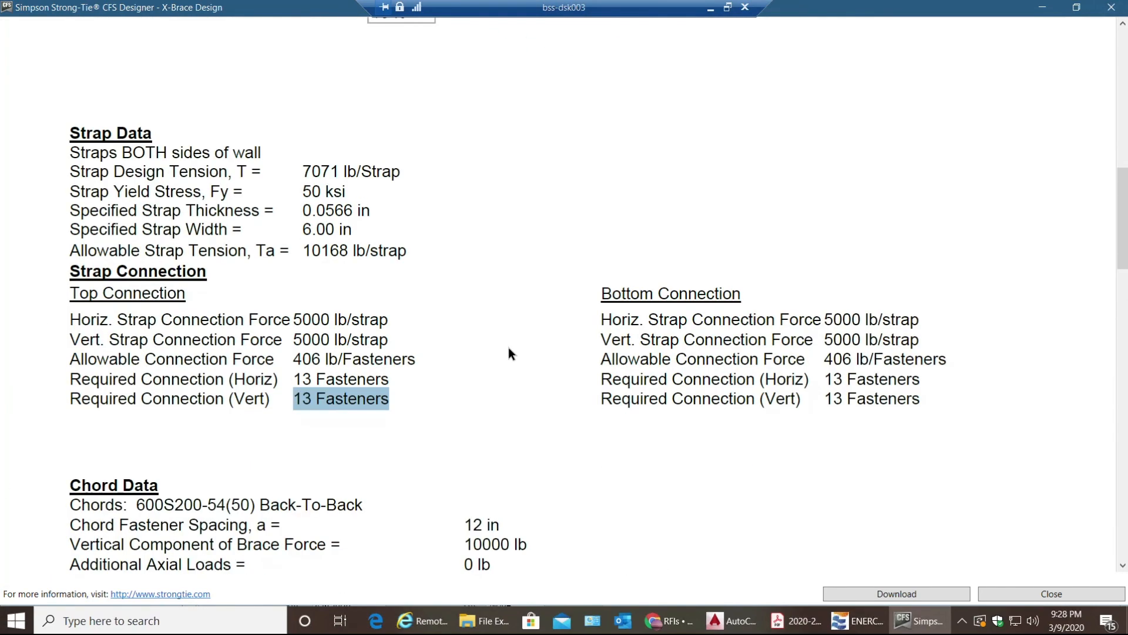
scroll("down", 3)
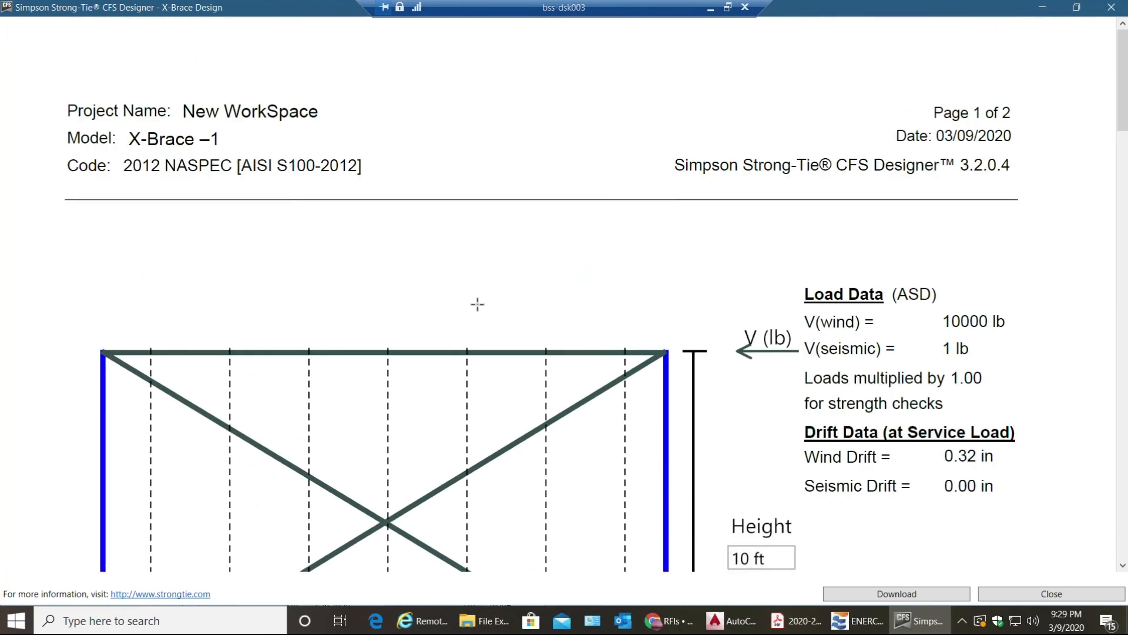
mouse_move(498, 268)
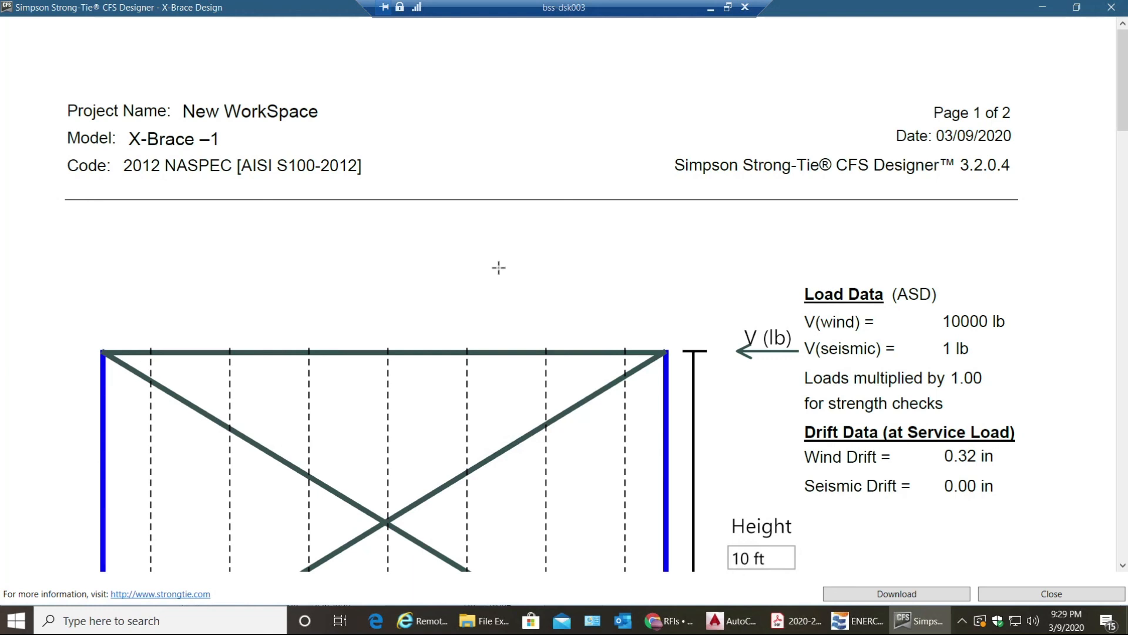
mouse_move(500, 242)
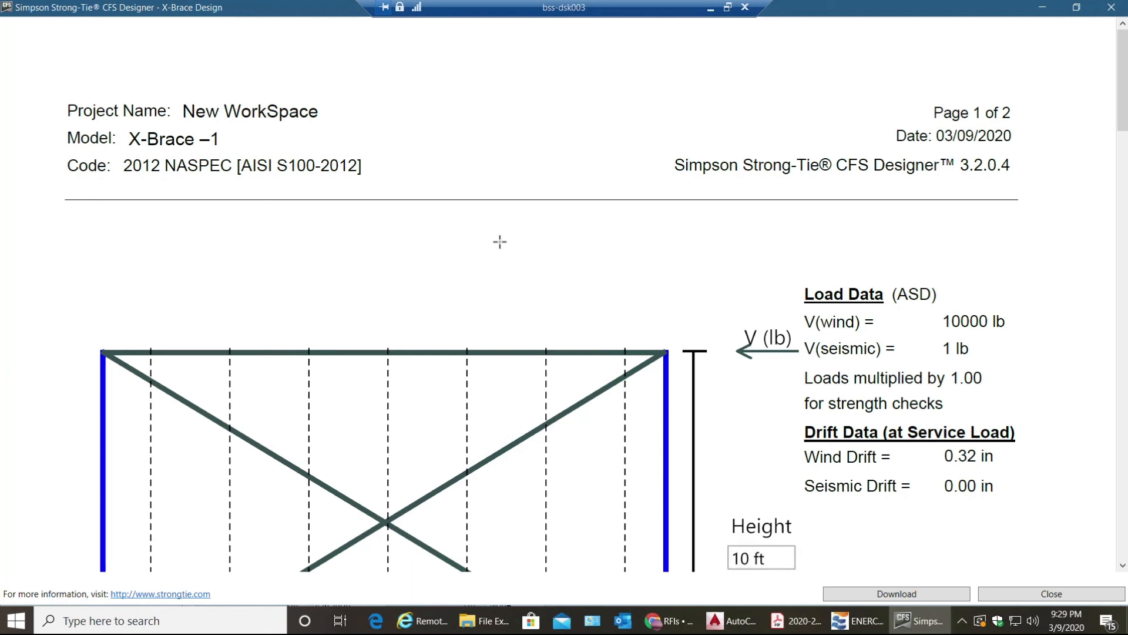
mouse_move(525, 230)
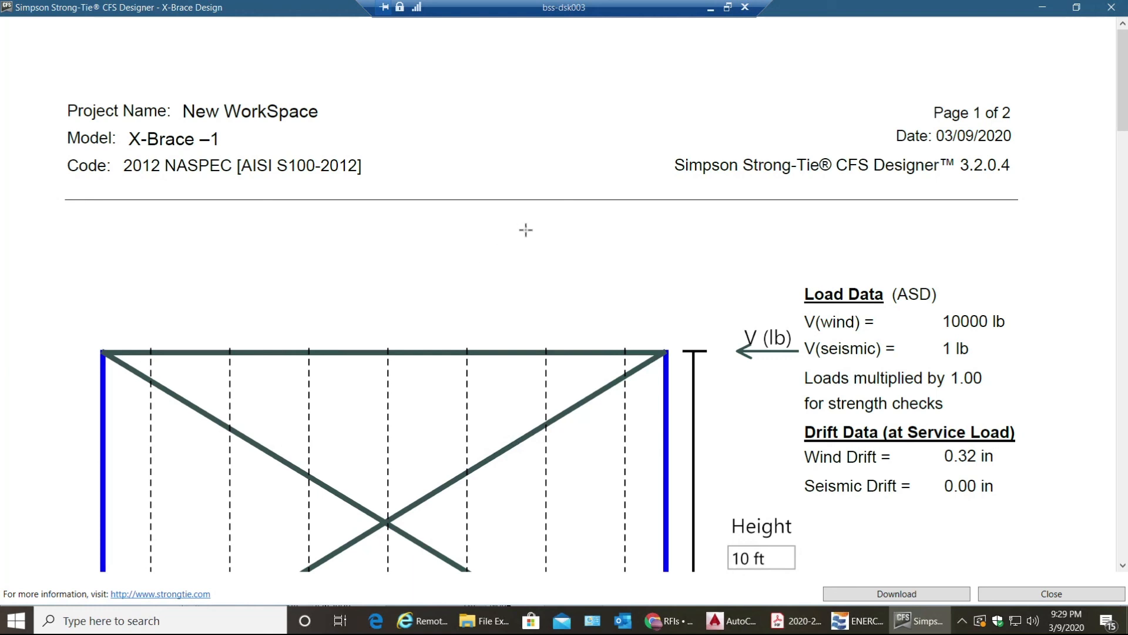